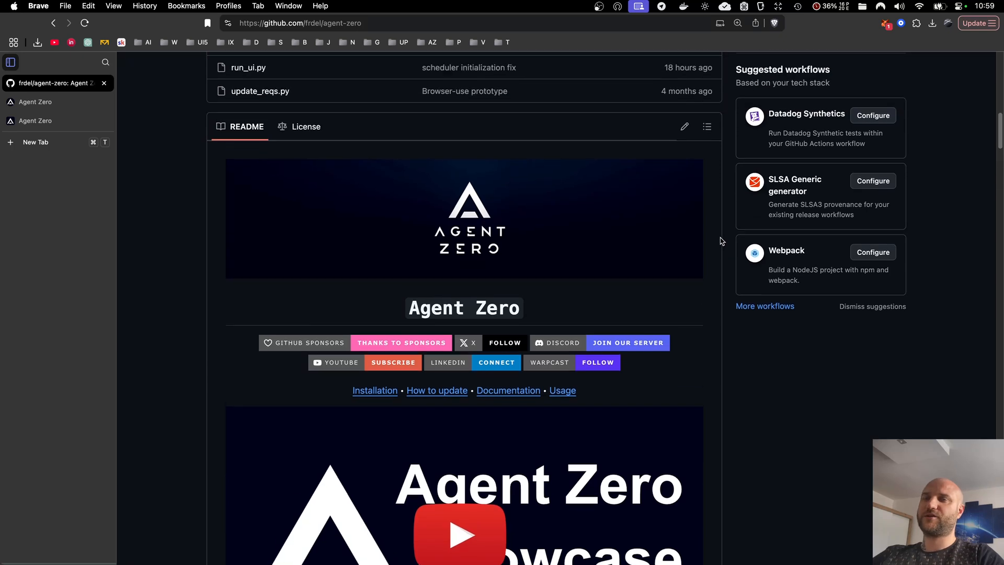
Switch to the agent-zero.ai website and select its web address
scroll("up", 3)
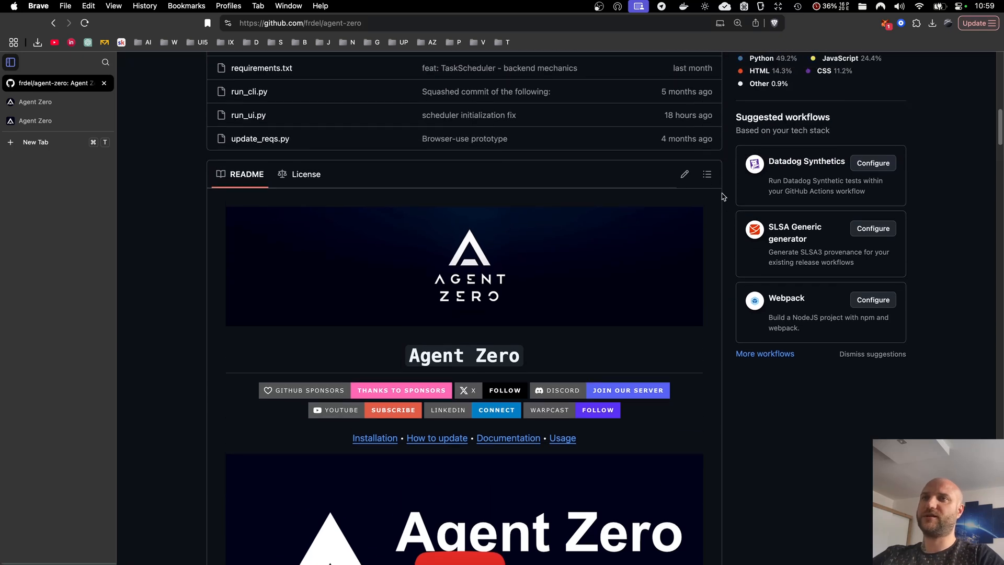
scroll("up", 3)
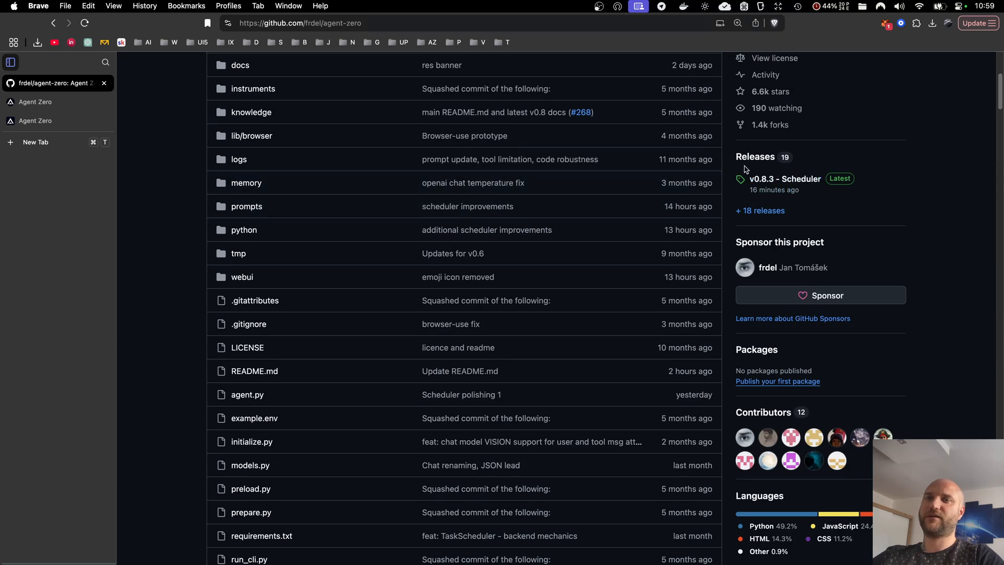
mouse_move(728, 169)
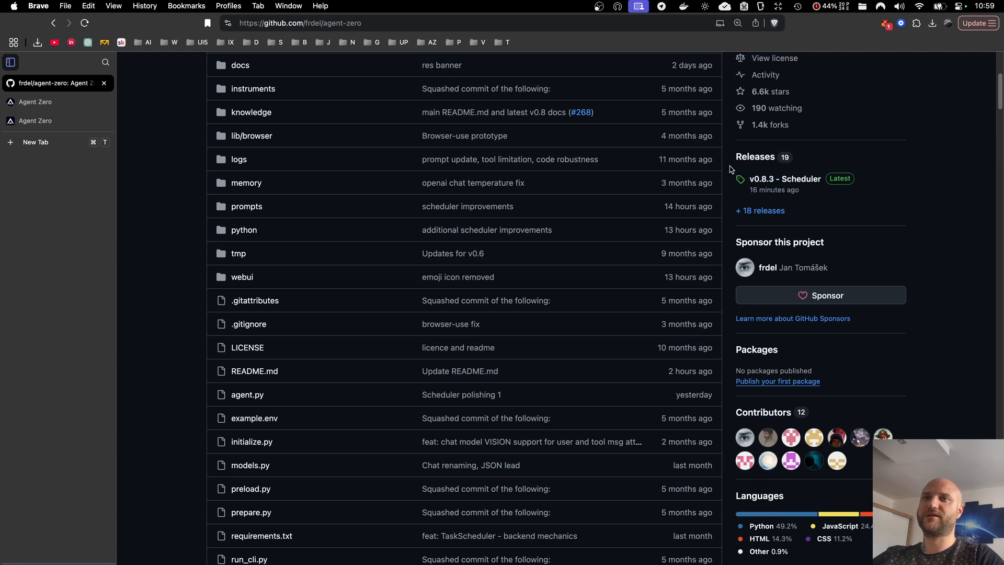
left_click(51, 101)
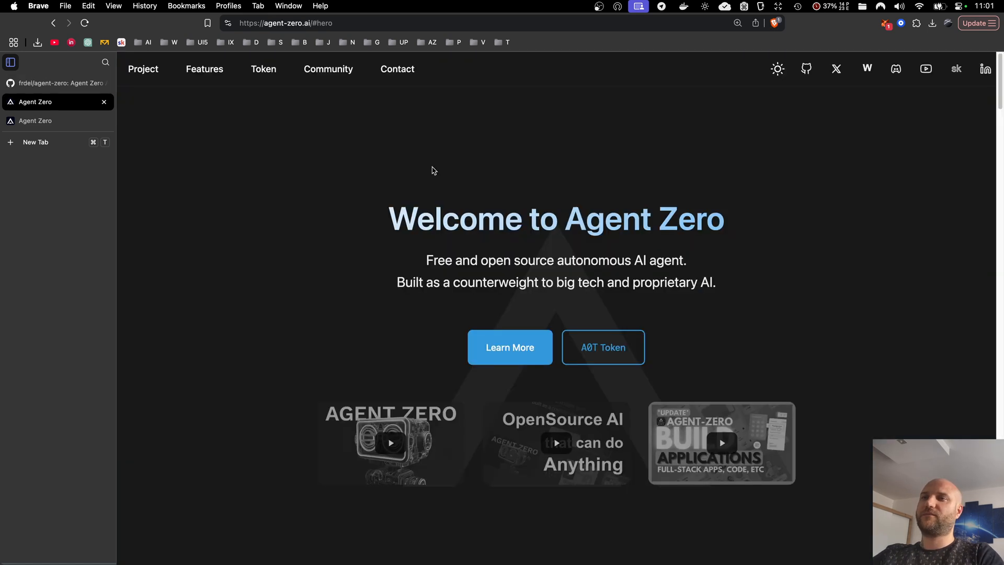
mouse_move(288, 154)
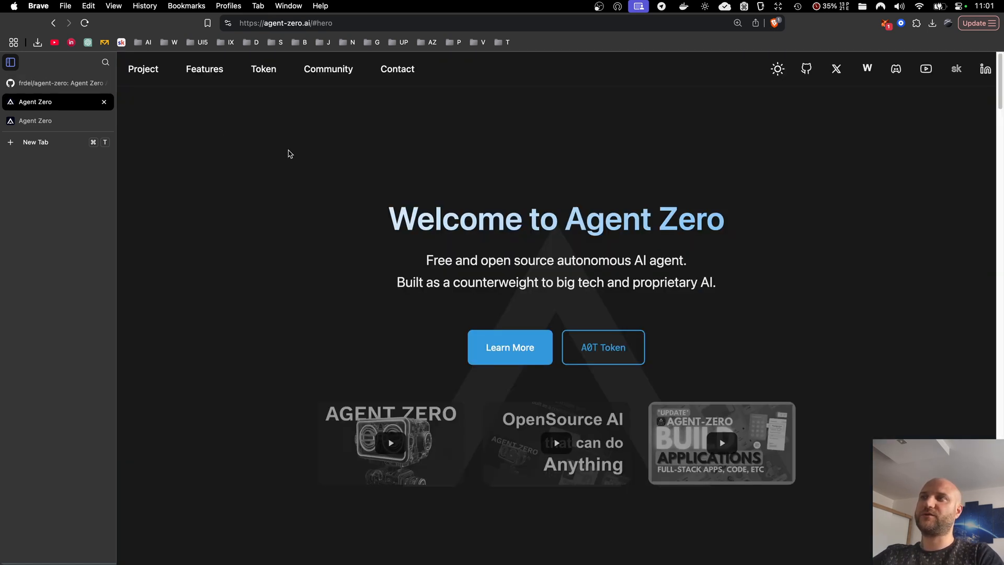
left_click(285, 23)
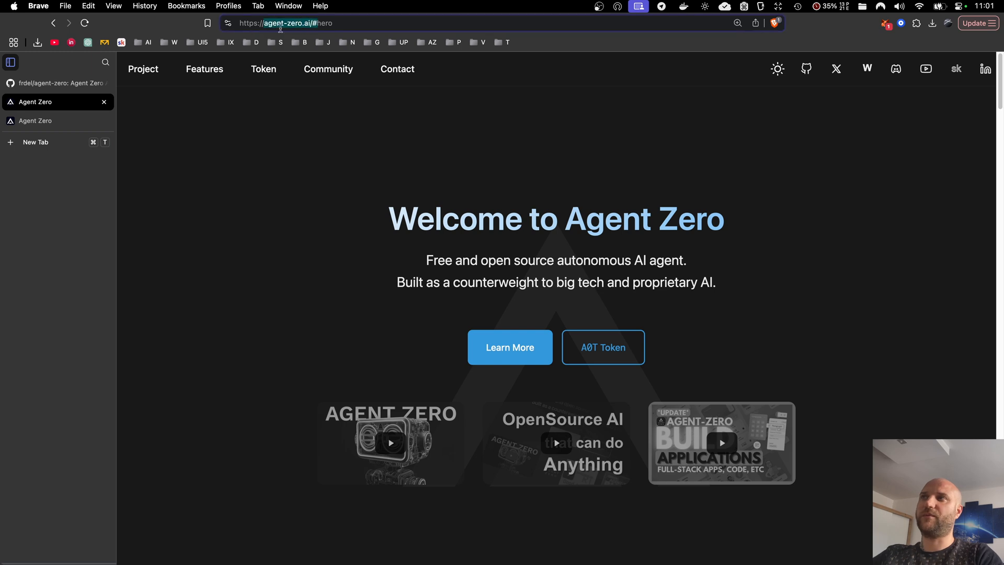
mouse_move(771, 92)
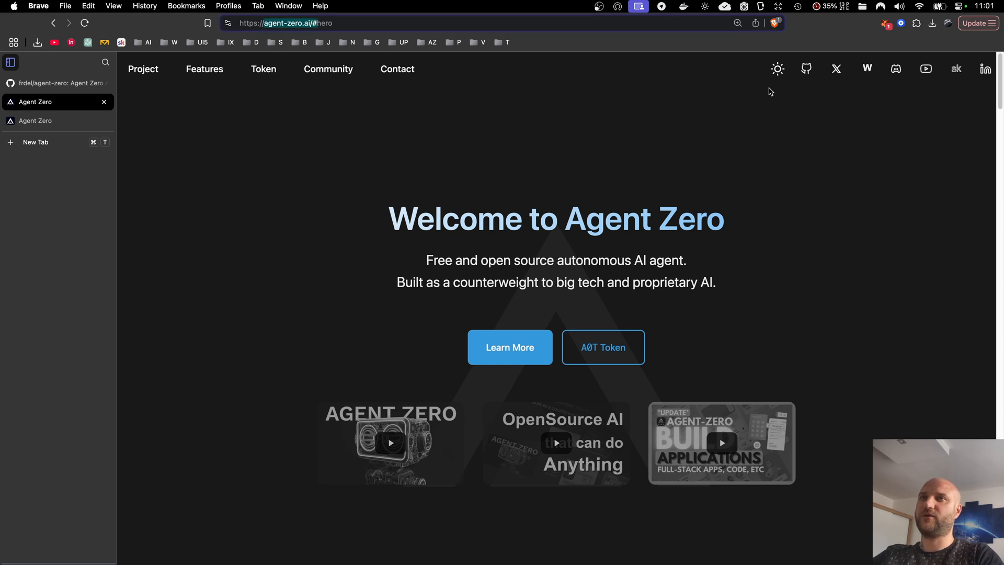
mouse_move(403, 176)
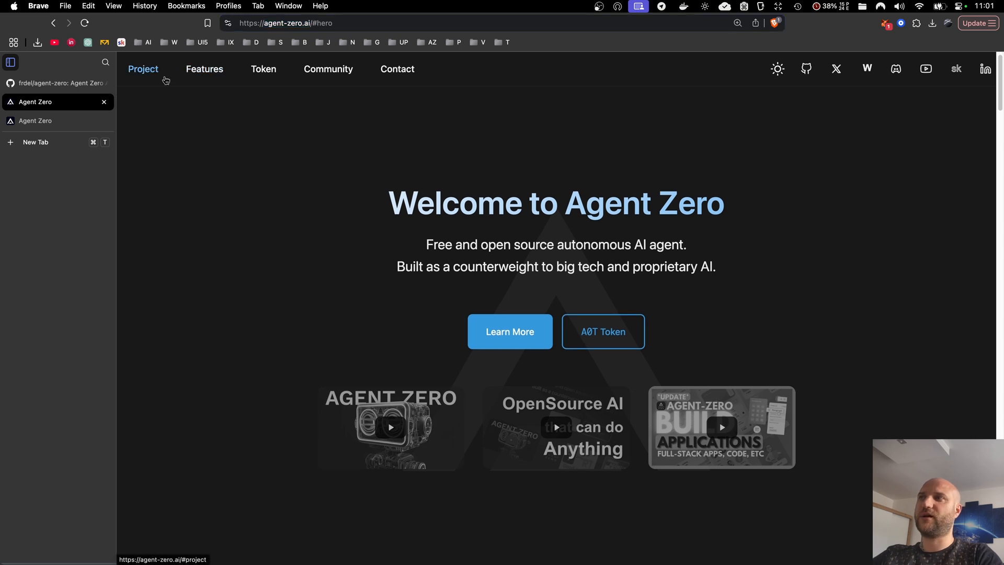
Browse the Features and Community sections and go to the Community Platform page
left_click(143, 69)
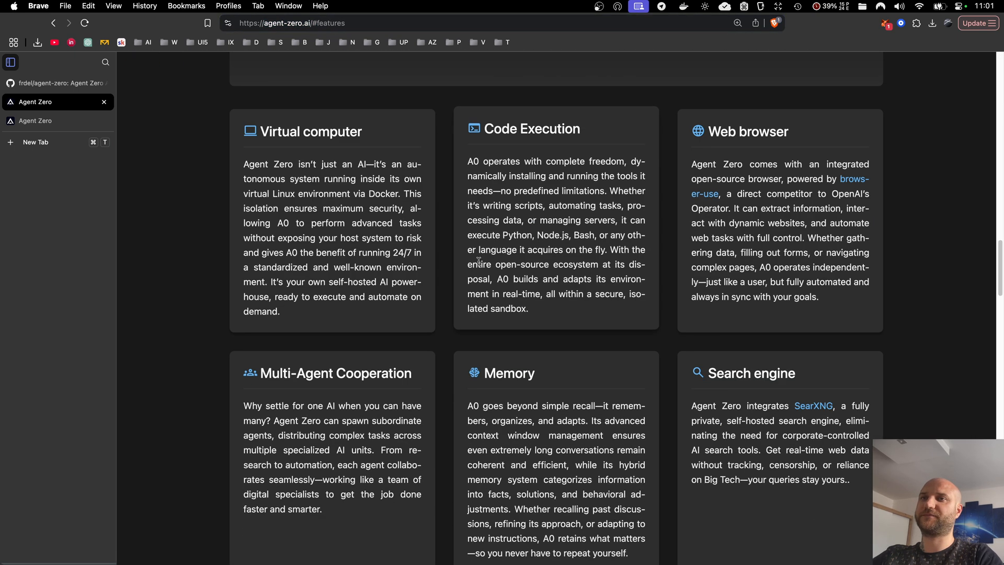
scroll("down", 3)
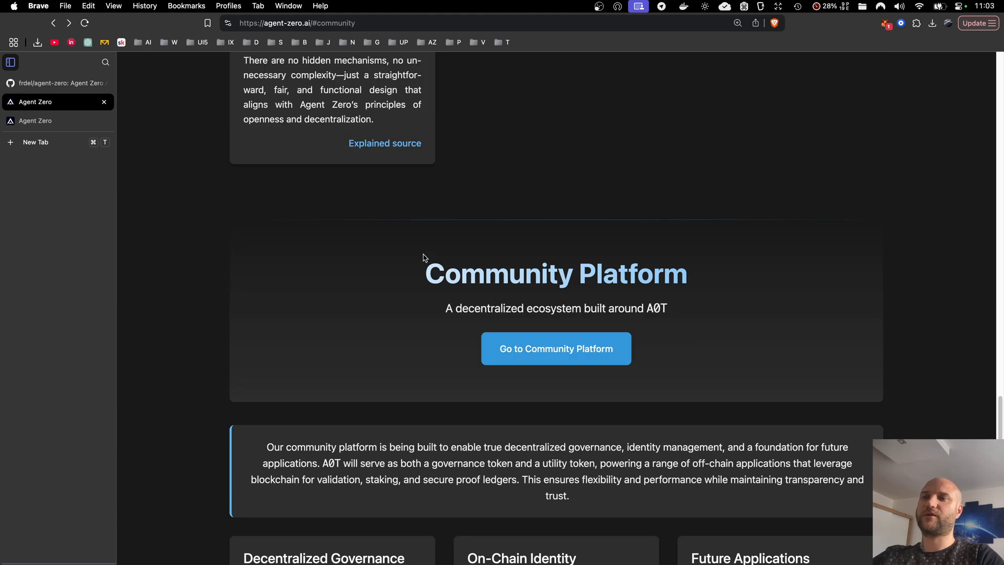
left_click(556, 347)
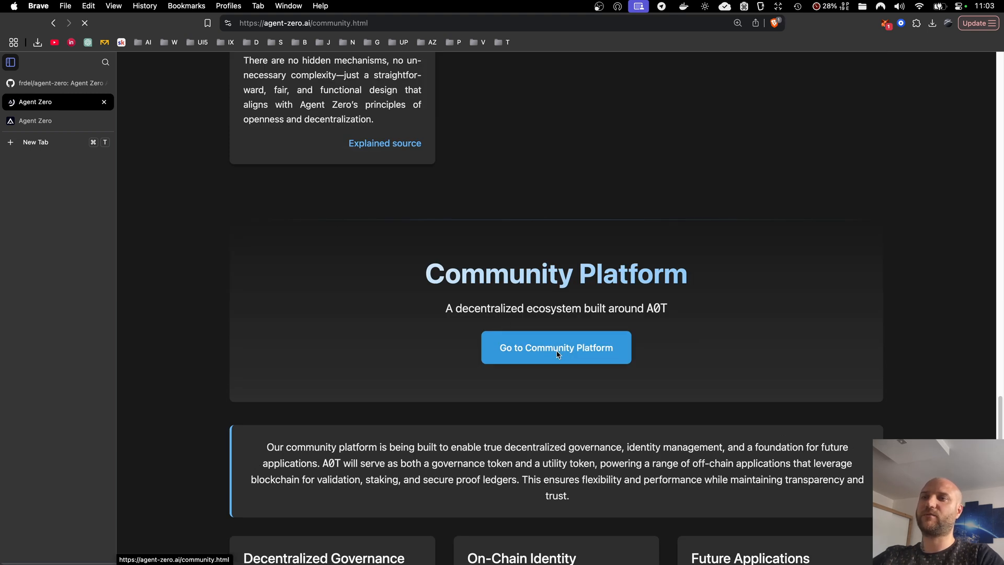
left_click(556, 347)
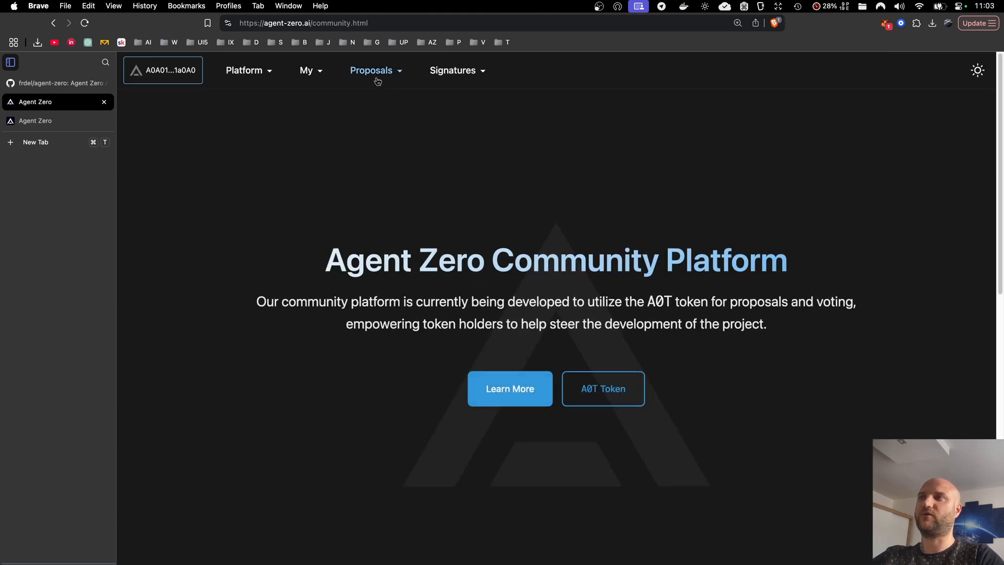
In the local Agent Zero chat, greet the agent and send 'make it black and white' with the image attached
left_click(307, 70)
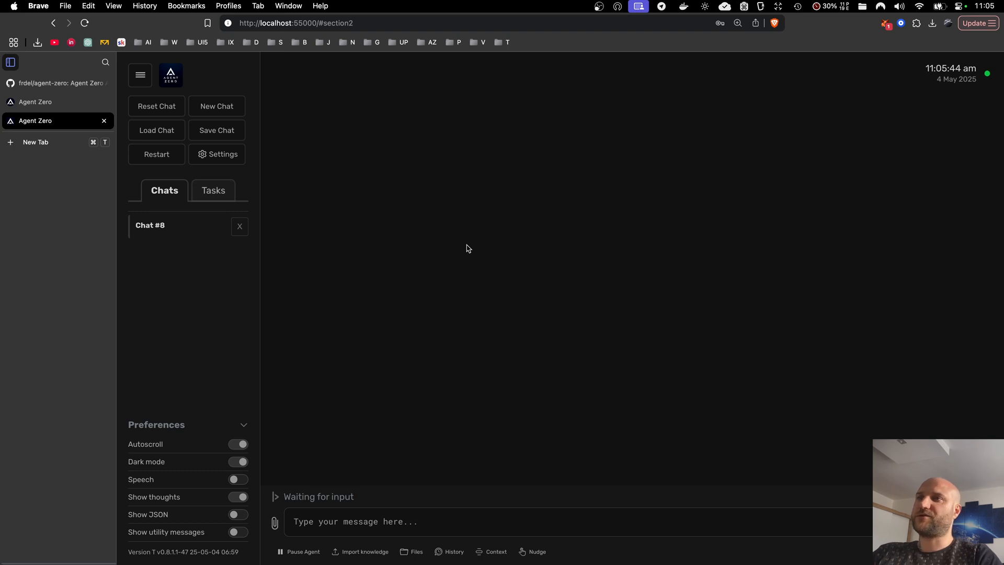
left_click(391, 522)
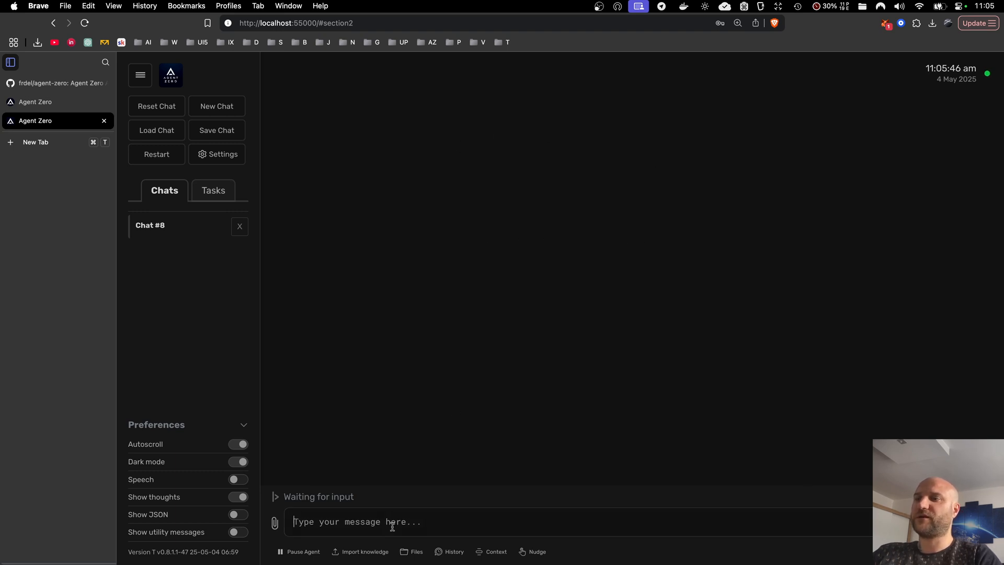
type("hi")
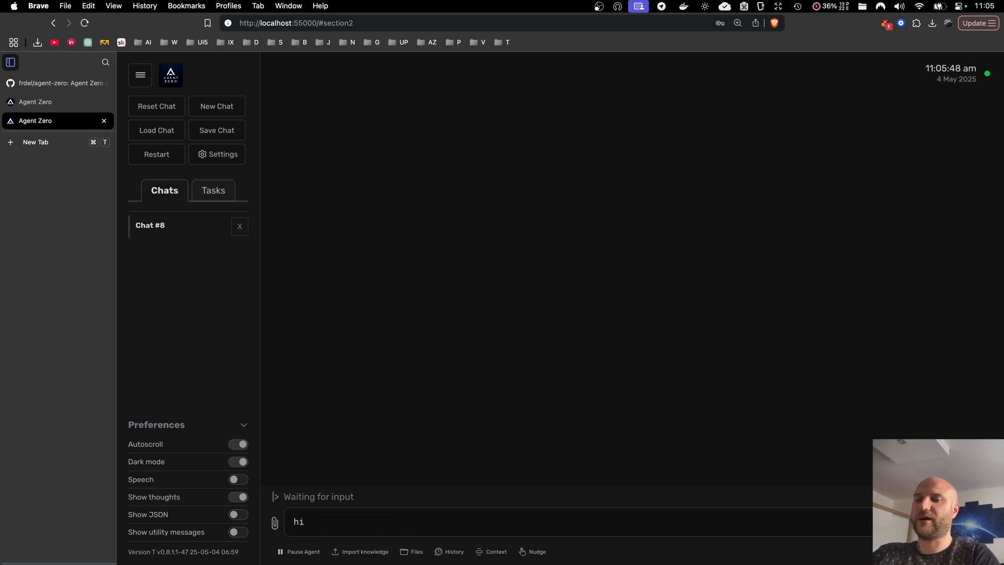
key("Return")
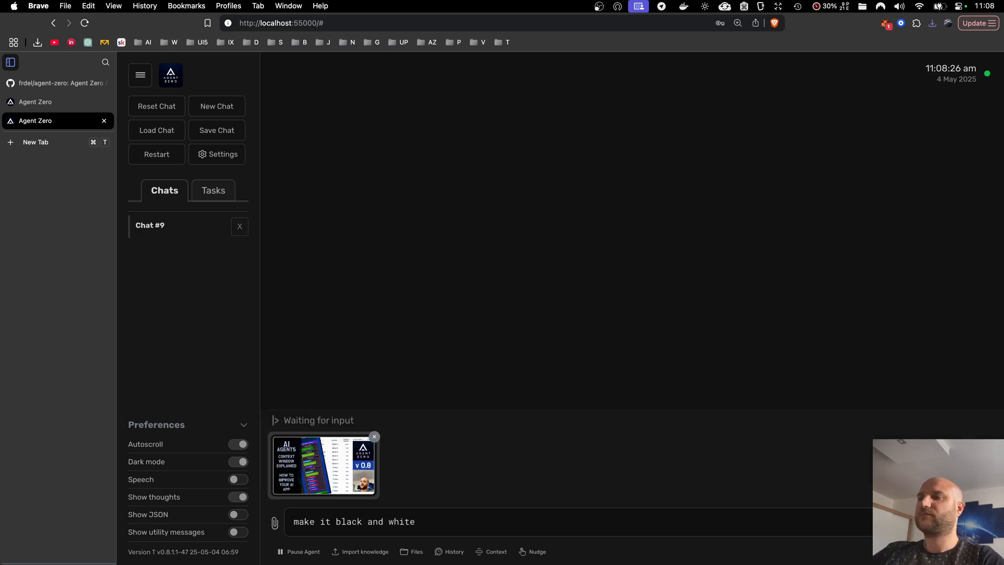
key("Return")
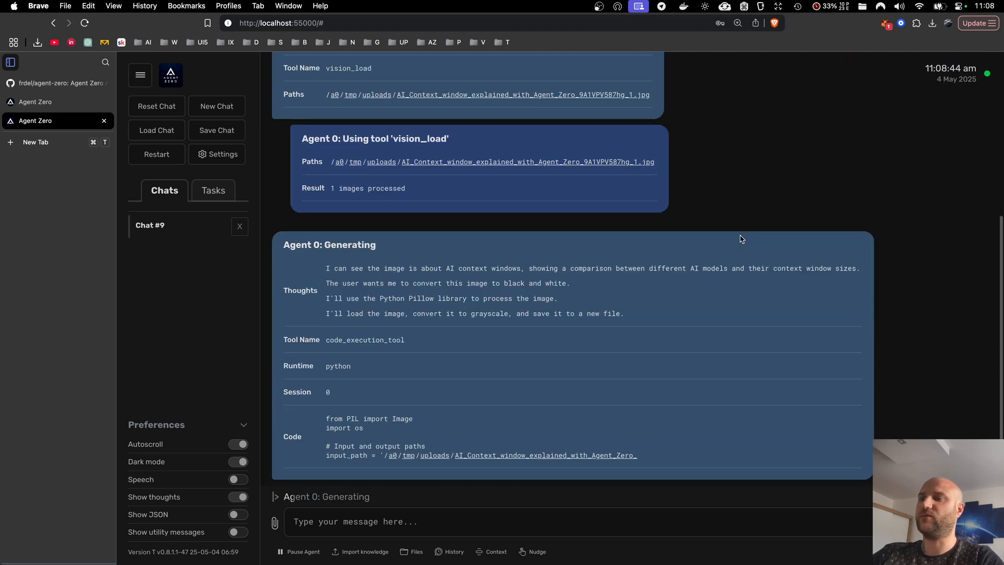
Review the agent's output, download black_and_white_image.jpg, and start a fresh chat
scroll("down", 3)
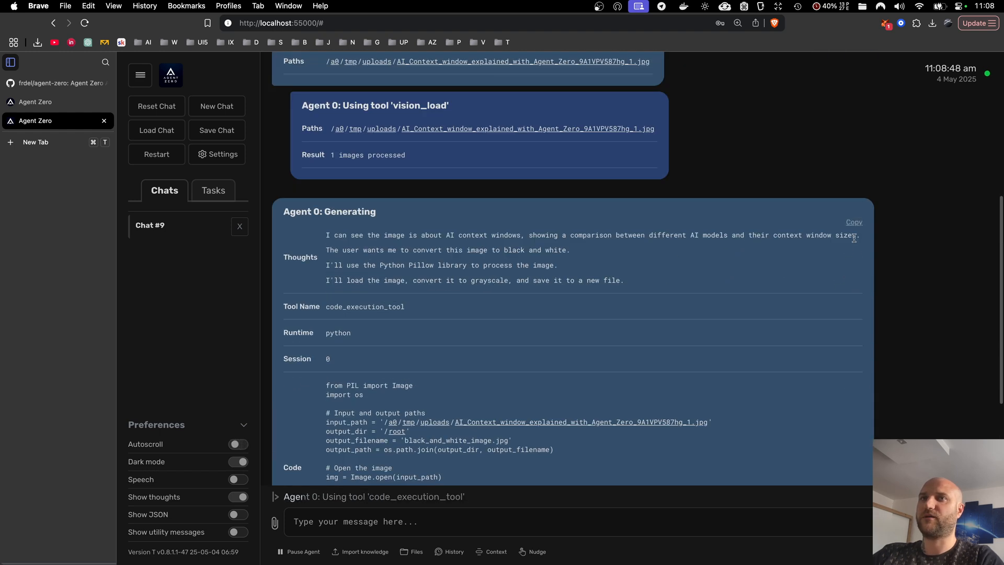
scroll("up", 3)
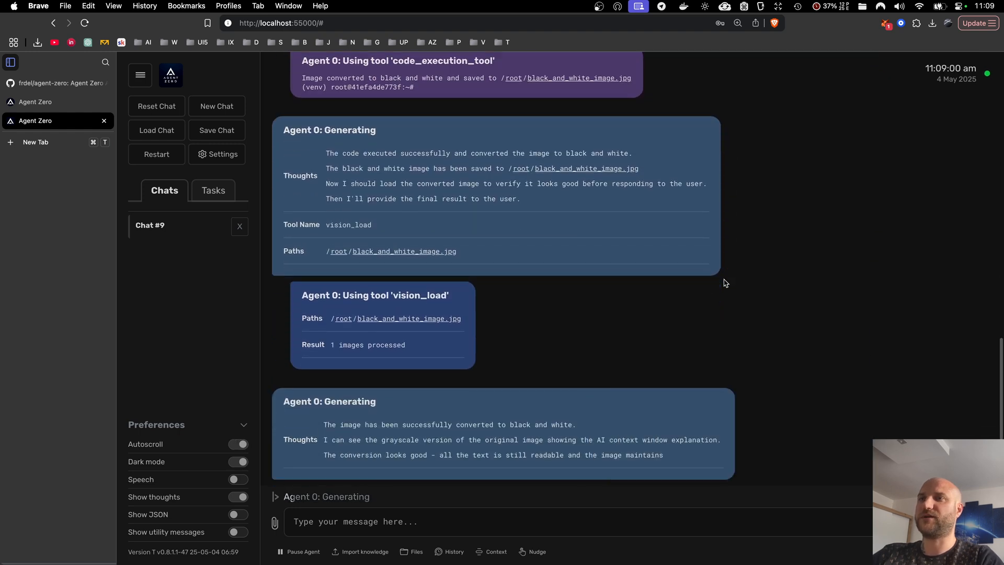
scroll("down", 3)
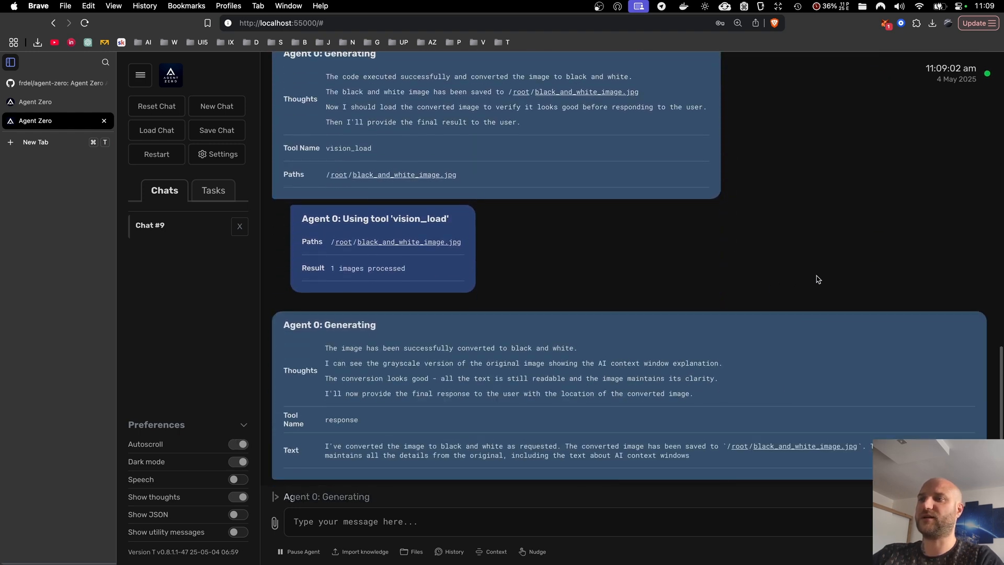
scroll("down", 3)
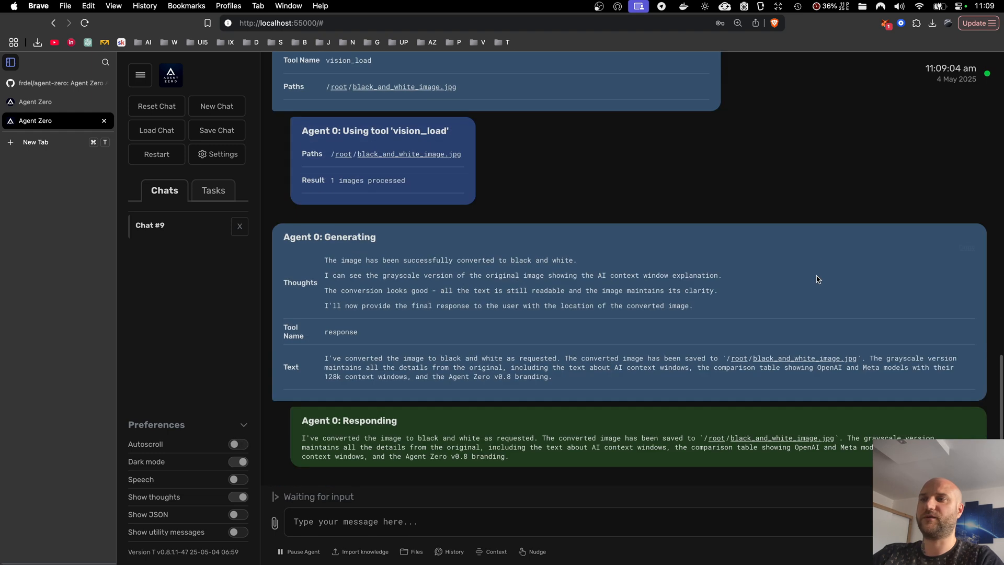
left_click(933, 23)
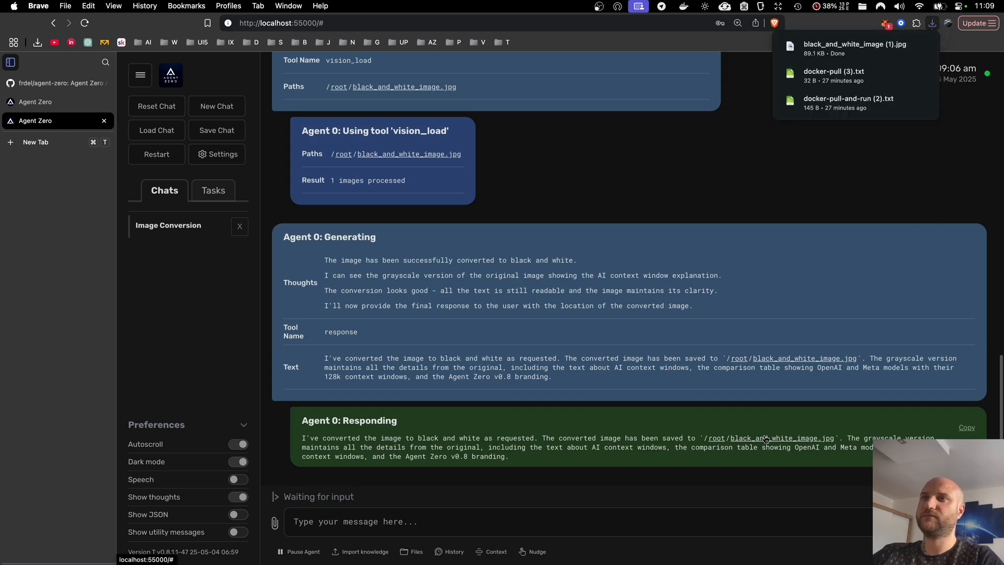
left_click(853, 48)
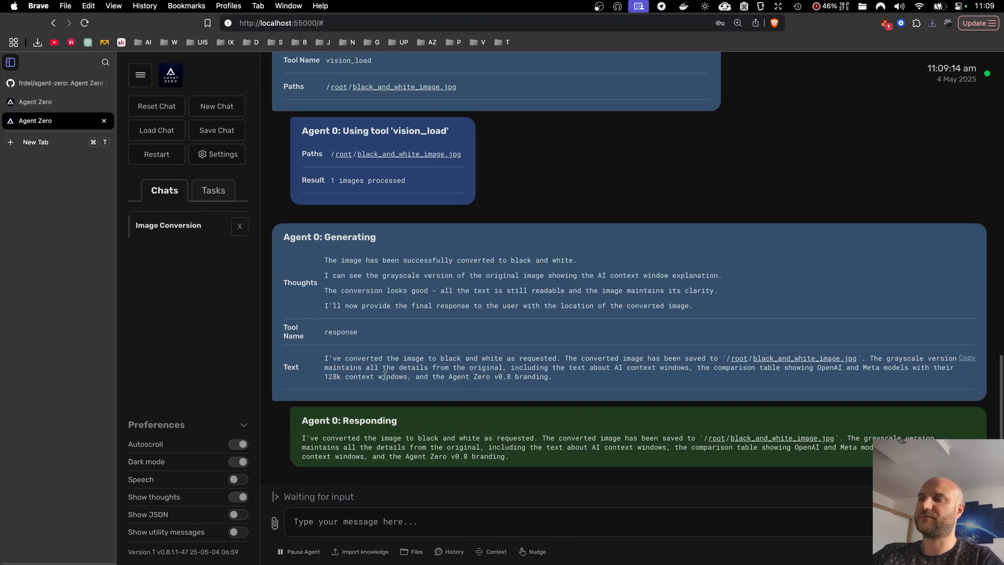
left_click(216, 106)
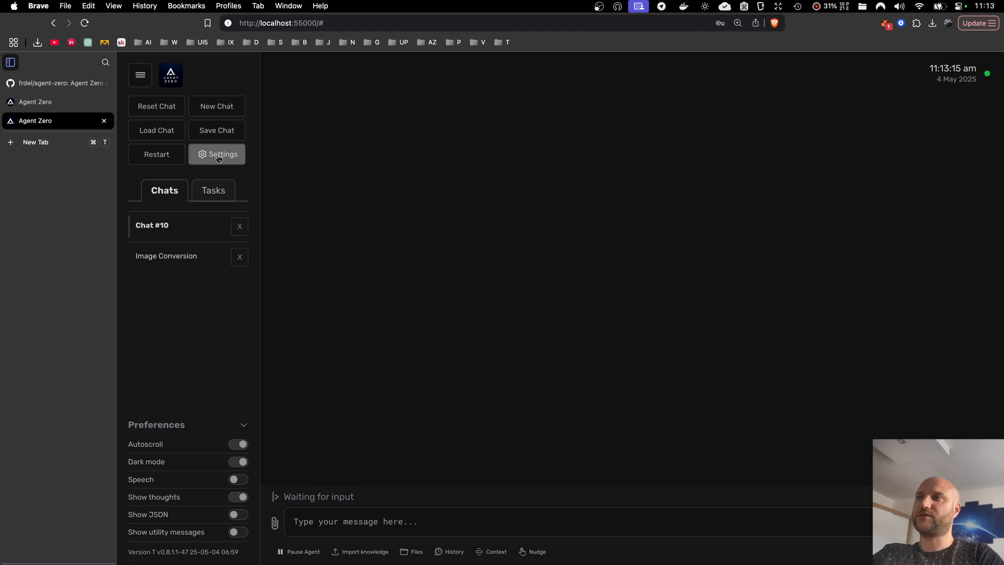
Show the Task Scheduler section of the settings, which lists no tasks yet
left_click(222, 154)
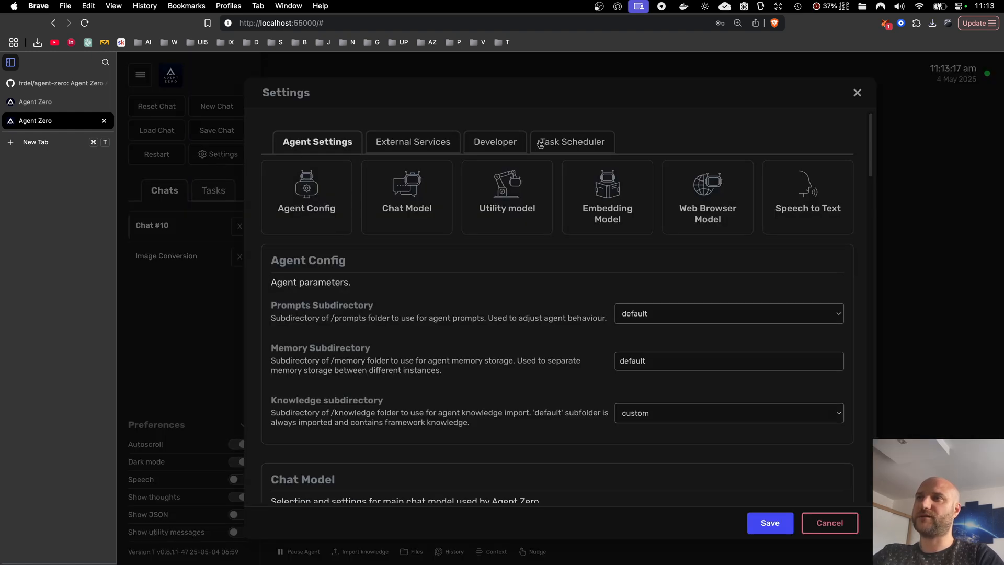
left_click(570, 142)
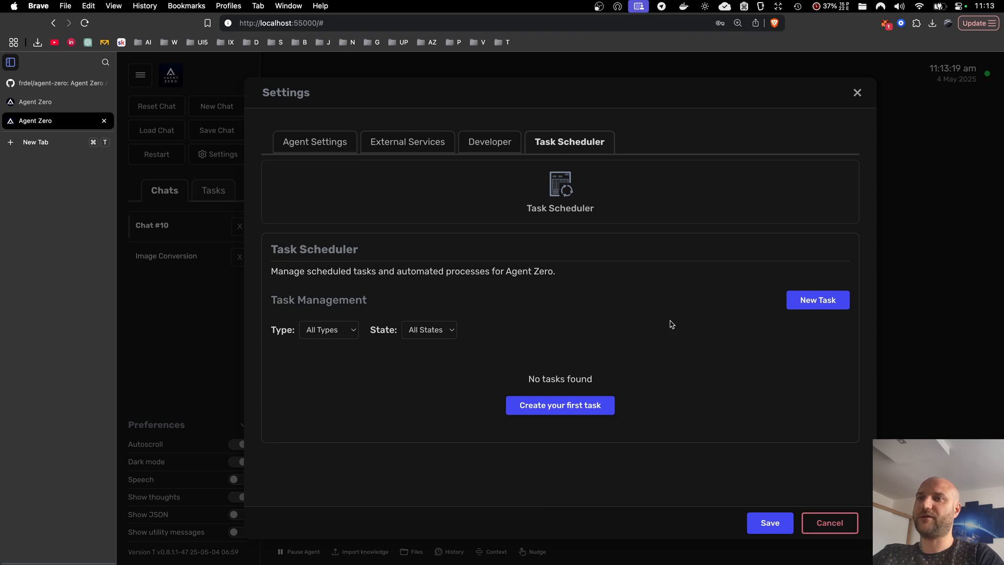
mouse_move(560, 405)
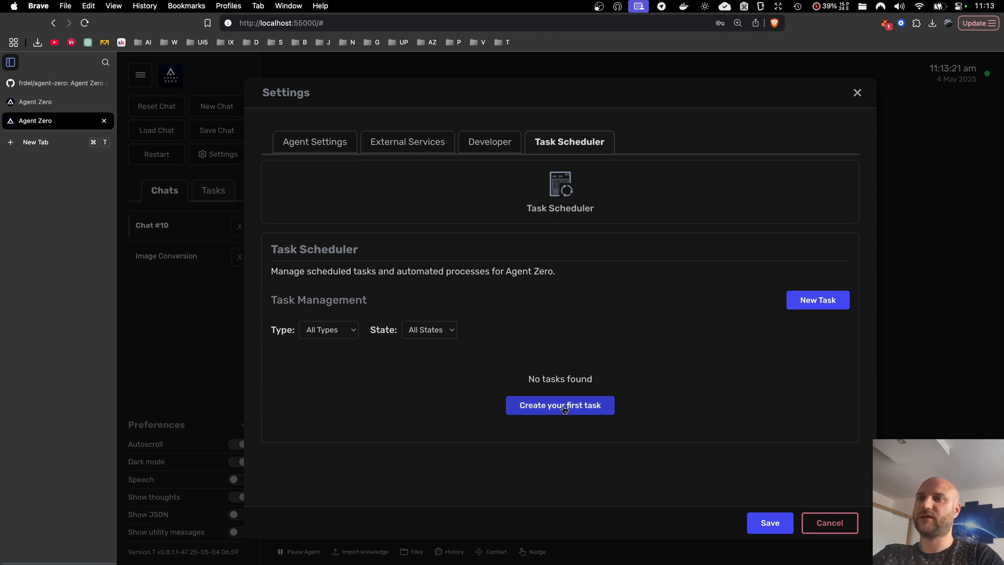
Start a new scheduled task and look through the Create New Task form
left_click(559, 405)
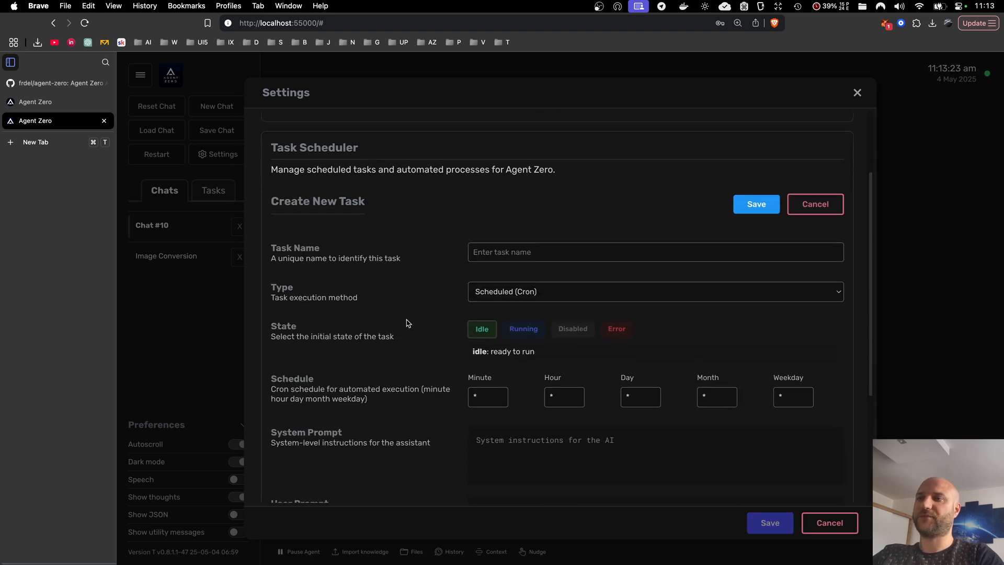
scroll("down", 3)
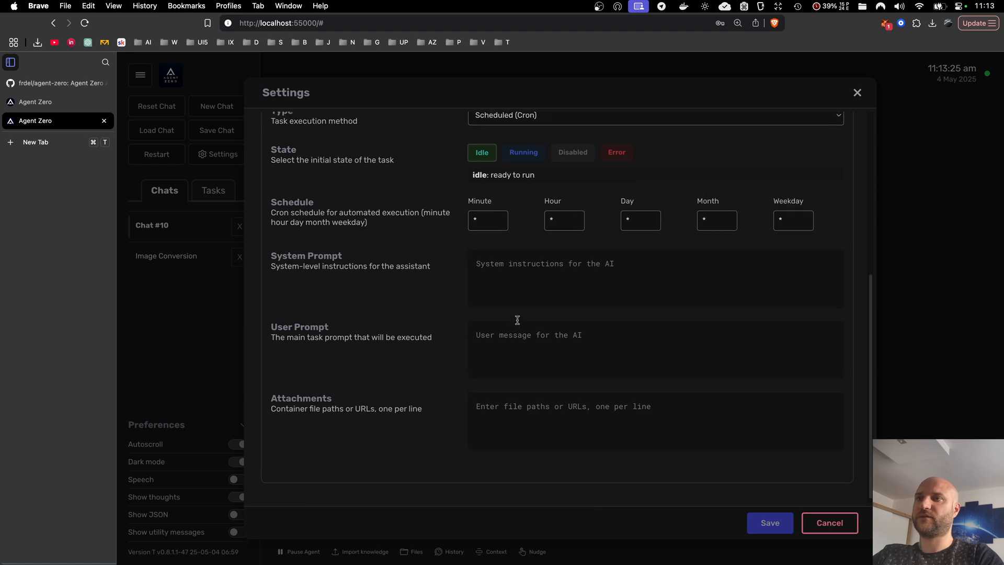
scroll("up", 3)
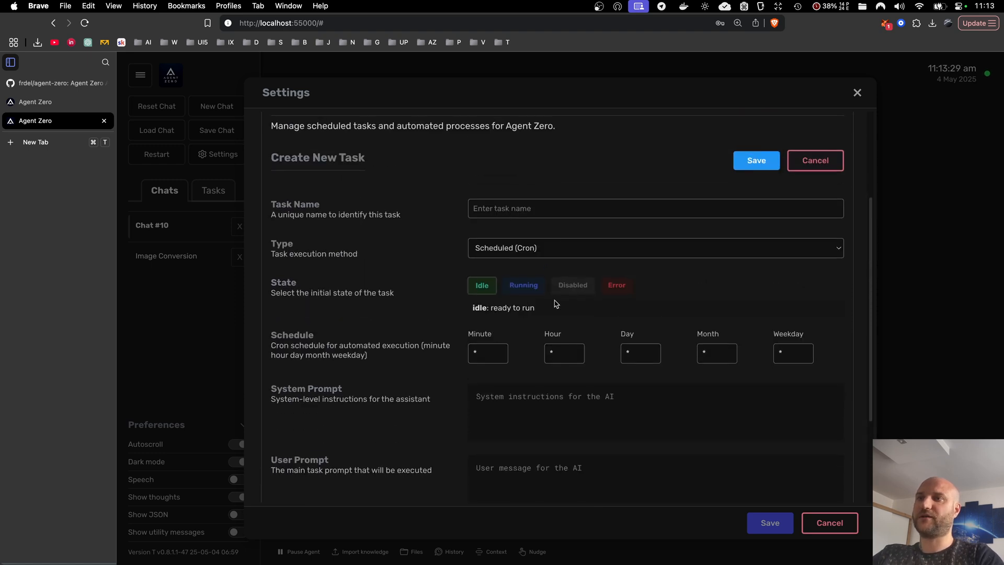
scroll("down", 3)
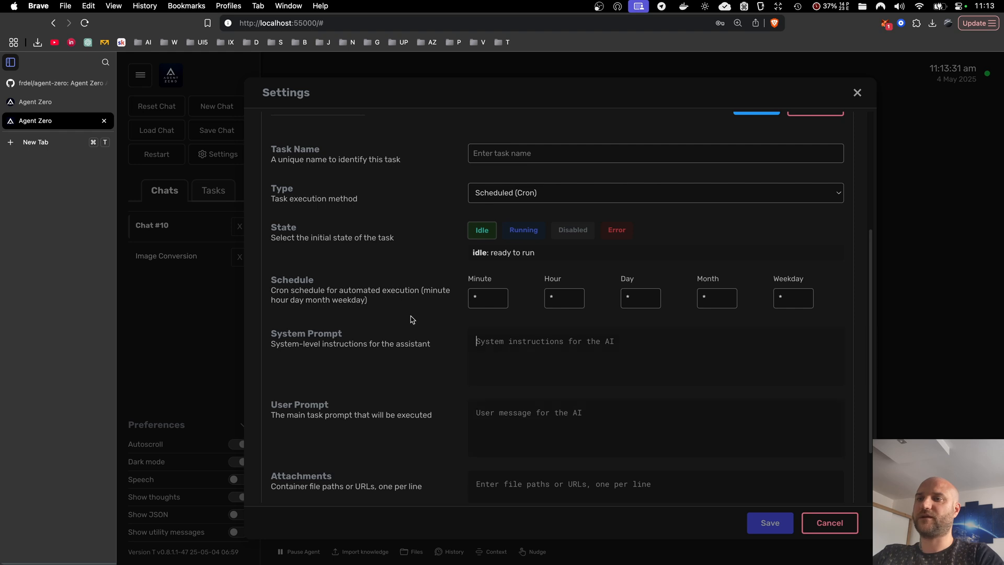
scroll("up", 3)
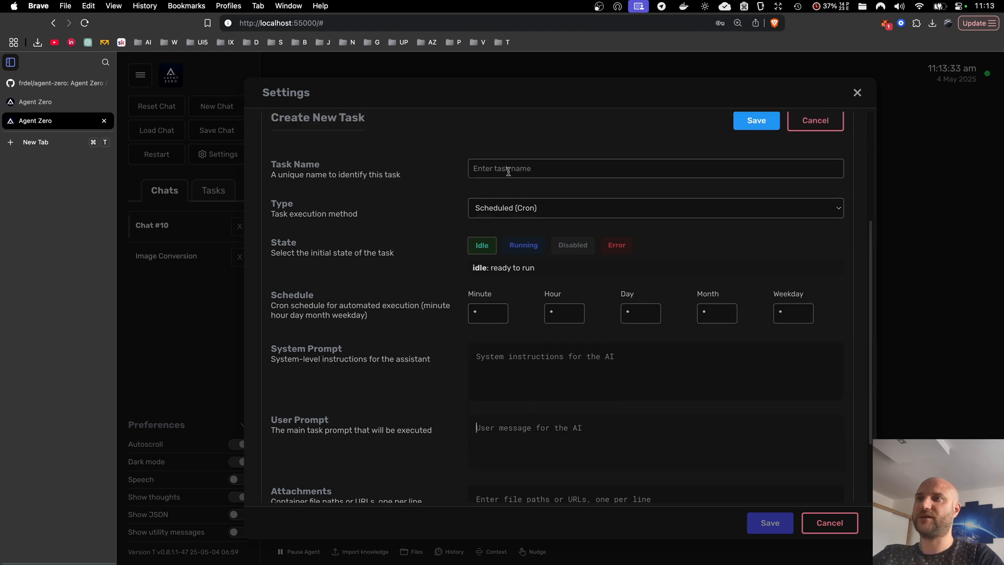
mouse_move(664, 312)
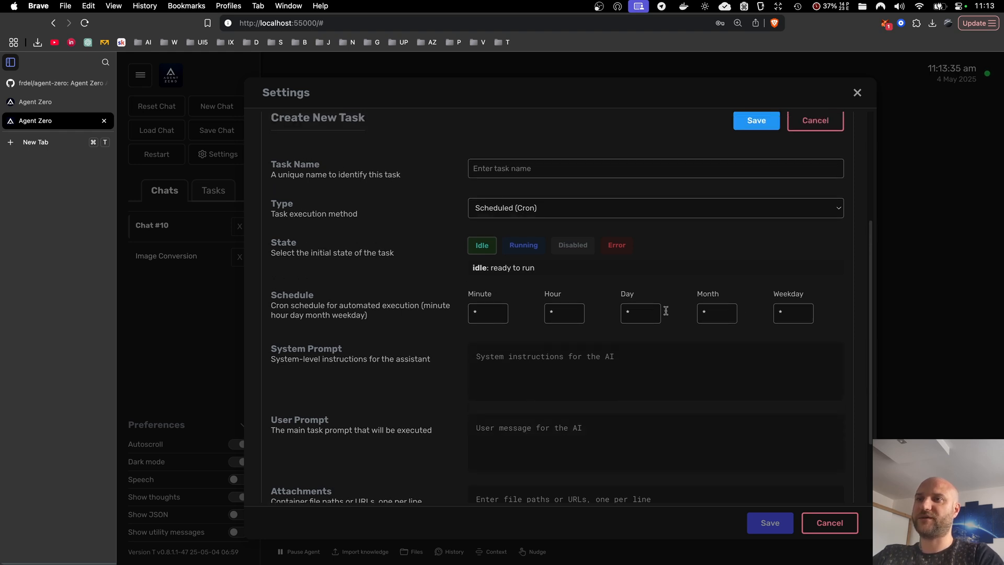
Set the task type to Planned (Specific Times), then close the settings without saving
left_click(654, 208)
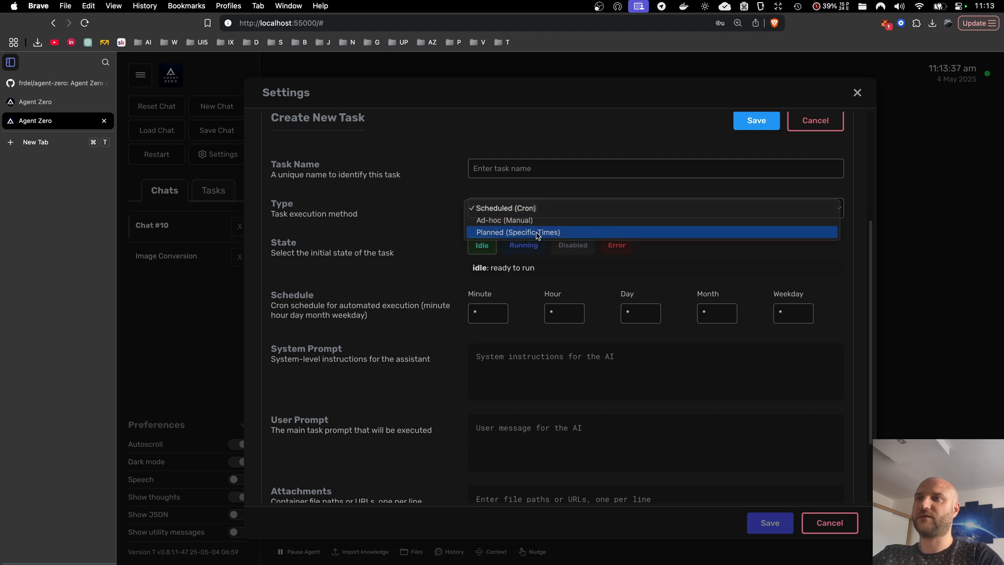
left_click(518, 231)
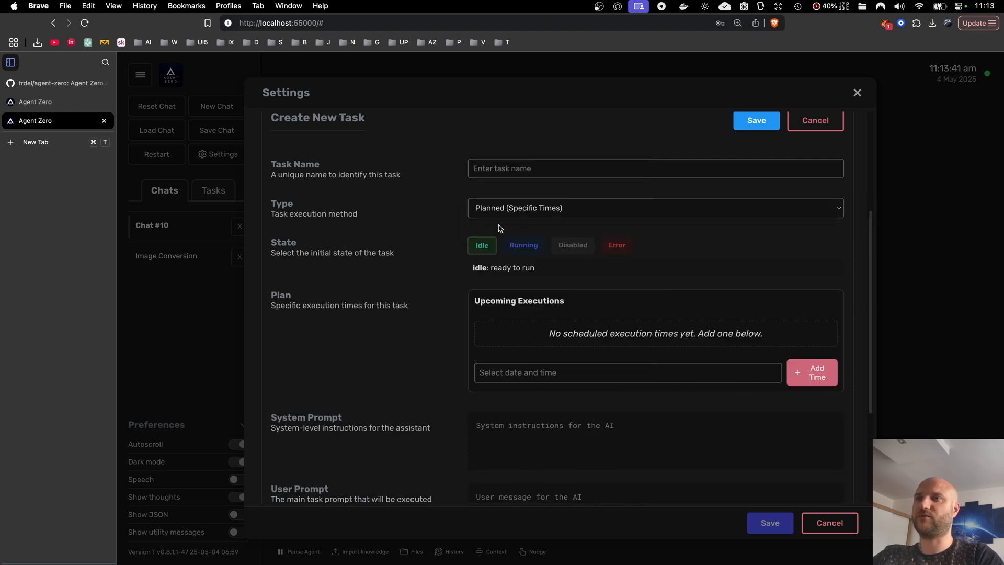
scroll("up", 3)
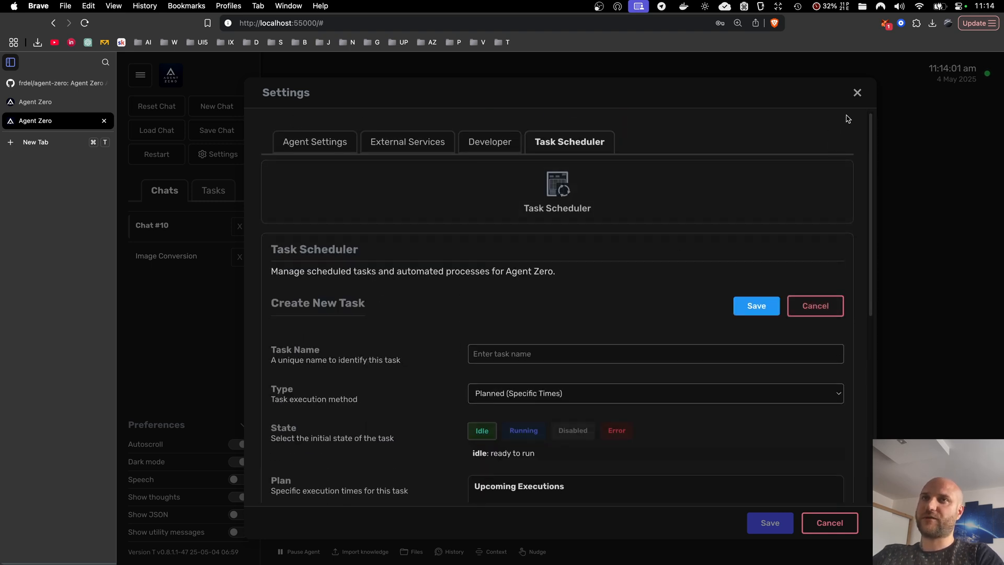
left_click(857, 92)
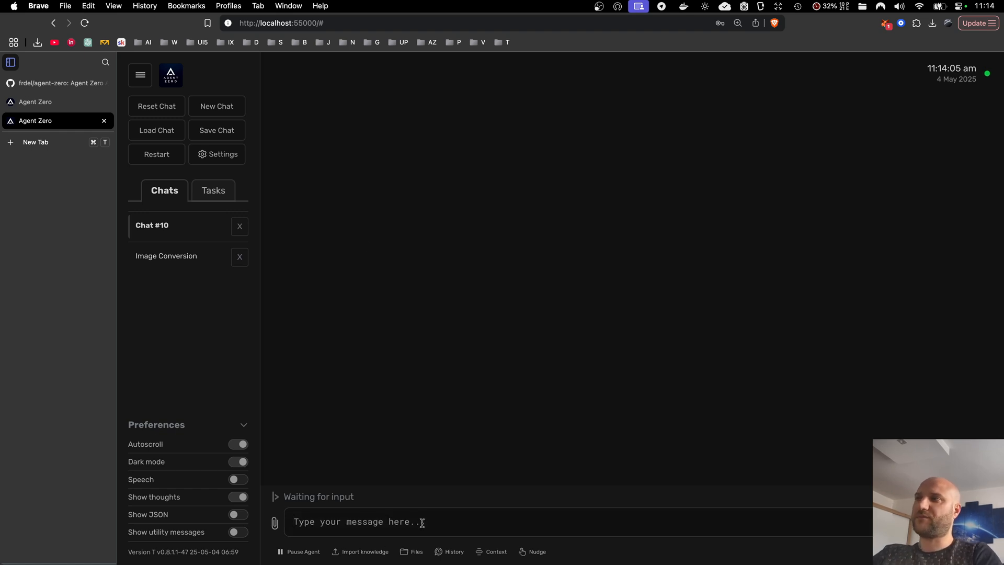
Send 'schedule a two minute task to check RAM and save to a file' to the agent
type("schedule")
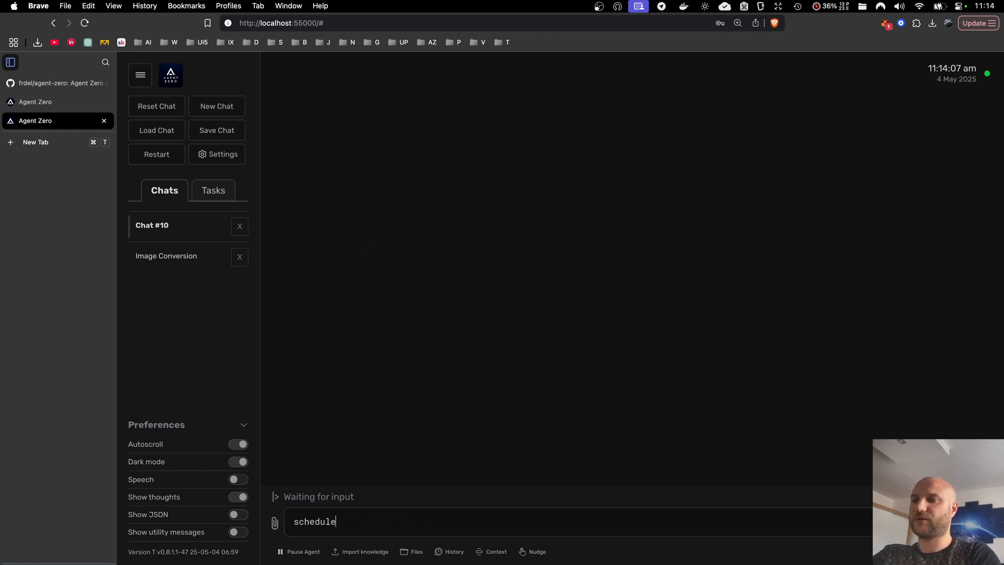
type("a two mi")
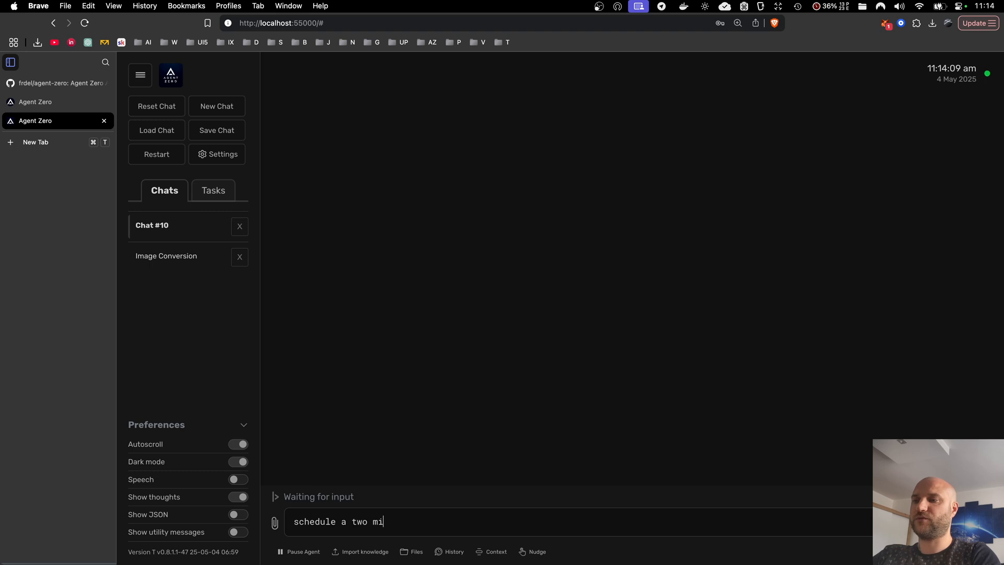
type("nute task to")
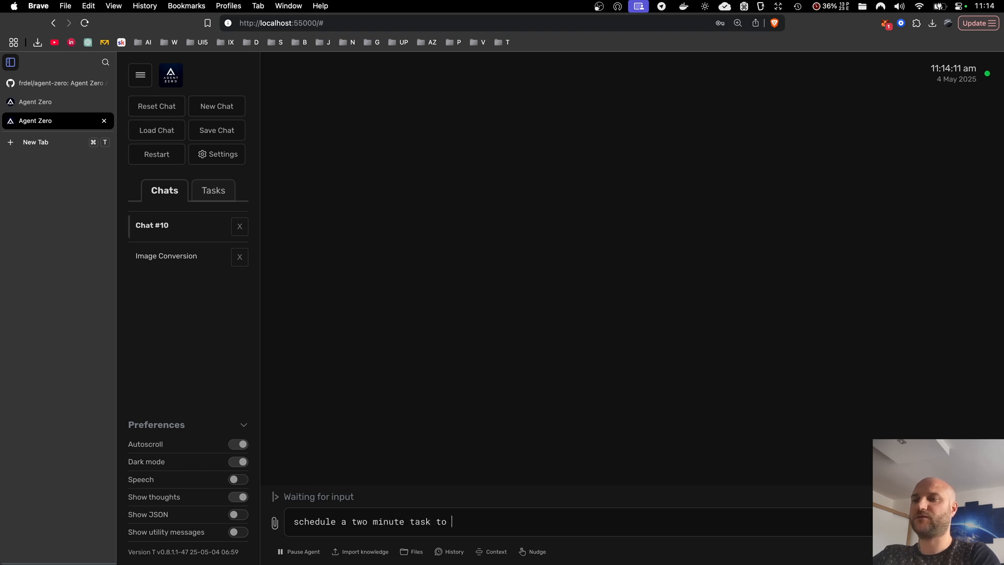
type("check RAM an")
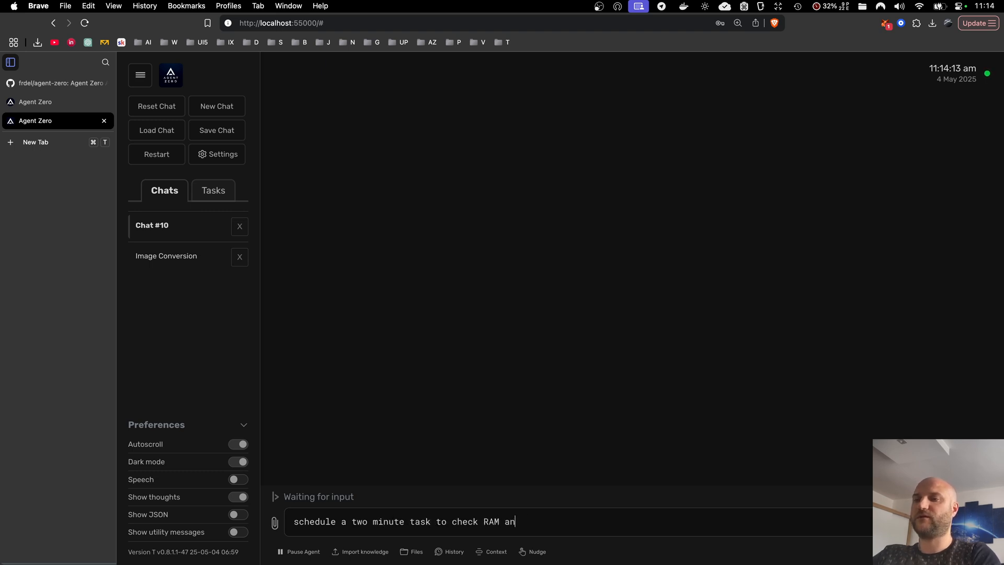
type("d save to a")
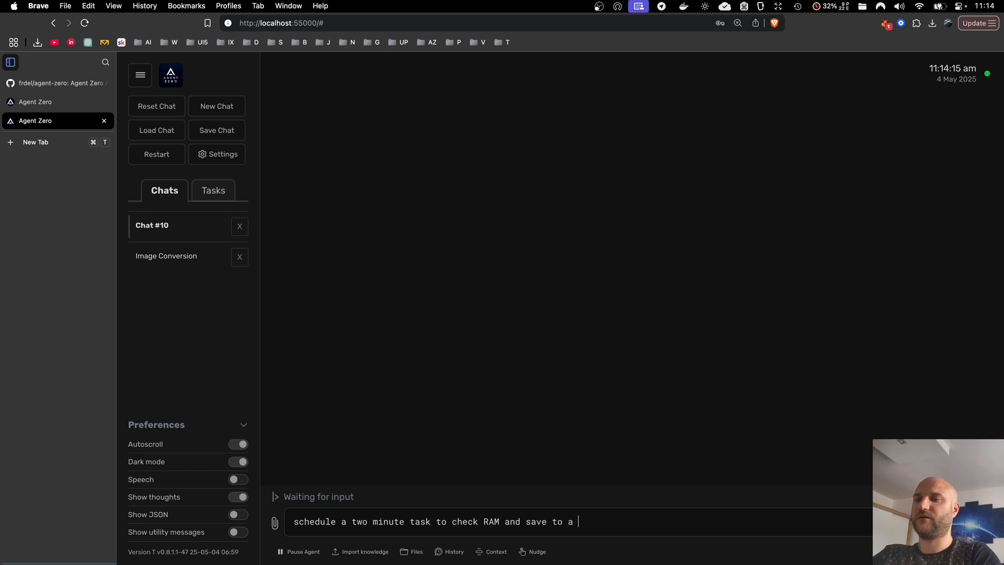
key("Return")
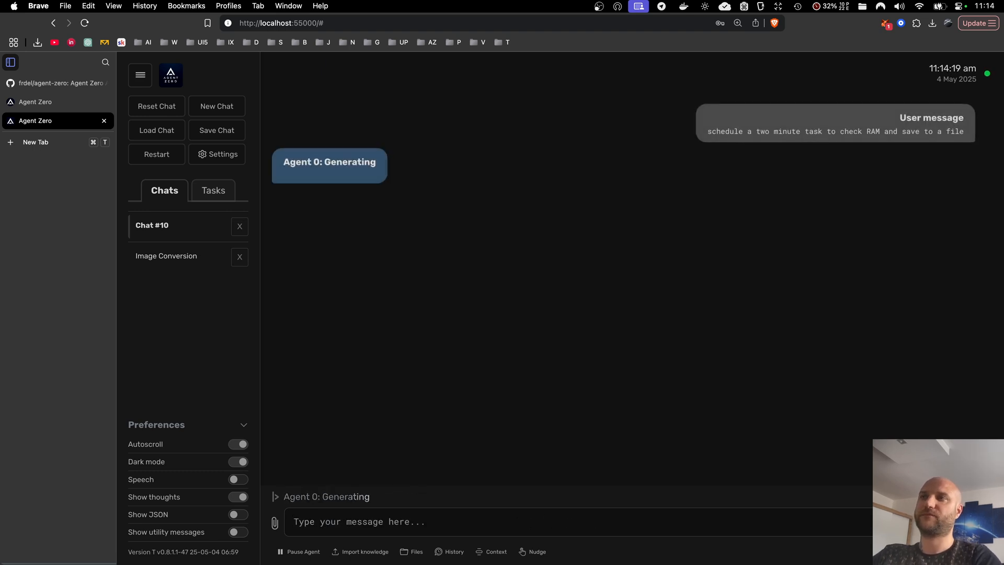
mouse_move(450, 325)
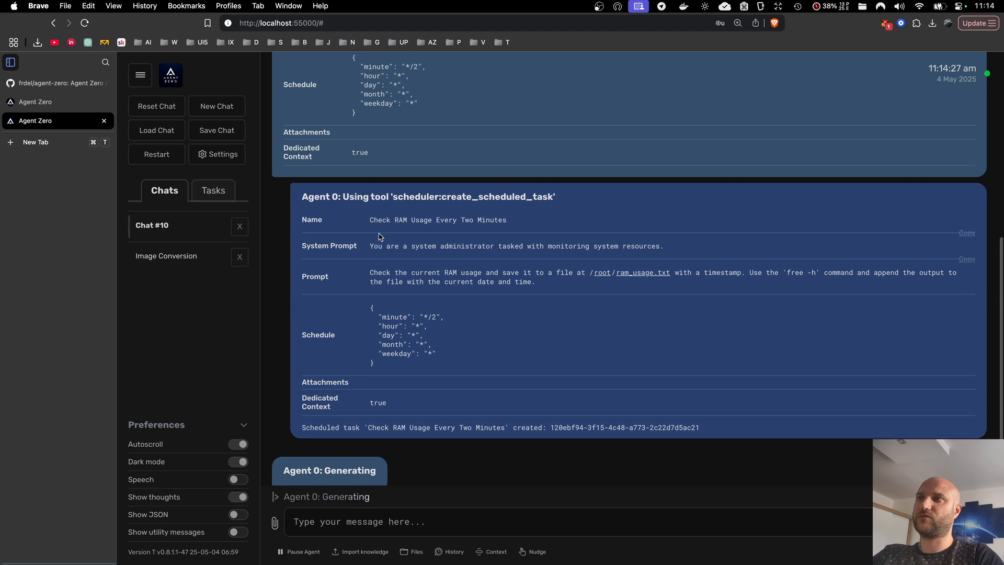
Review the scheduler:create_scheduled_task output confirming the Check RAM Usage task and its UUID
scroll("down", 3)
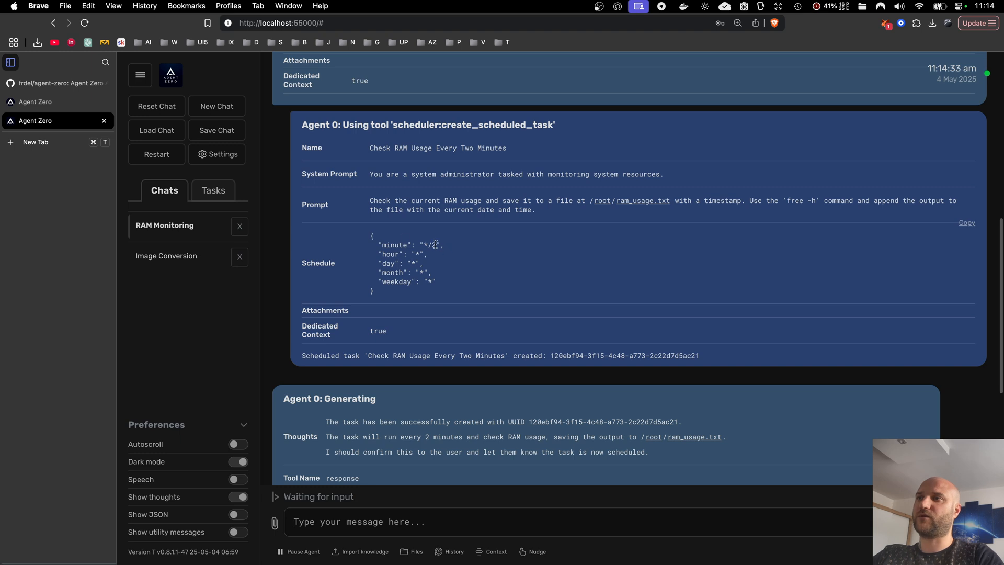
double_click(429, 245)
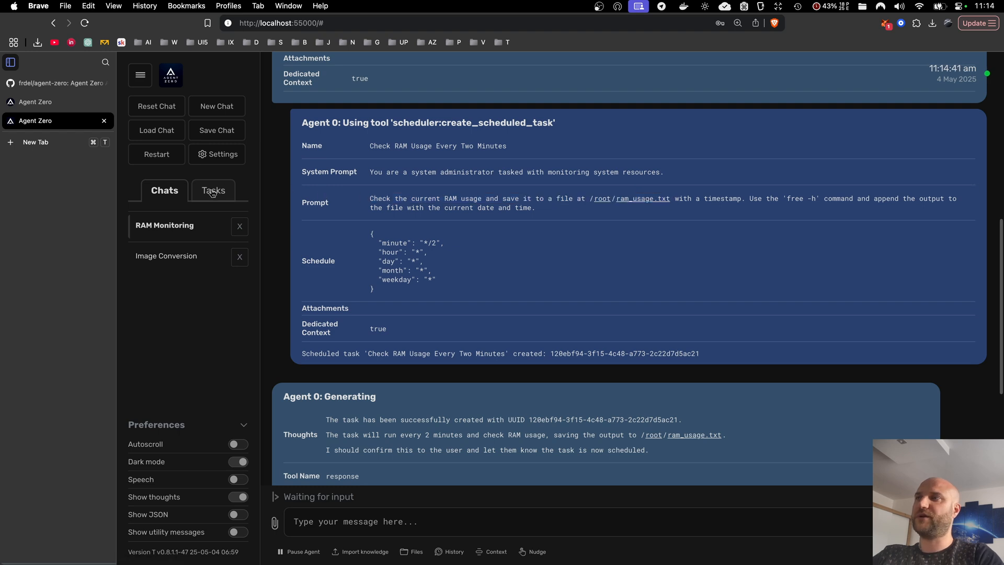
View the idle Check RAM Usage Every Two Minutes task in the Tasks list and Task Scheduler settings, then cancel
left_click(212, 190)
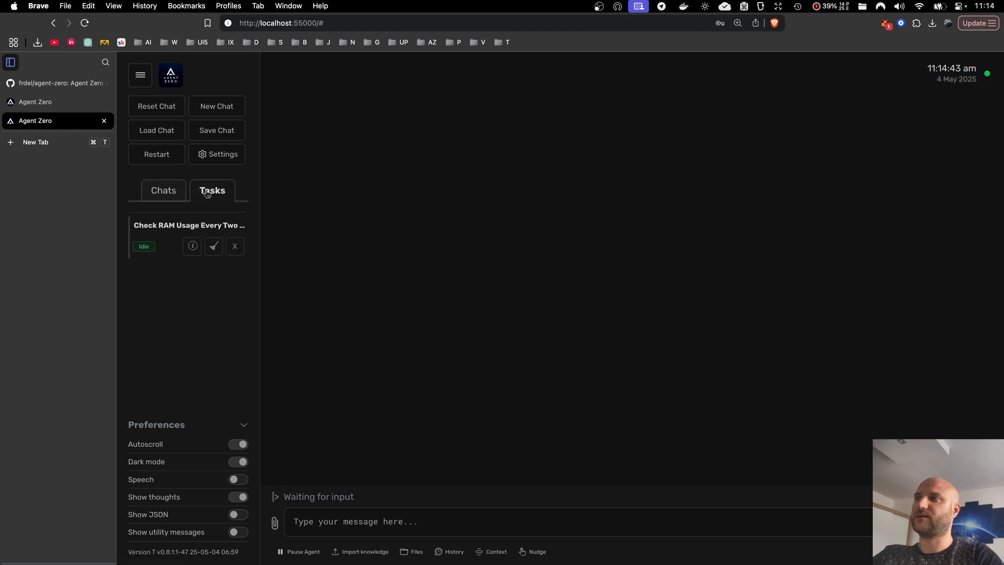
mouse_move(220, 154)
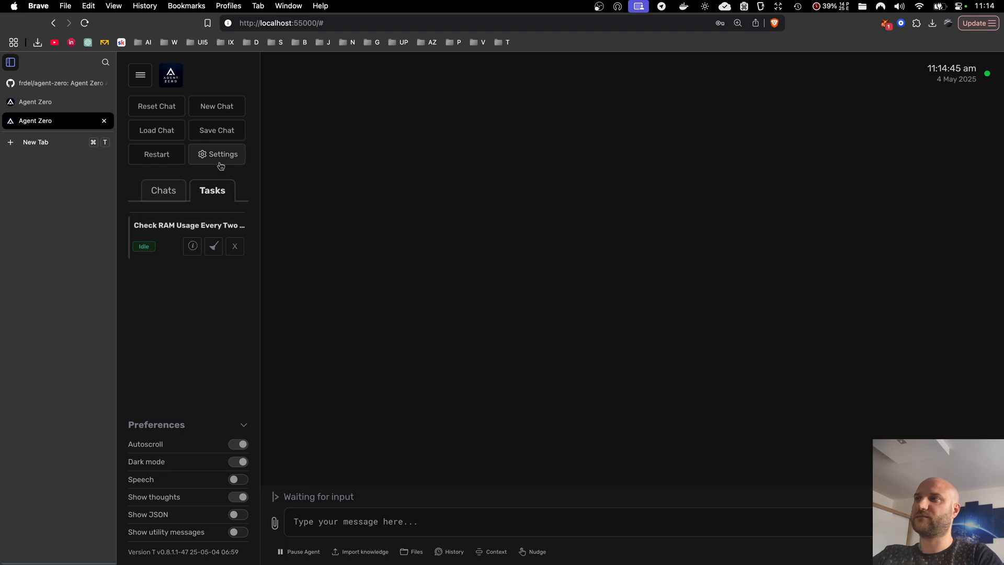
left_click(223, 154)
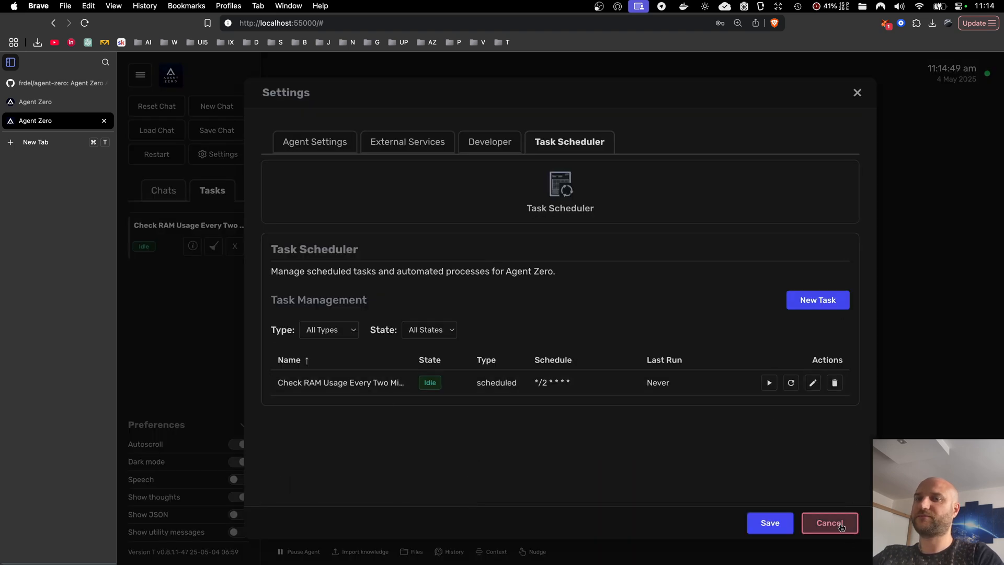
left_click(829, 523)
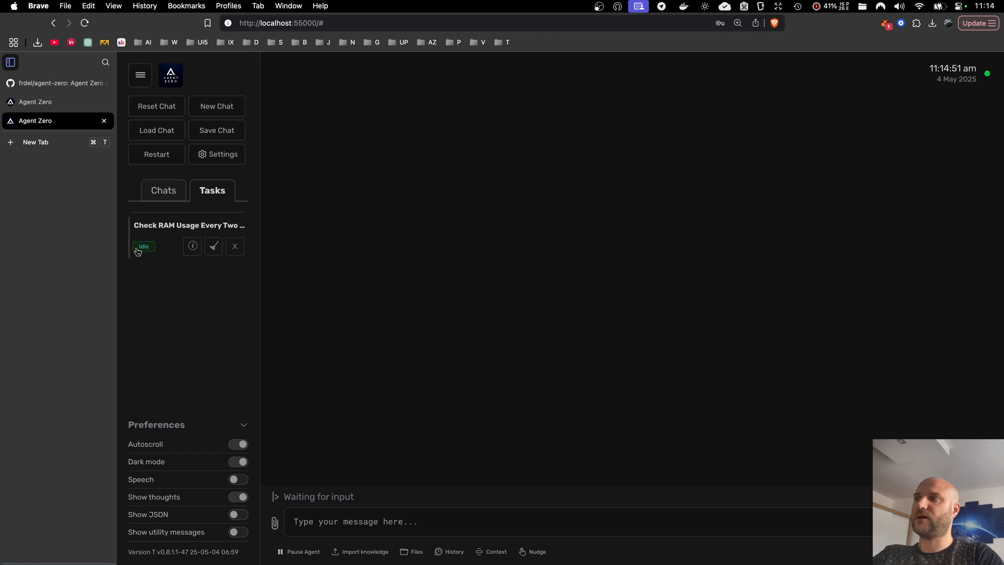
mouse_move(960, 89)
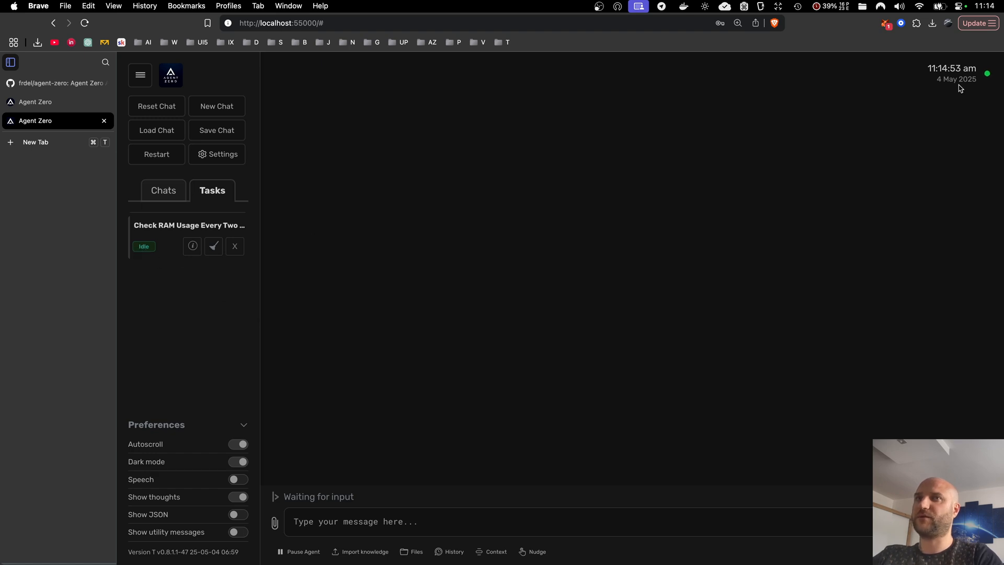
mouse_move(271, 192)
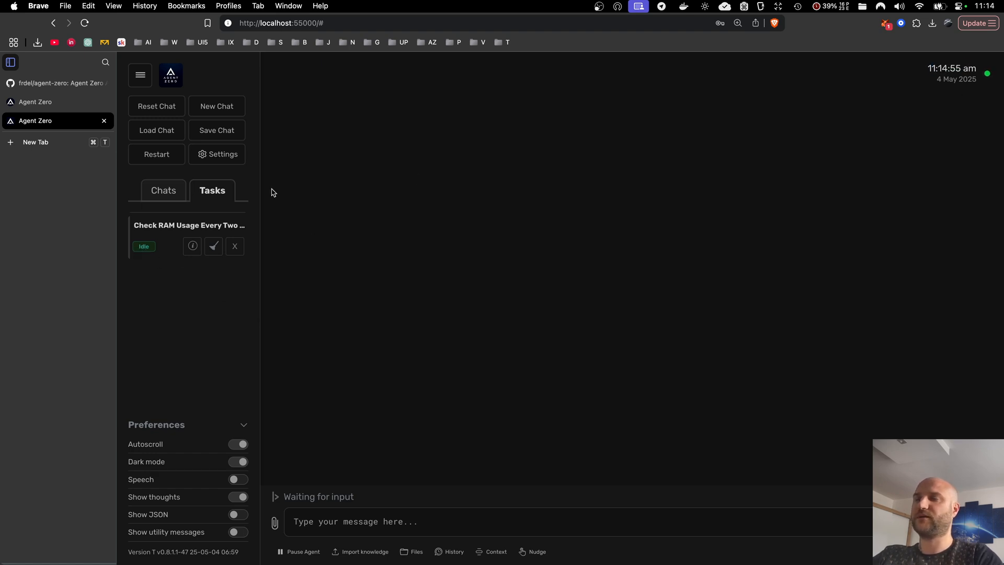
mouse_move(171, 285)
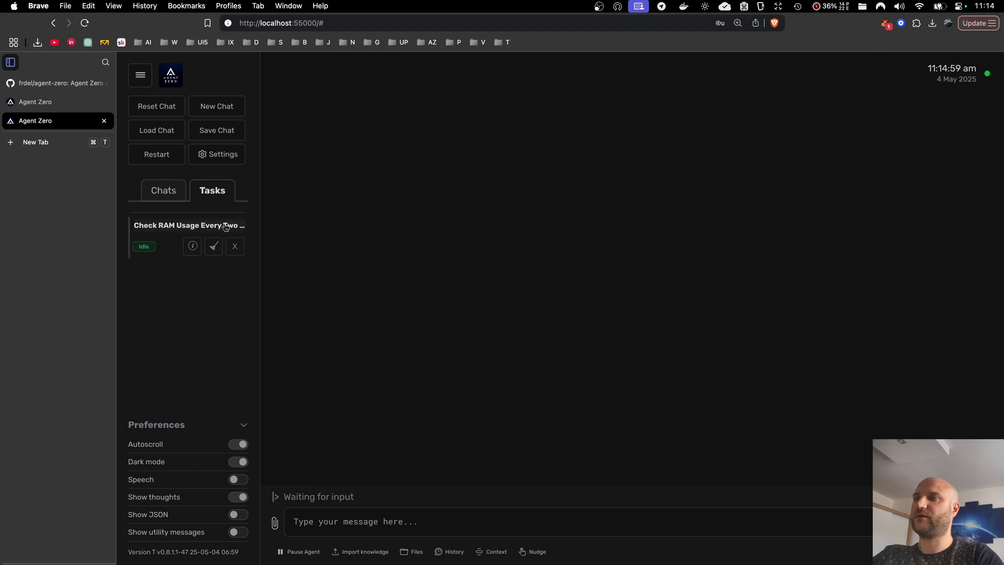
mouse_move(208, 219)
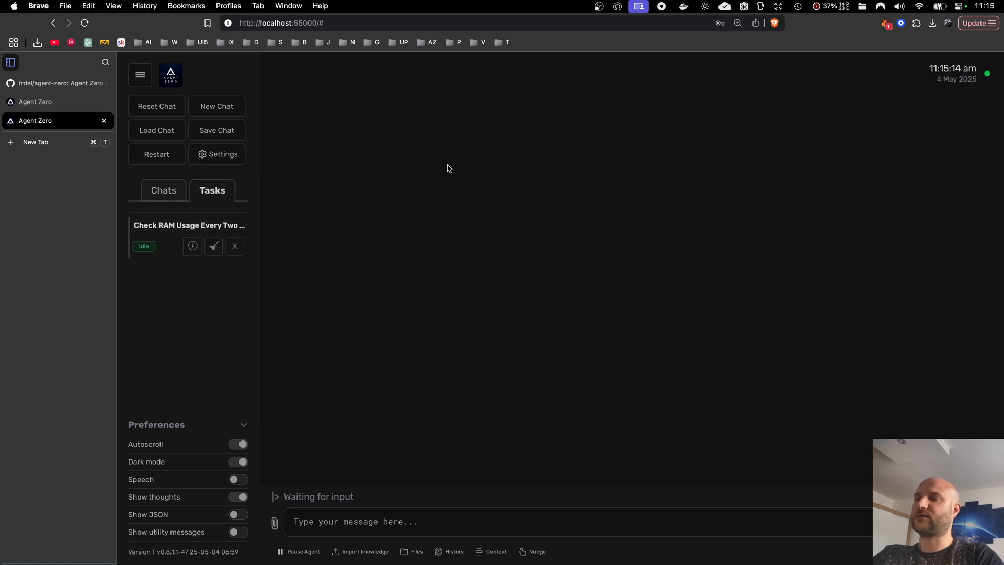
mouse_move(662, 169)
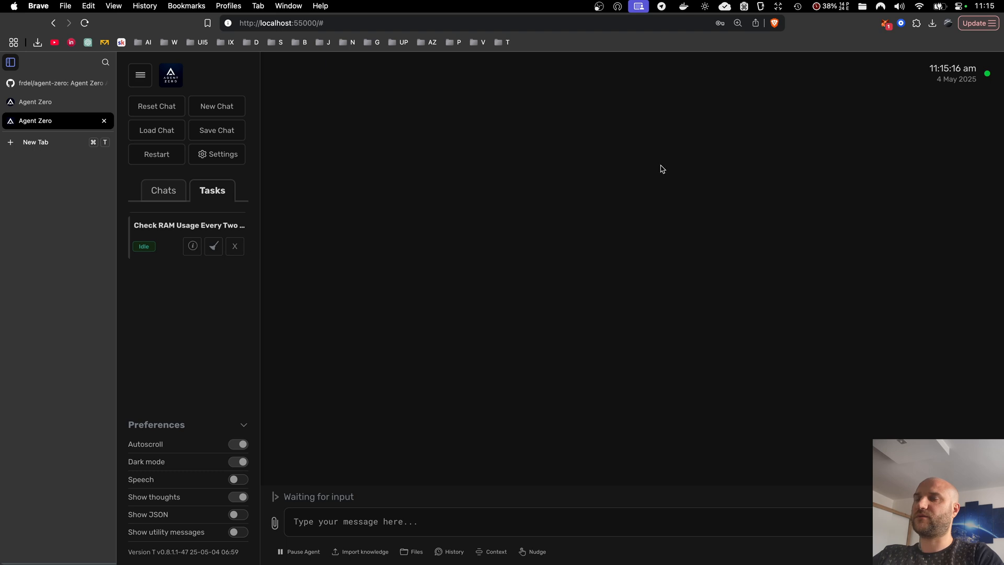
mouse_move(844, 111)
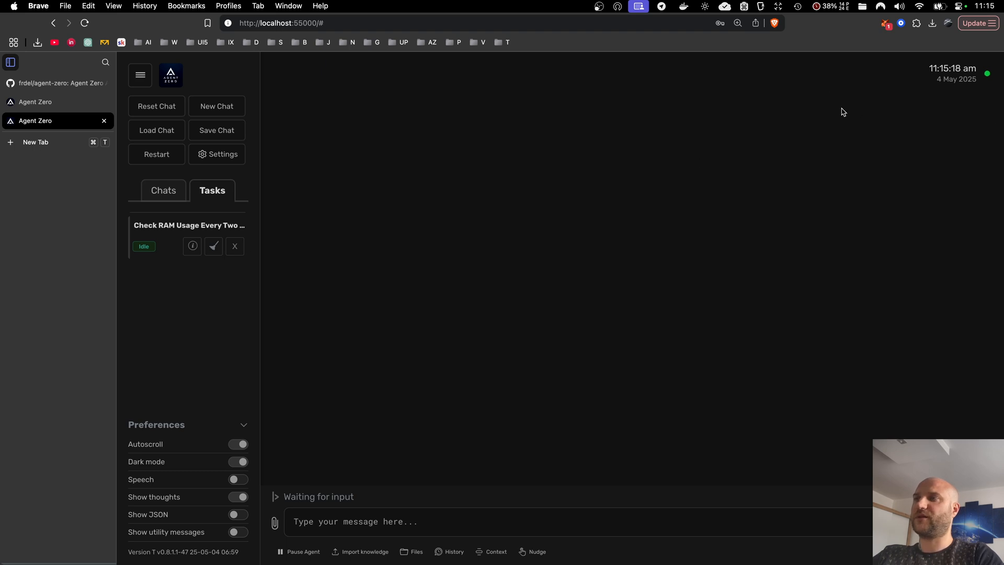
mouse_move(314, 409)
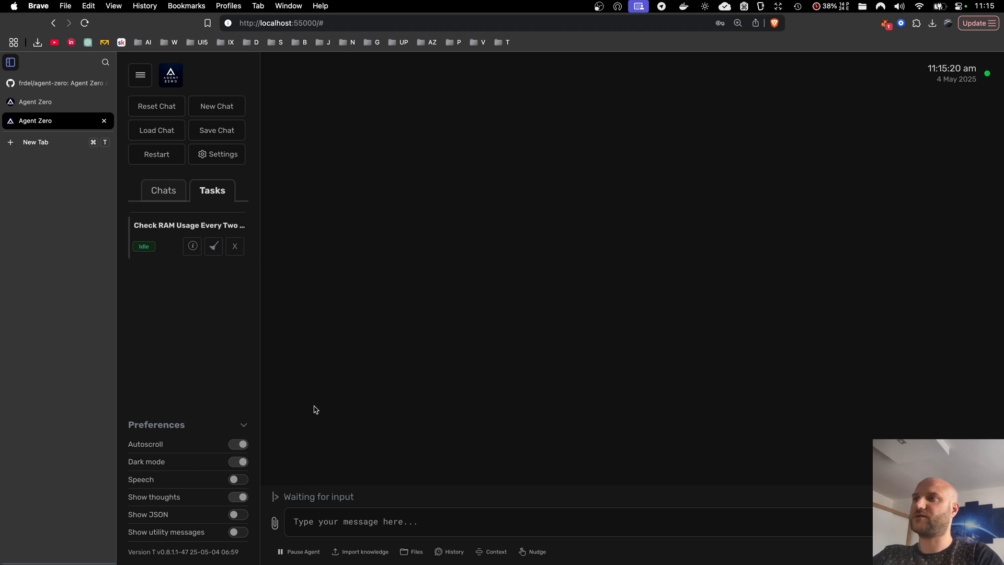
mouse_move(163, 194)
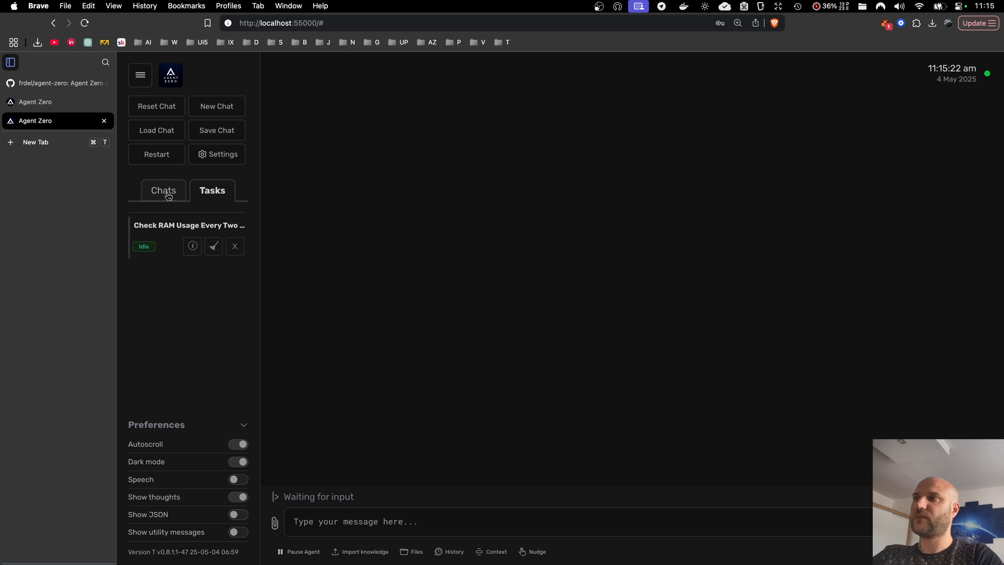
mouse_move(218, 225)
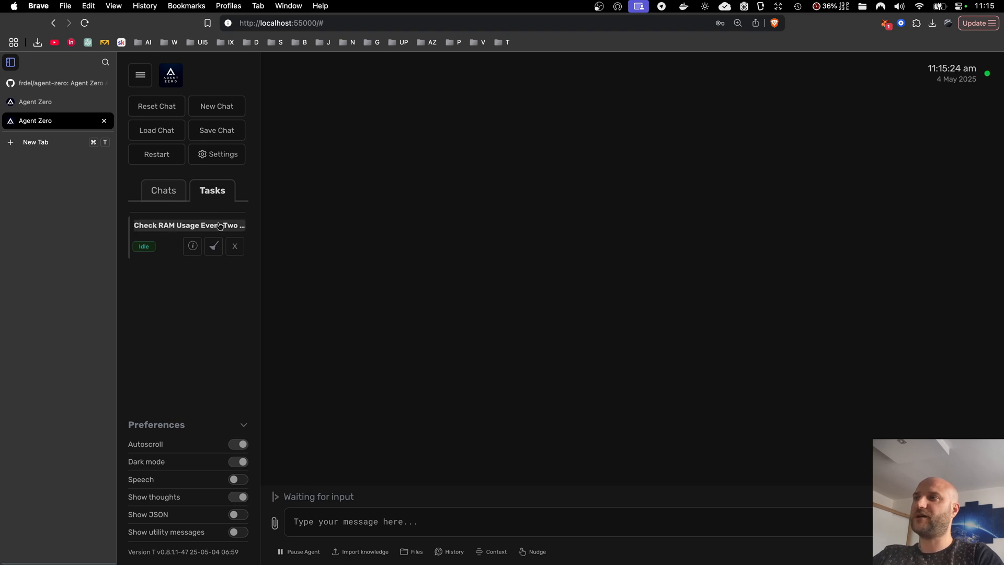
mouse_move(162, 214)
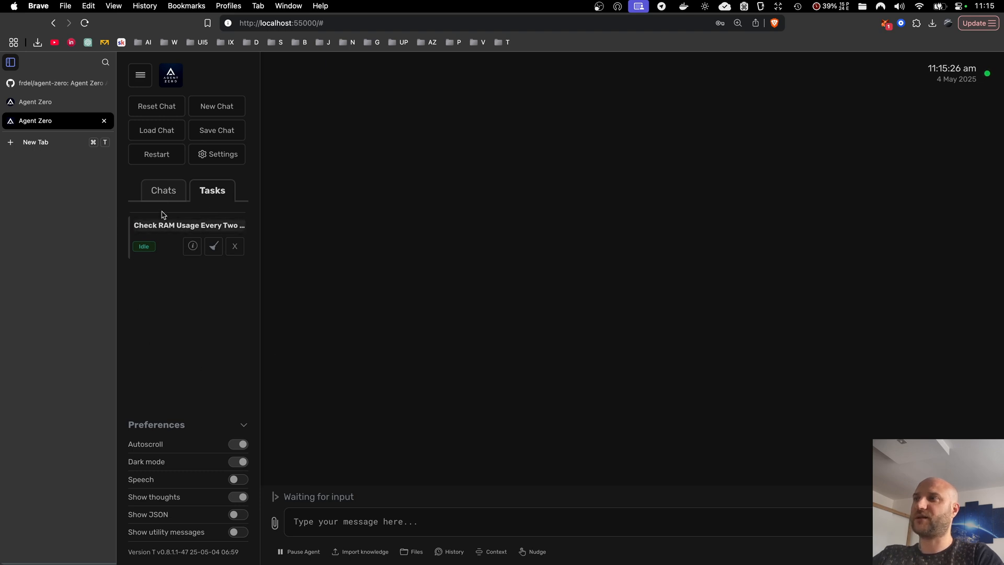
Read the agent's scheduling confirmation in the RAM Monitoring chat, then return to the Tasks list
left_click(163, 191)
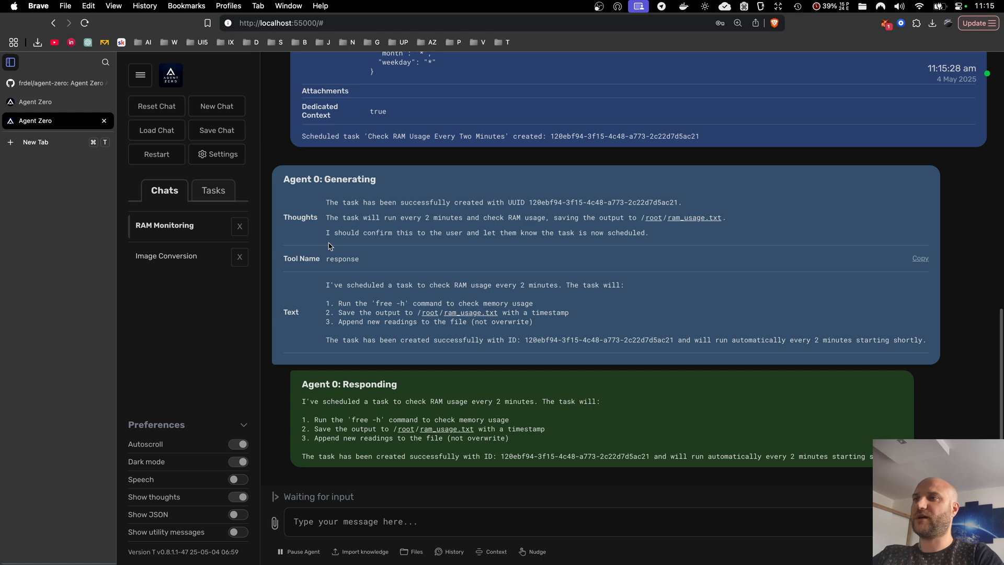
mouse_move(314, 166)
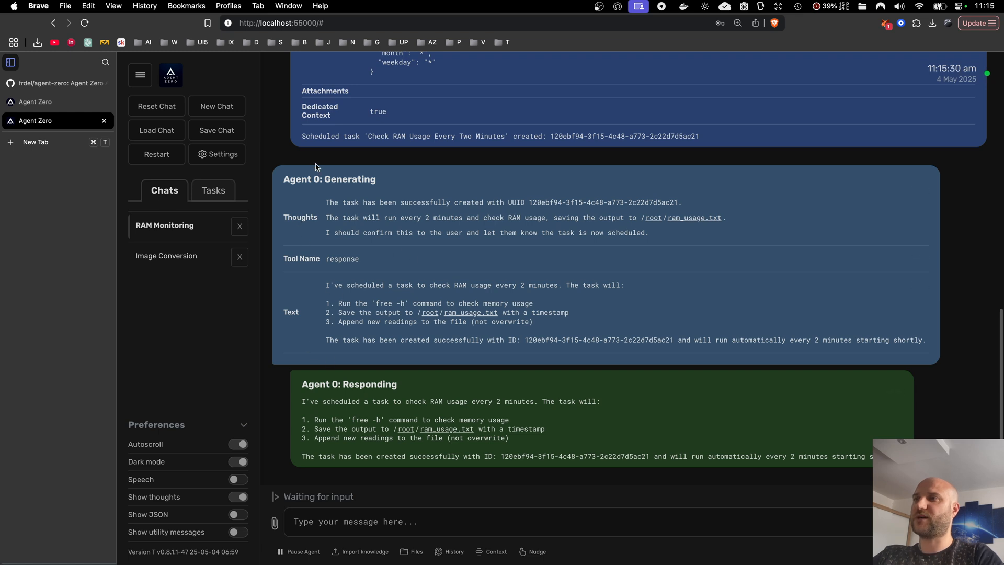
mouse_move(437, 269)
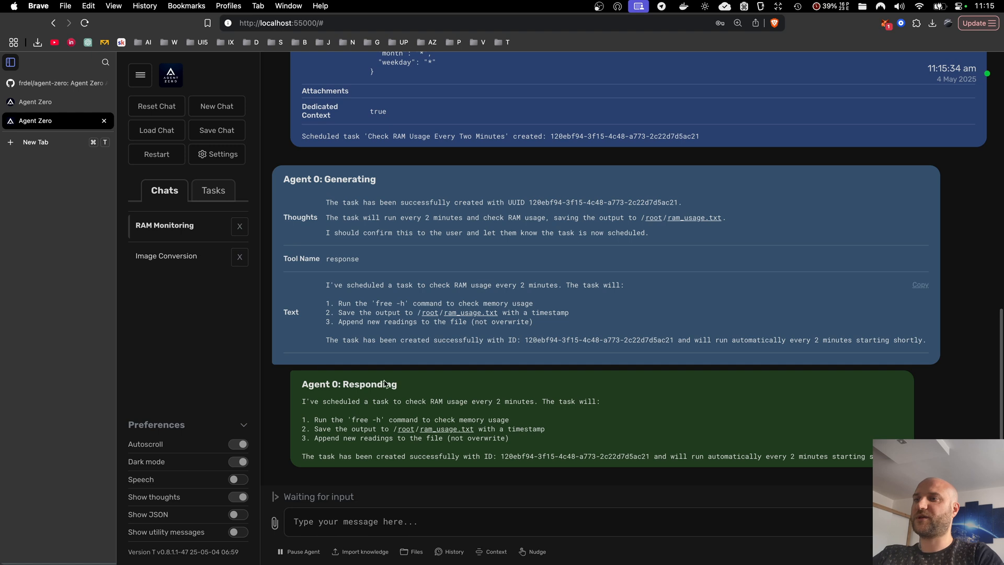
mouse_move(411, 469)
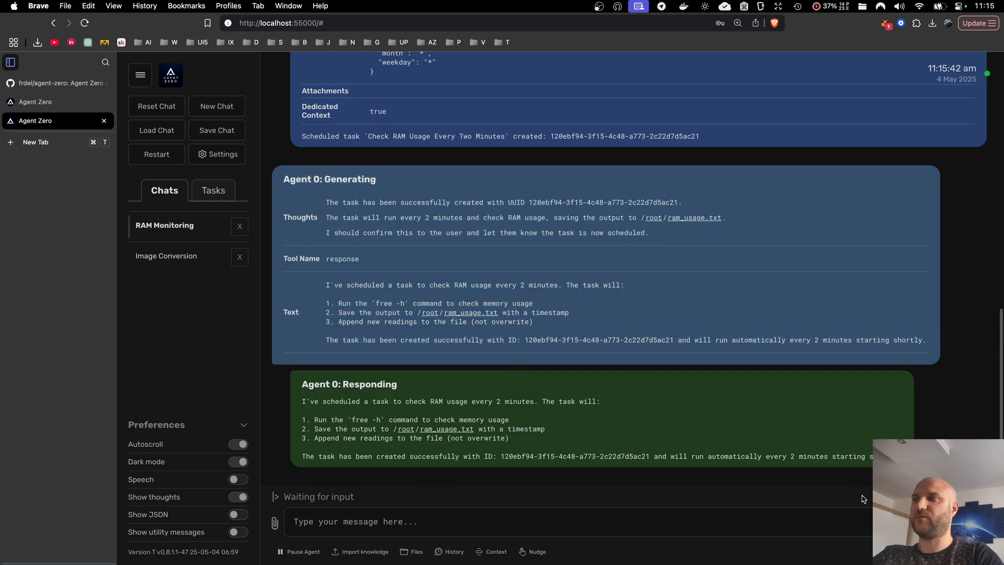
mouse_move(197, 203)
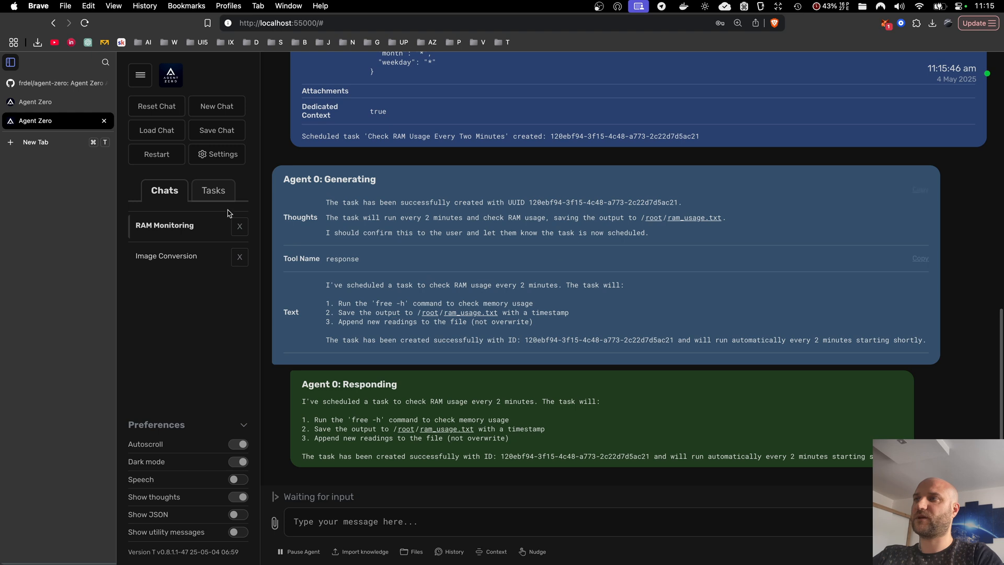
left_click(213, 190)
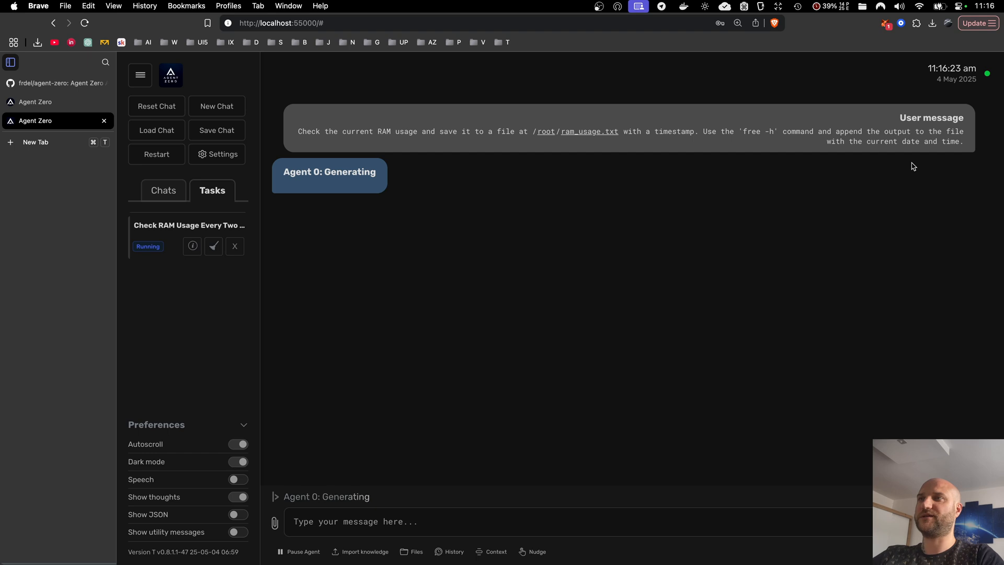
mouse_move(494, 229)
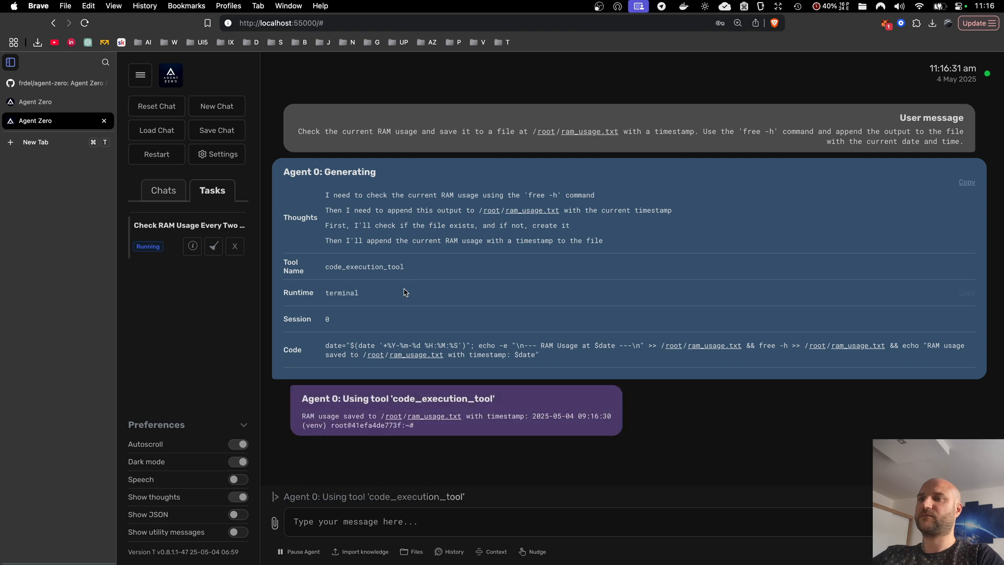
Scroll through the running RAM check's code_execution_tool output appending memory usage to /root/ram_usage.txt
scroll("down", 3)
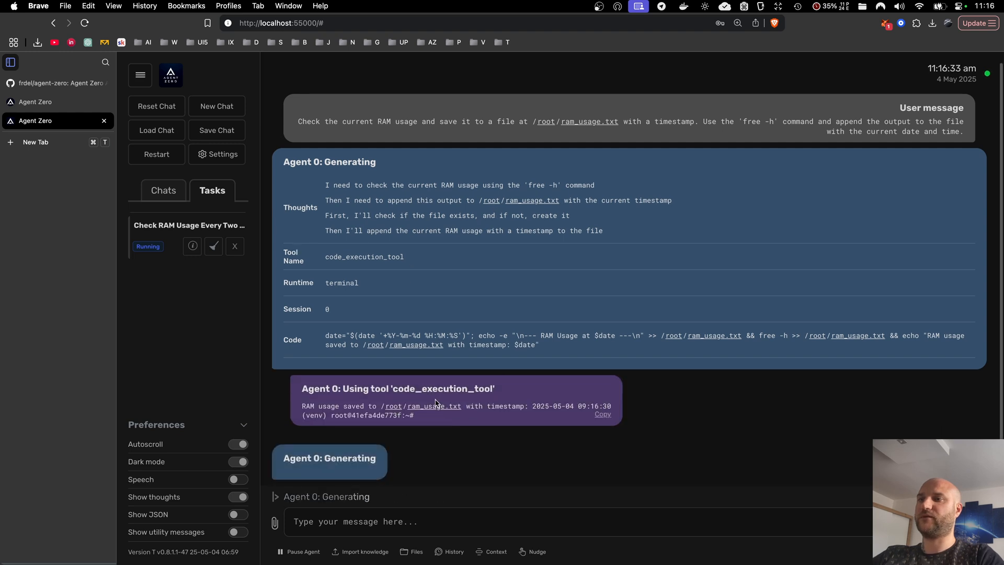
scroll("up", 3)
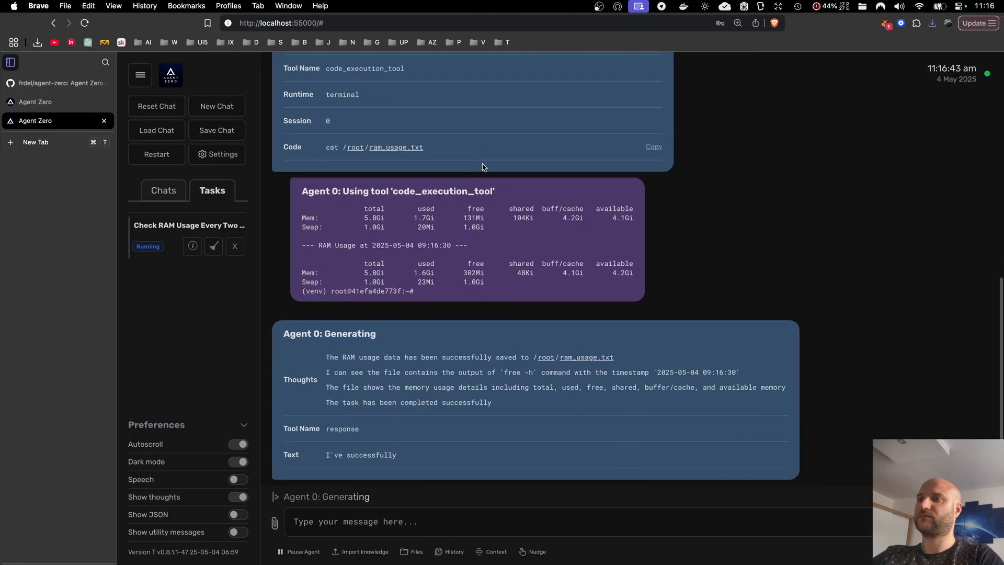
scroll("down", 3)
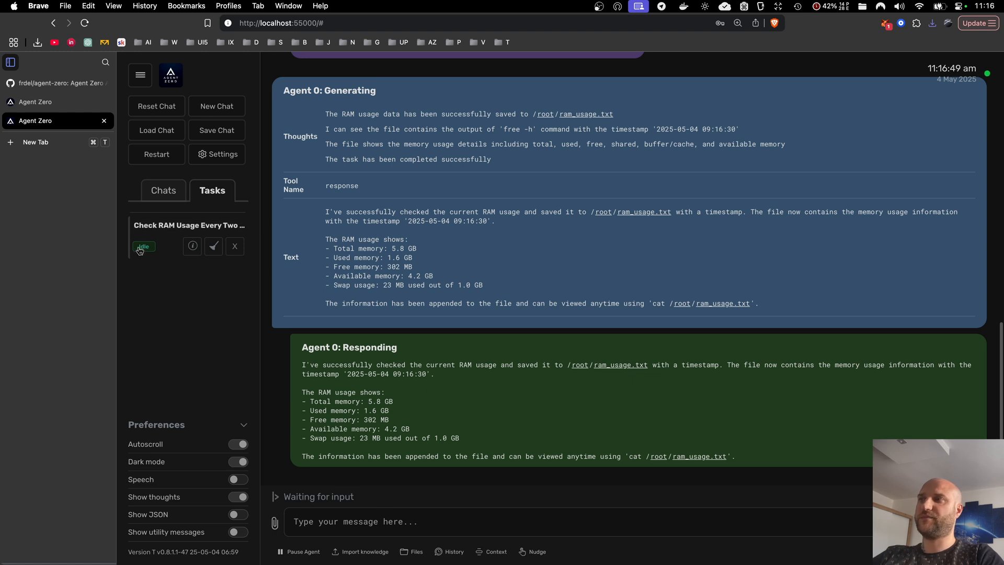
mouse_move(915, 68)
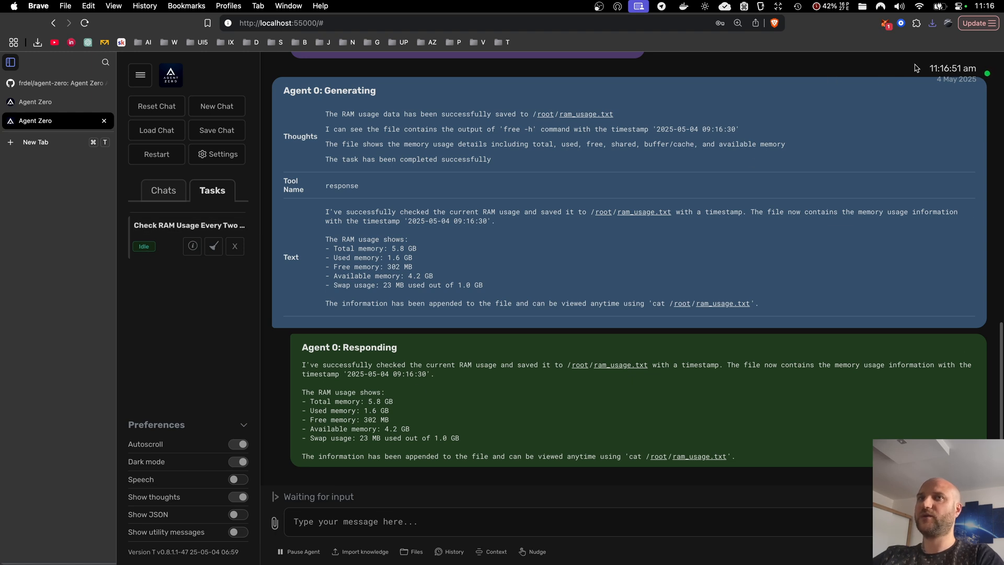
Return to the RAM Monitoring chat to review the task's two-minute schedule and prompt, then open settings
scroll("up", 3)
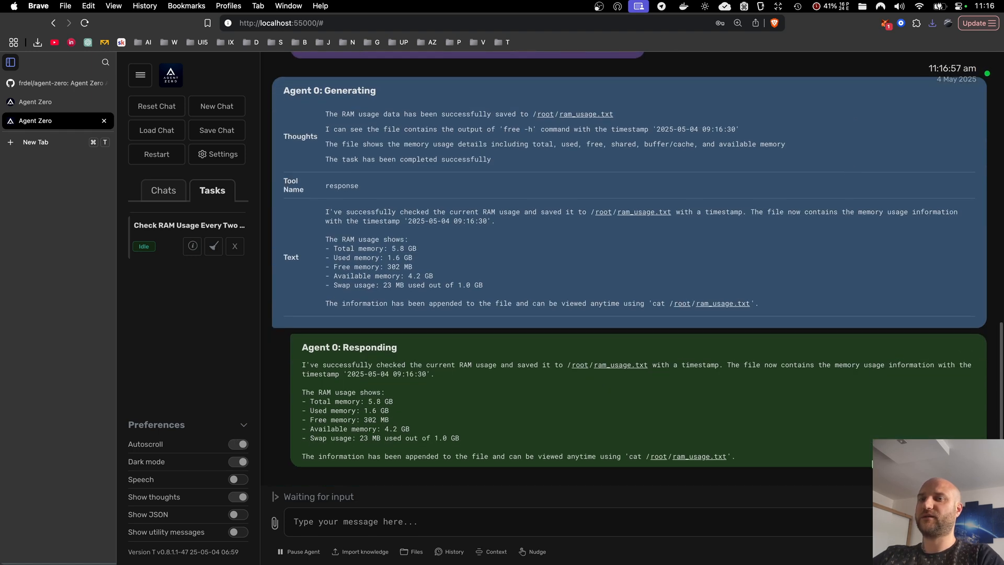
mouse_move(654, 259)
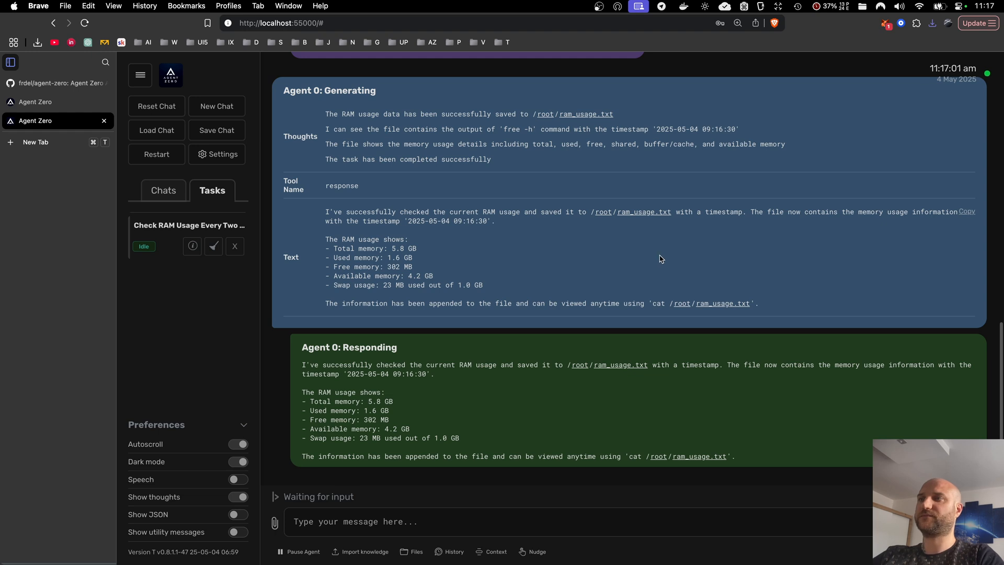
left_click(163, 191)
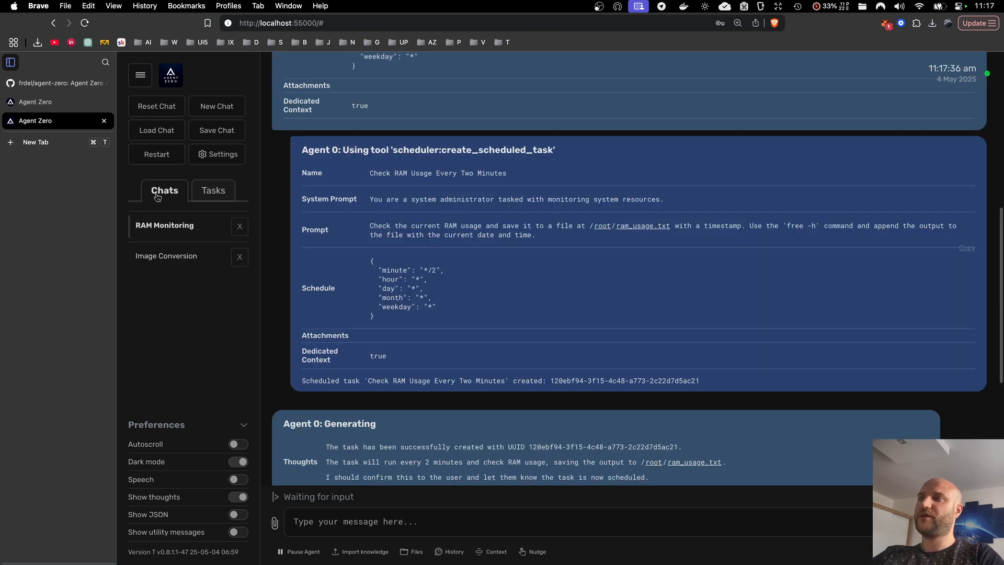
mouse_move(417, 203)
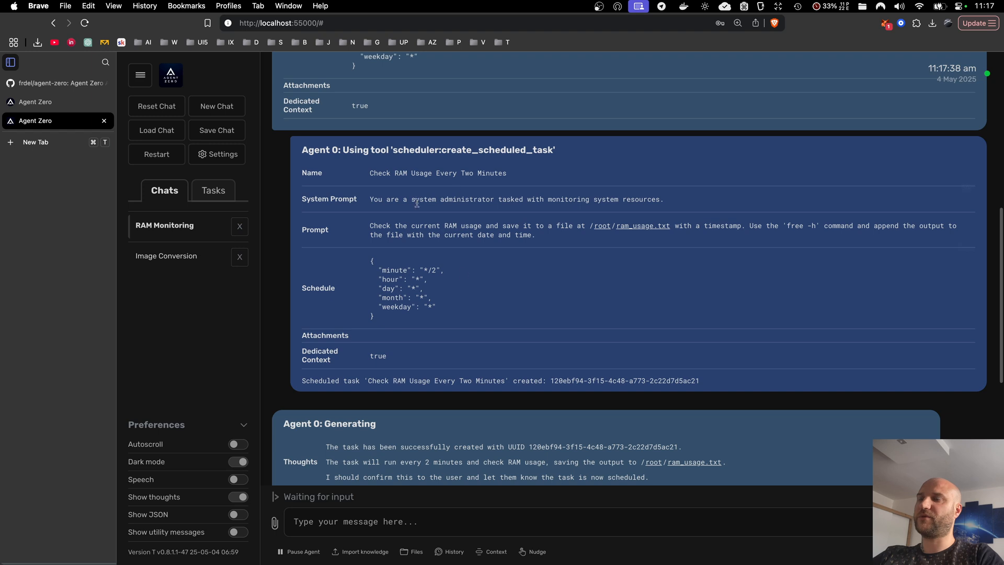
mouse_move(384, 323)
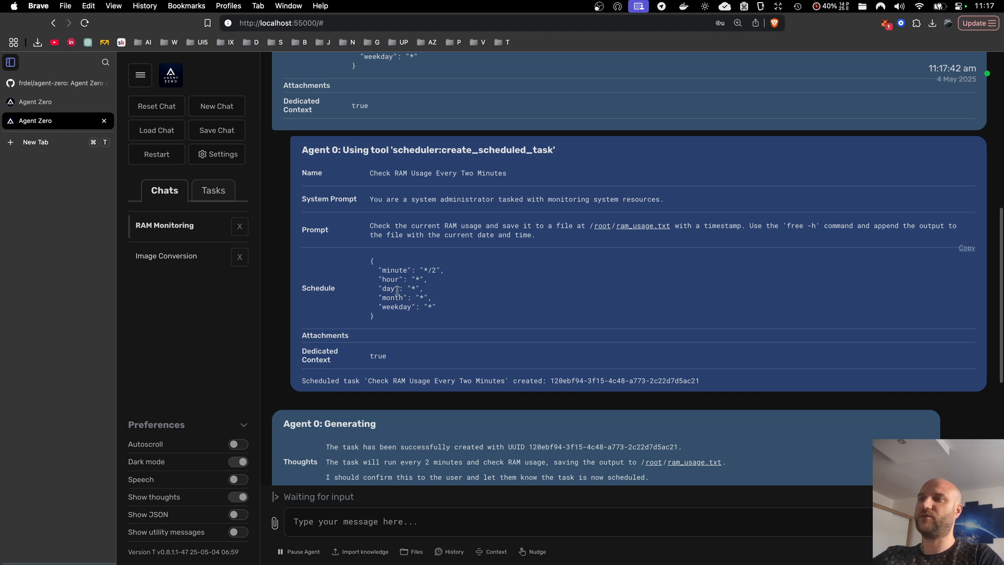
mouse_move(368, 254)
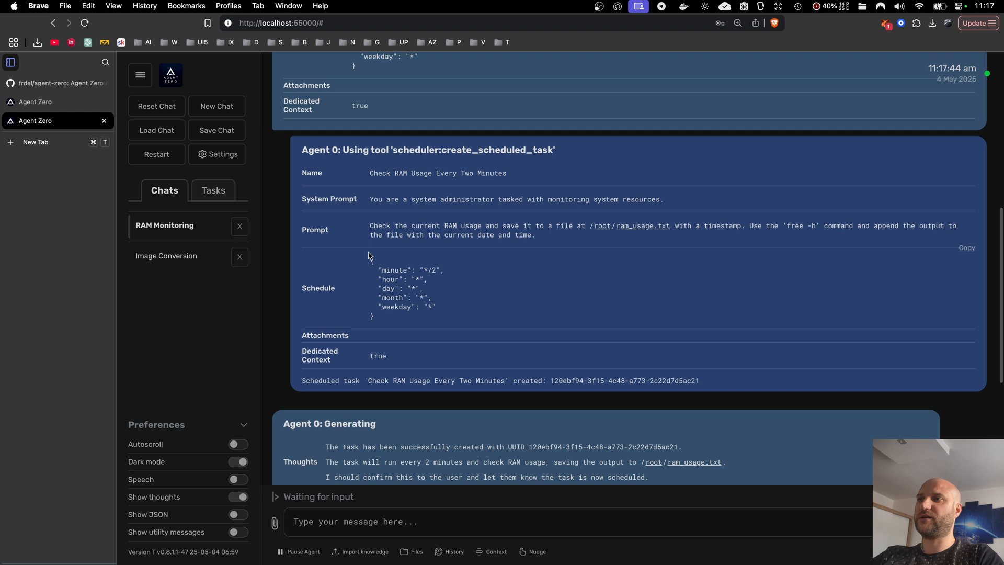
mouse_move(371, 257)
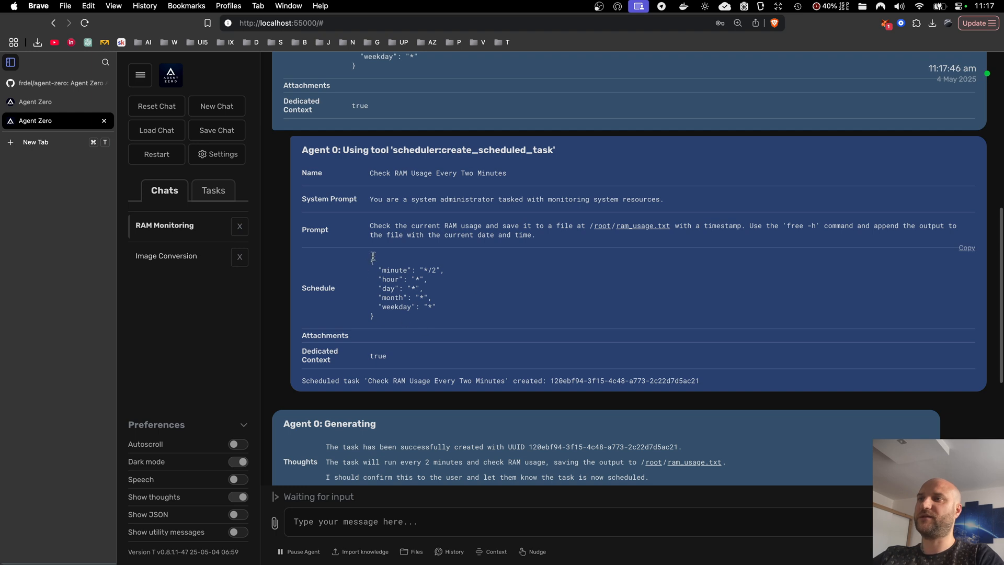
mouse_move(445, 293)
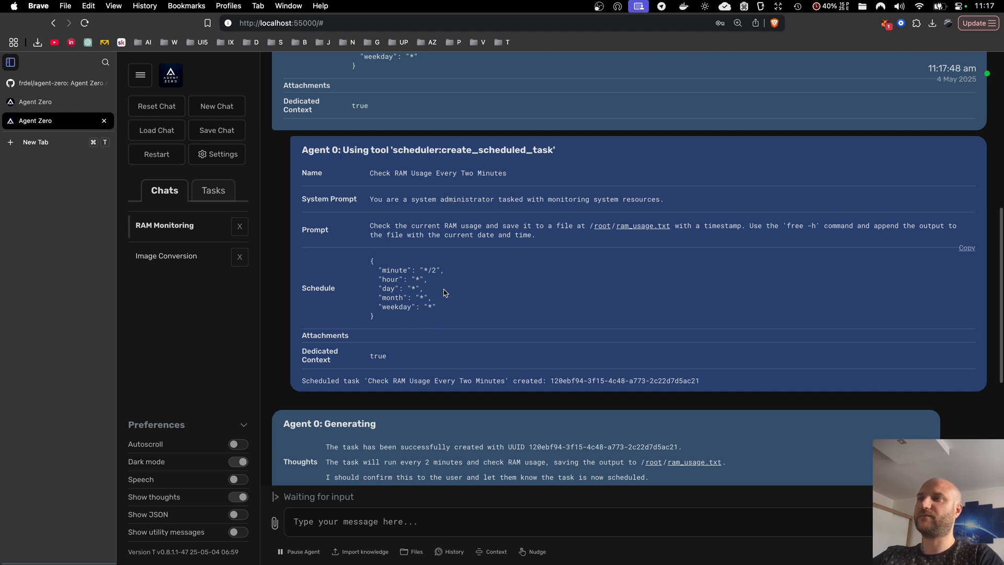
left_click(223, 154)
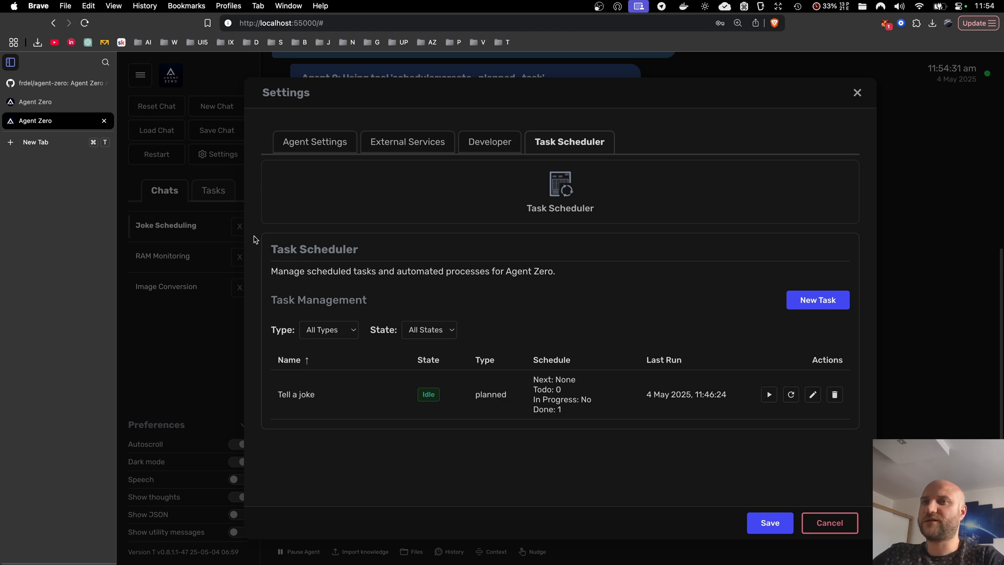
mouse_move(223, 139)
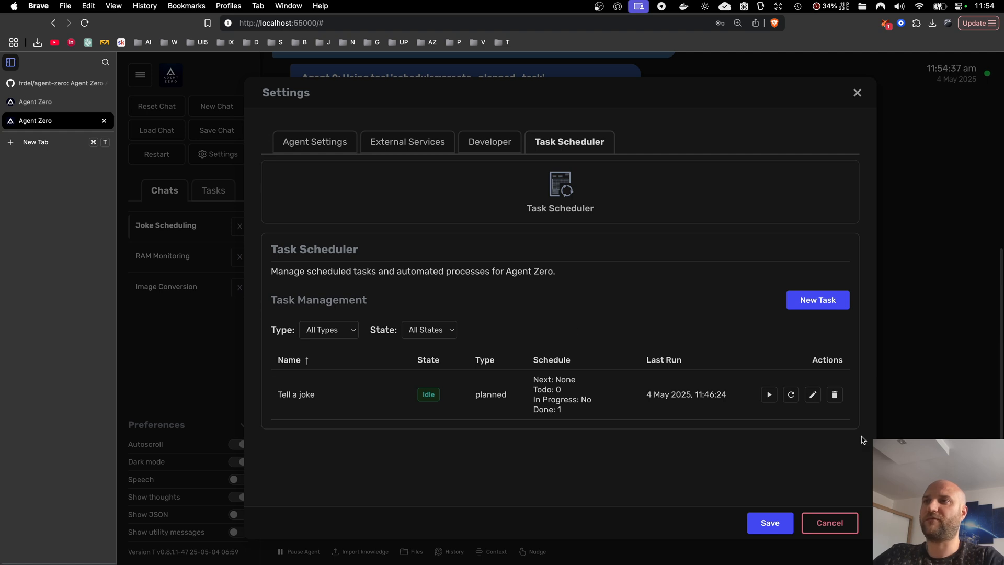
mouse_move(271, 240)
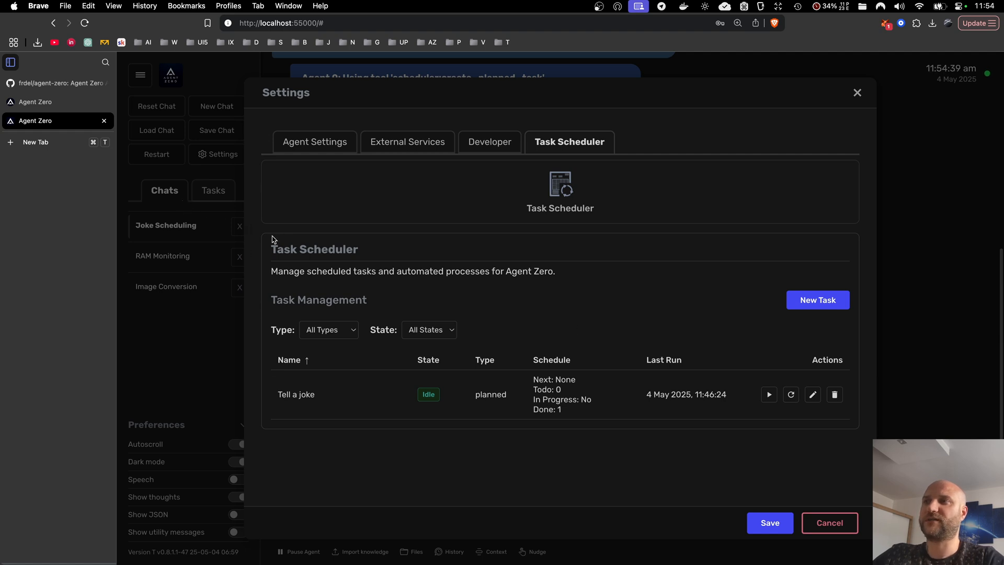
mouse_move(262, 232)
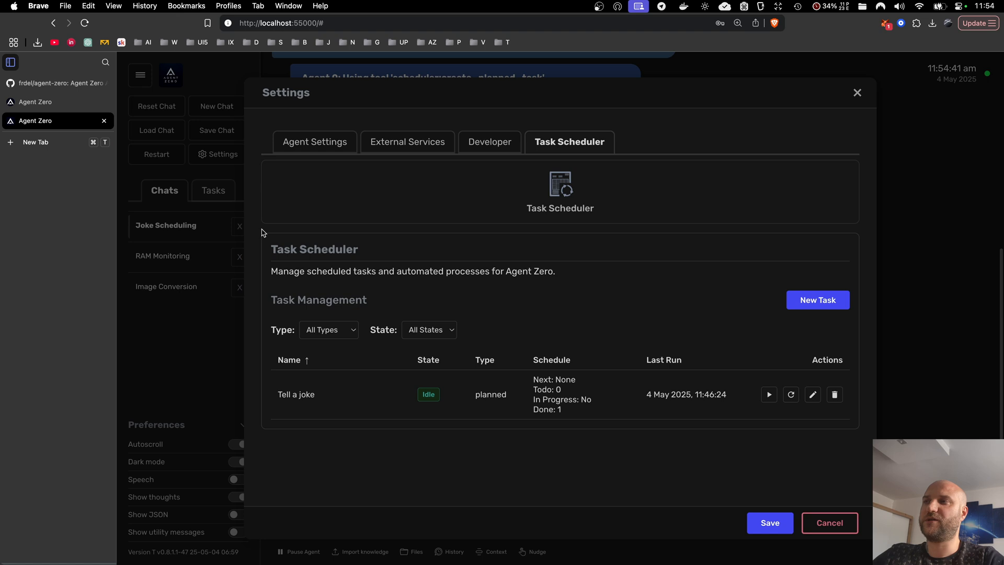
mouse_move(765, 408)
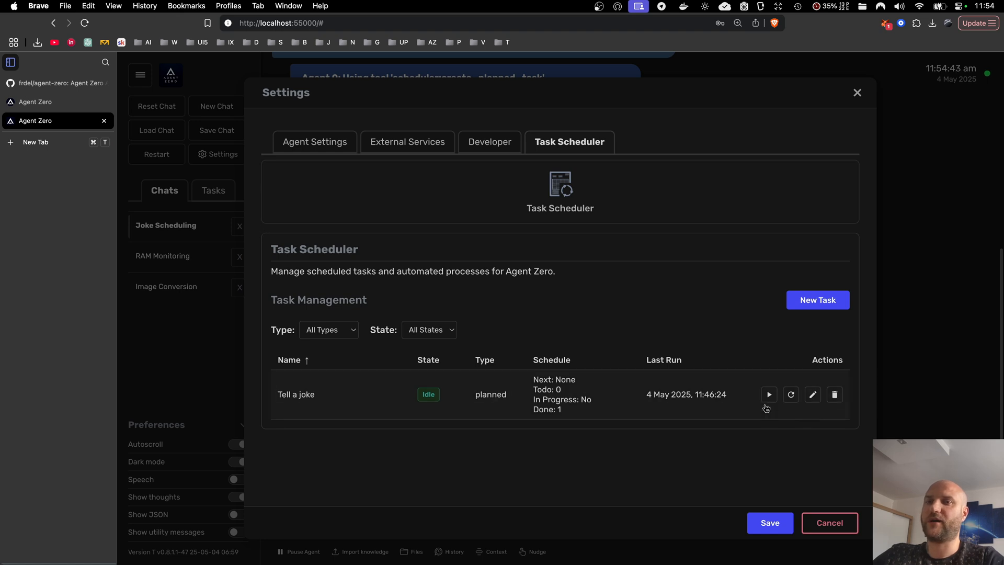
mouse_move(862, 437)
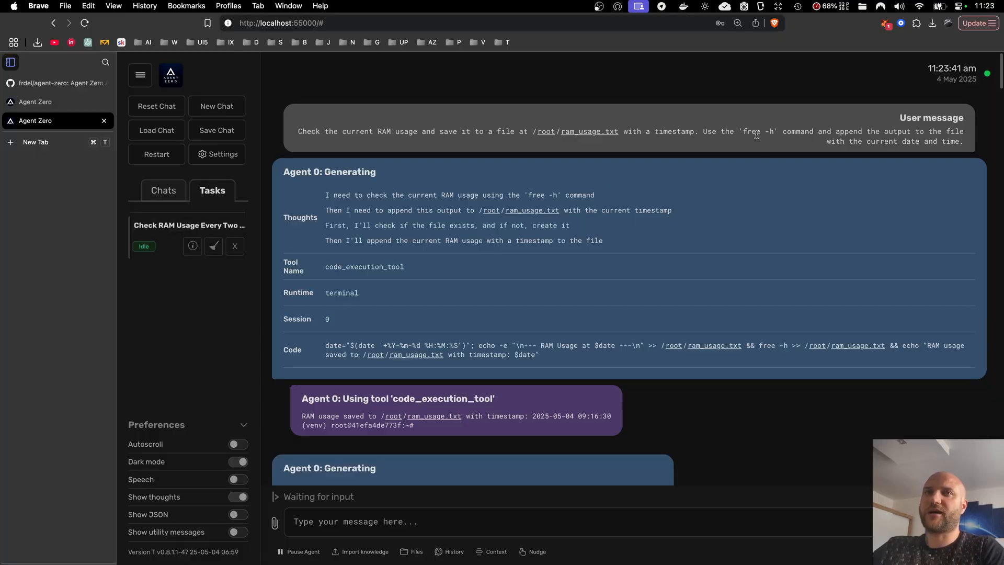
Scroll through the RAM task's latest run showing ram_usage.txt with multiple timestamped entries
scroll("down", 3)
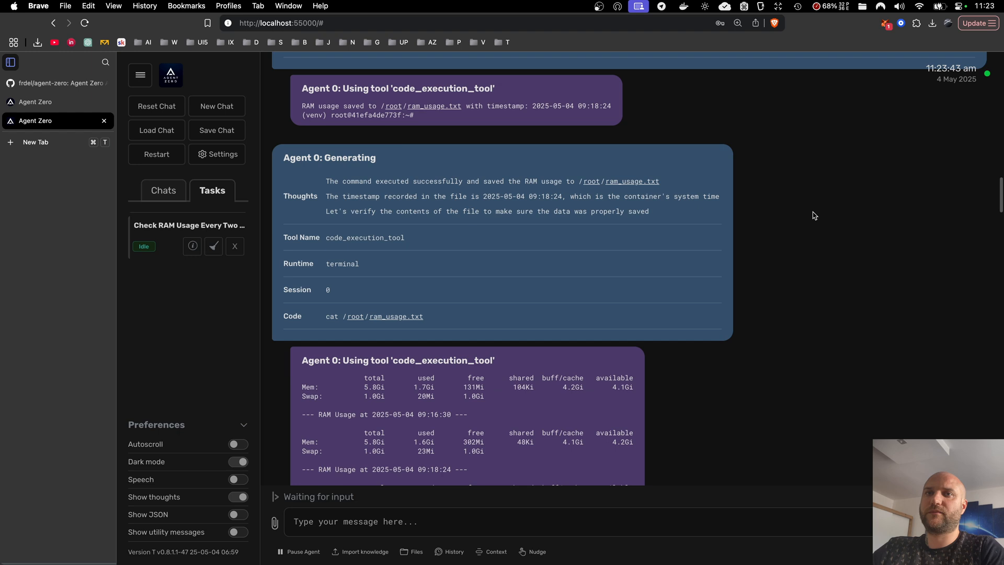
scroll("down", 3)
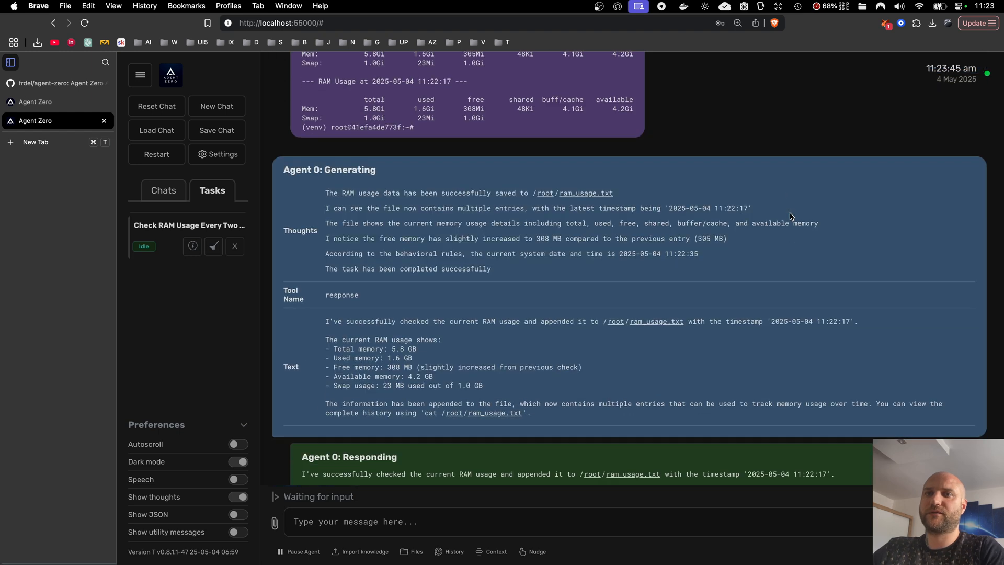
left_click(932, 23)
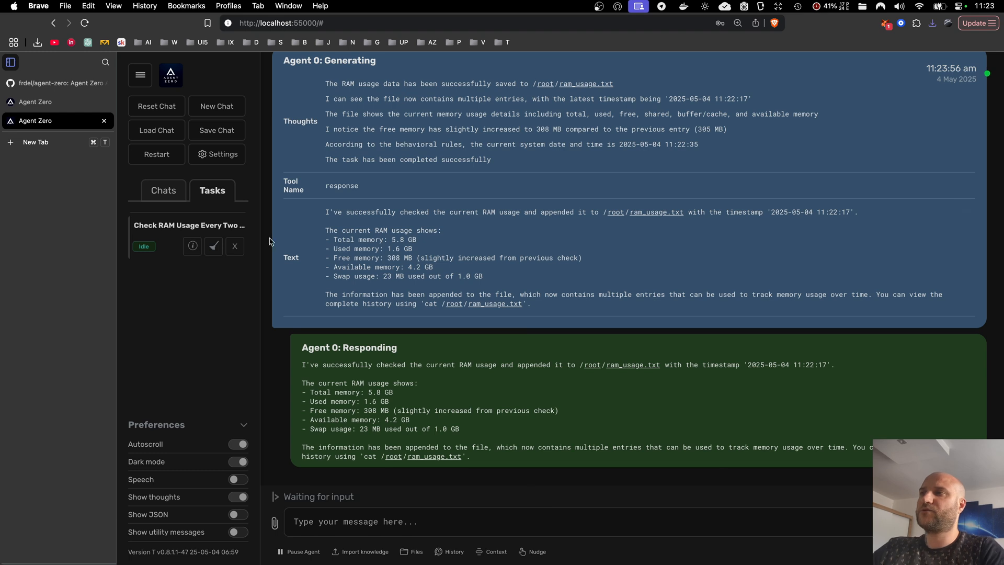
mouse_move(235, 245)
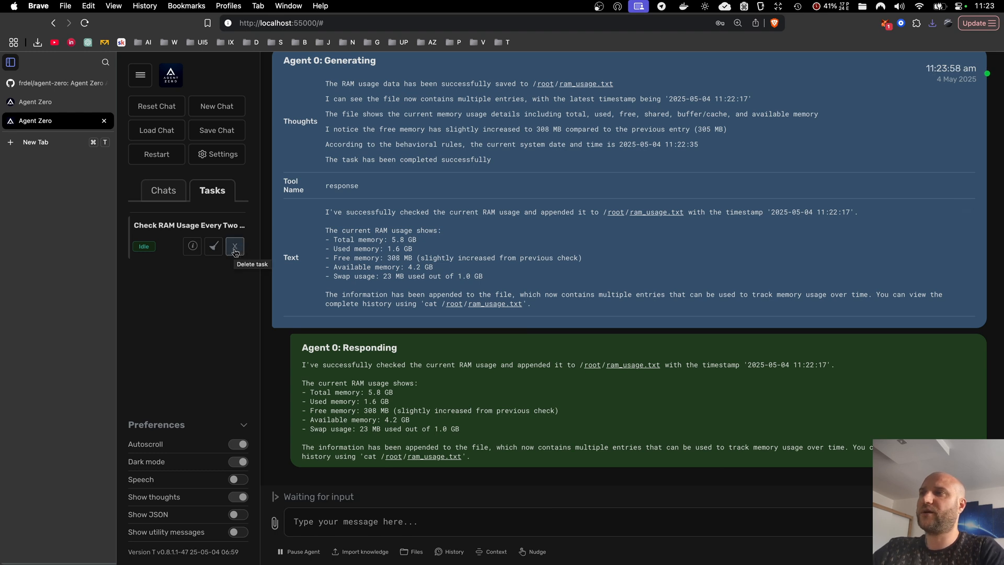
Delete the 'Check RAM Usage Every Two Minutes' task and confirm, emptying the task list
scroll("down", 3)
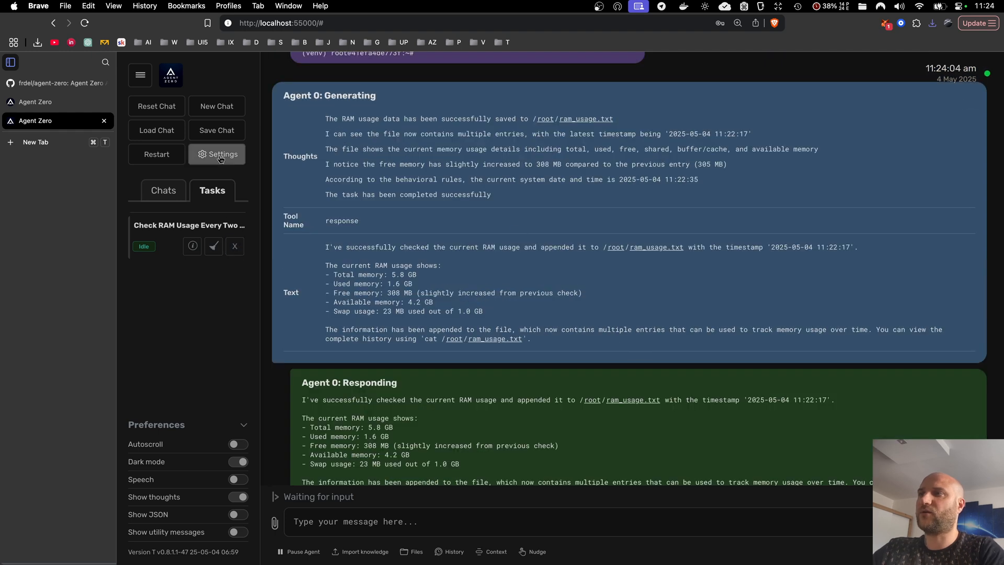
mouse_move(579, 484)
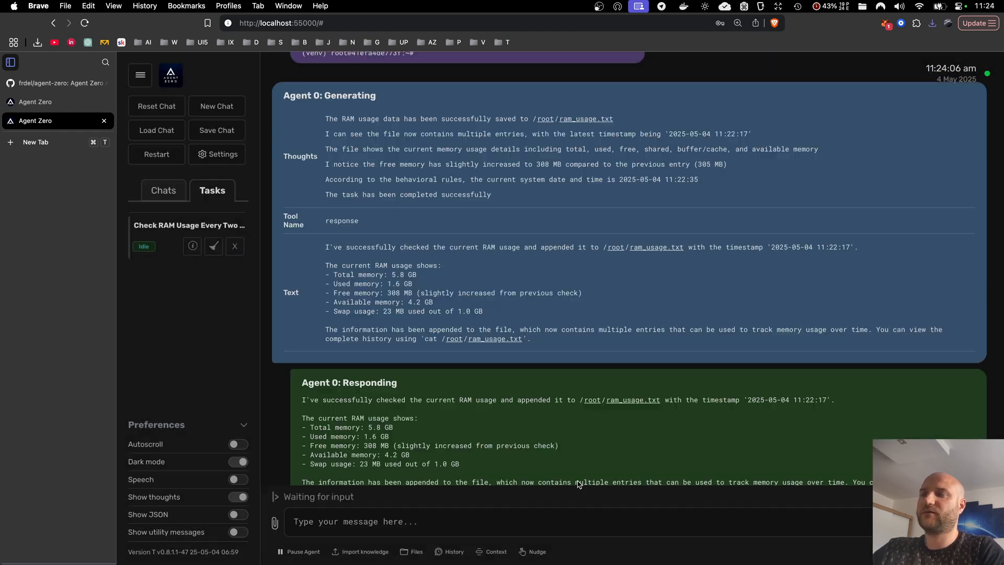
left_click(234, 246)
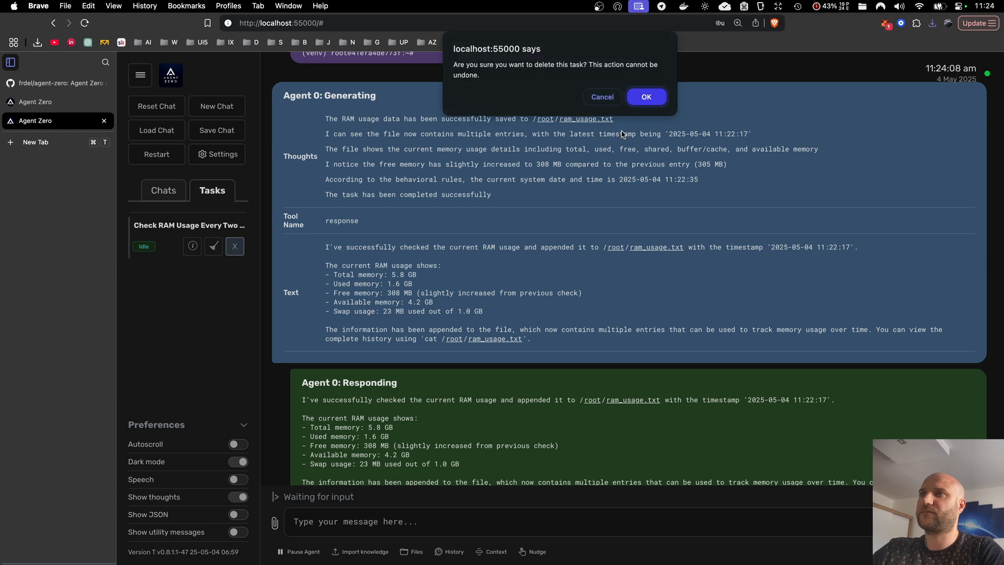
left_click(645, 96)
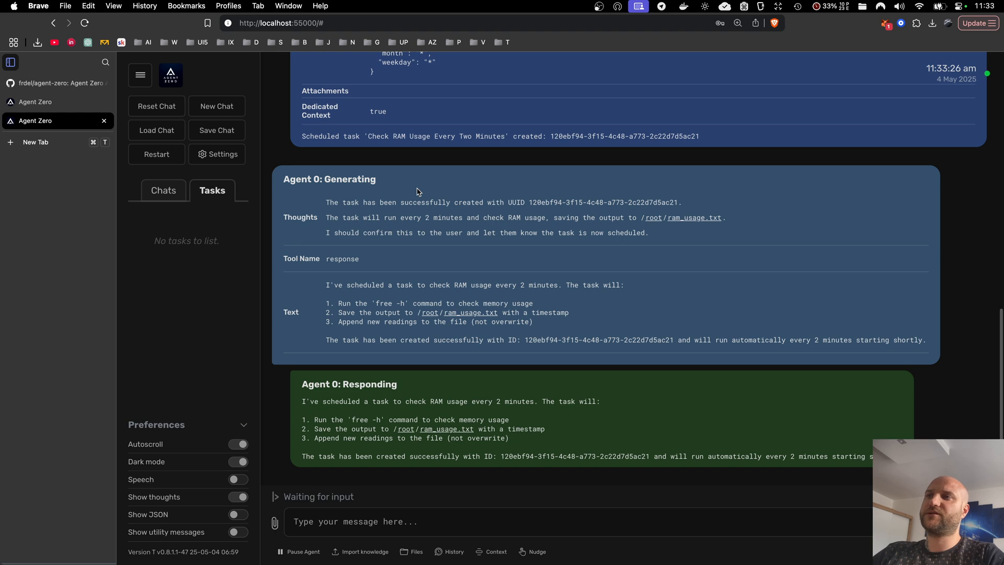
mouse_move(436, 219)
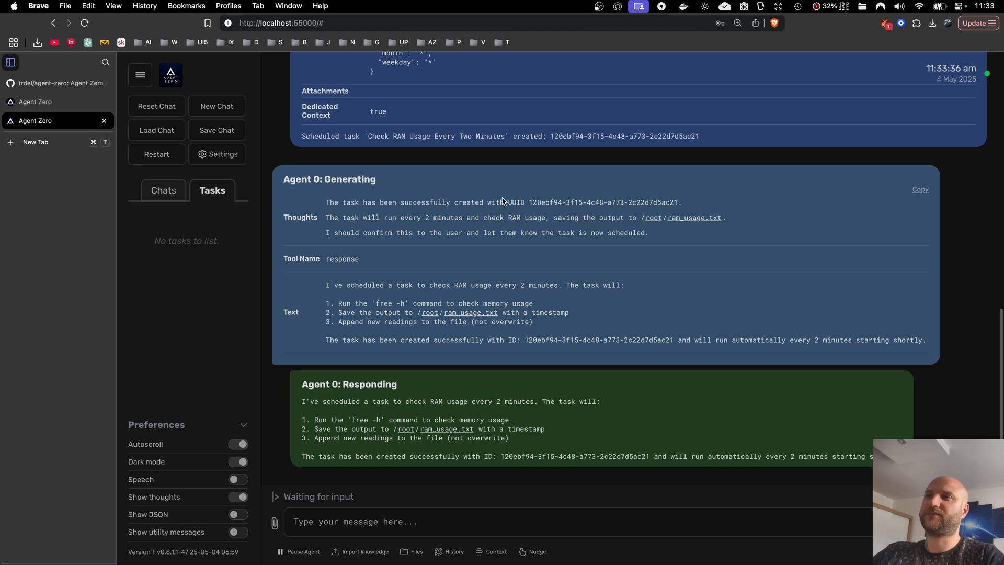
Start a new scheduled task, checking the Scheduled, Ad-hoc and Planned types and the prompt and attachment fields
left_click(222, 154)
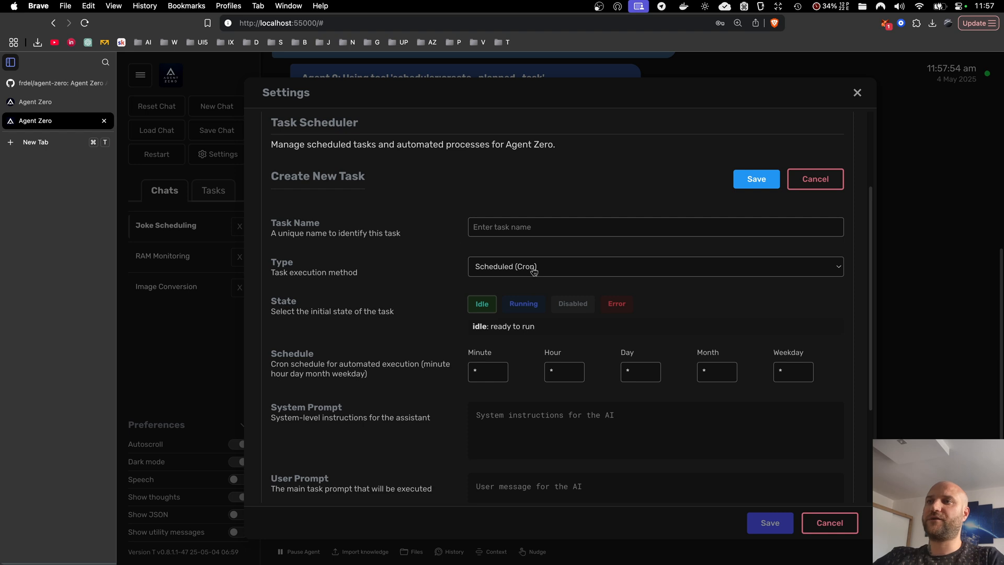
left_click(654, 266)
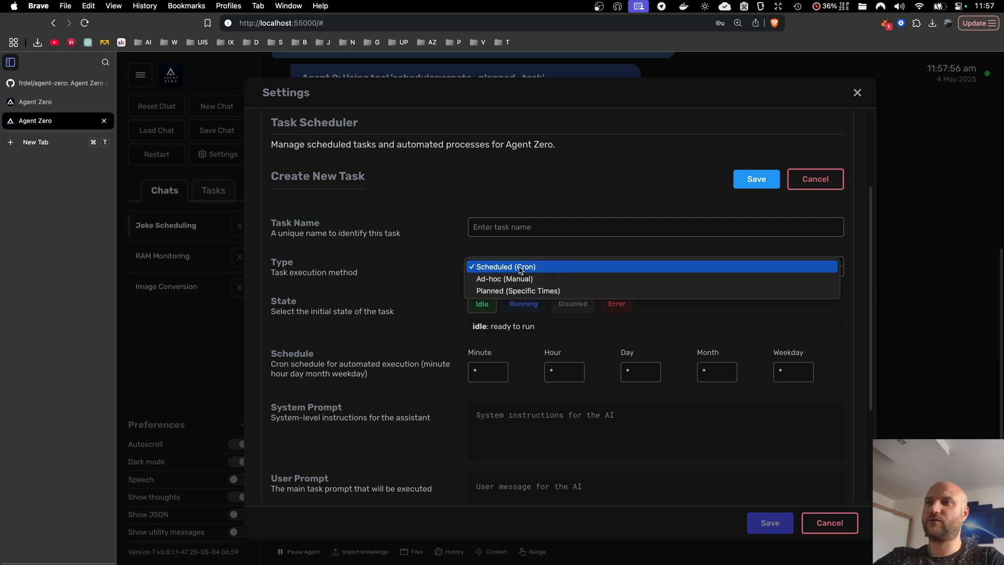
left_click(505, 266)
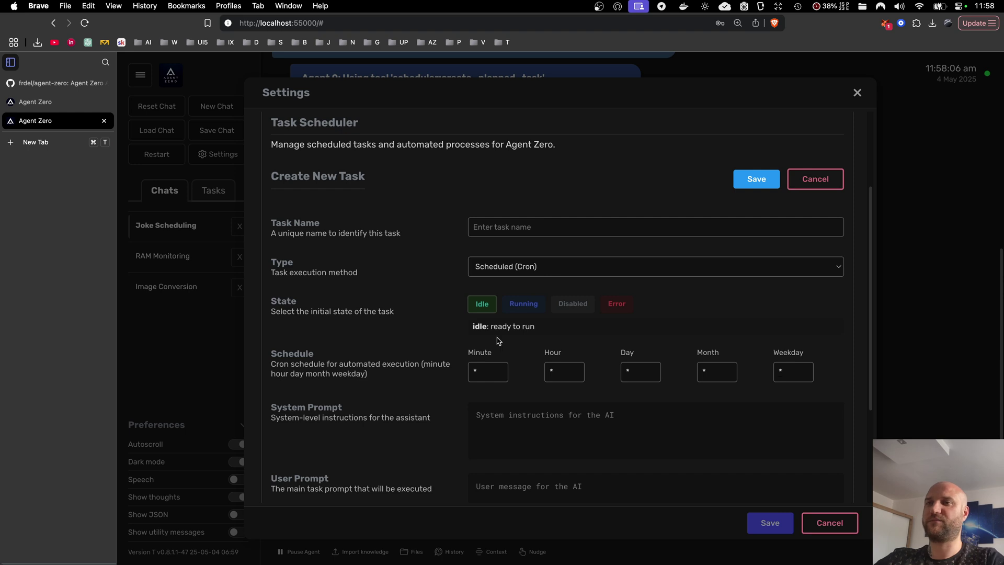
scroll("down", 3)
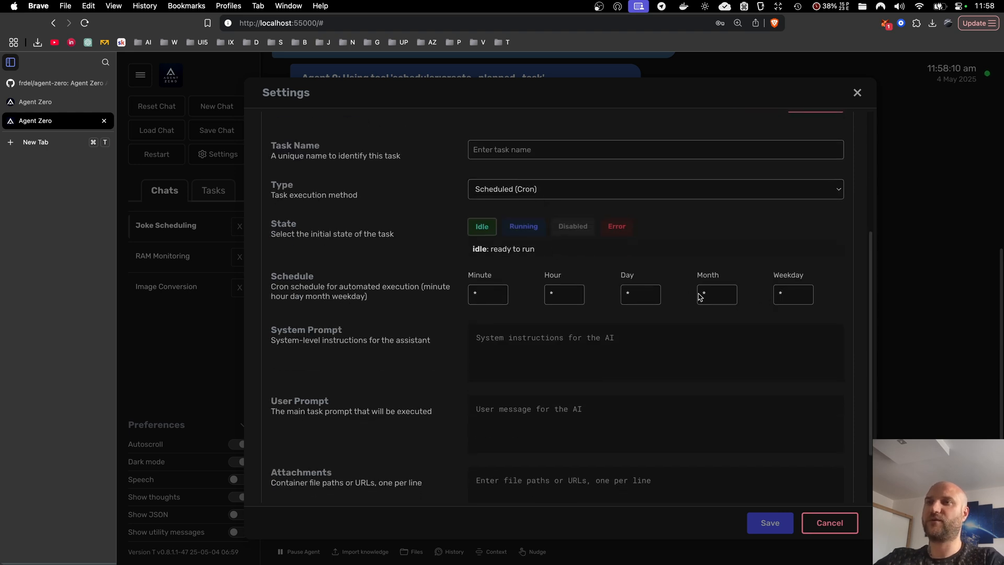
left_click(716, 293)
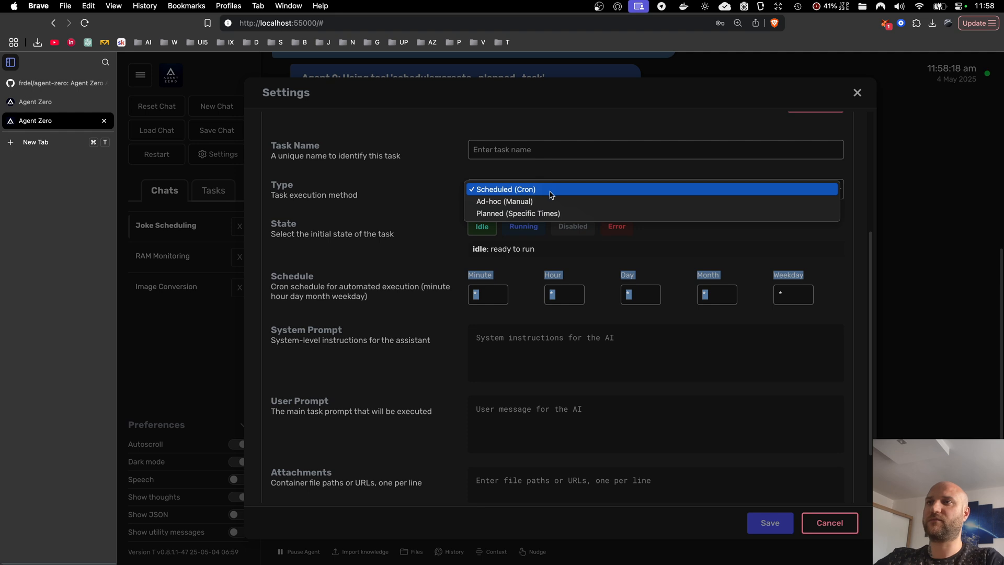
mouse_move(496, 214)
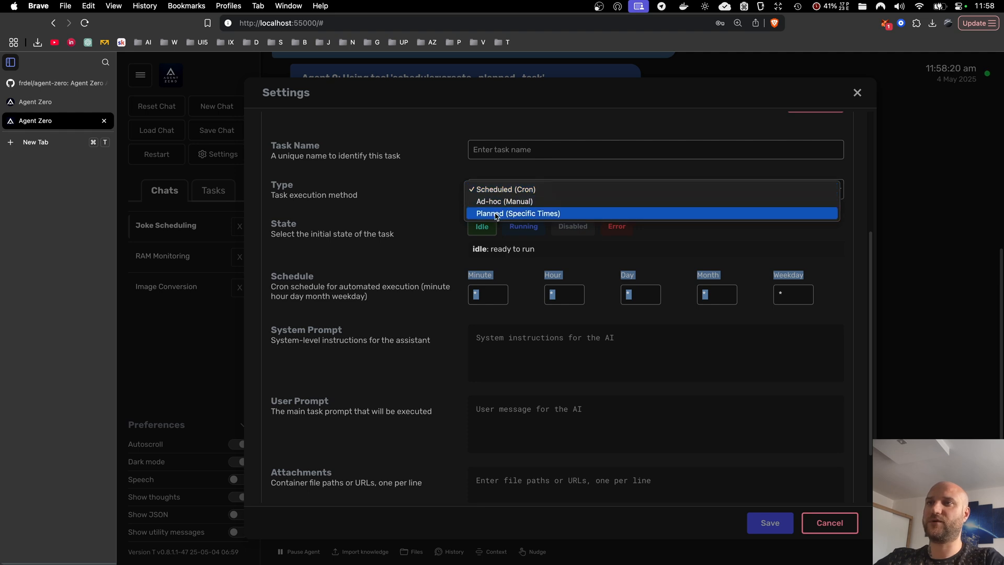
Switch the task to Planned (Specific Times) with 6 May 2025 12:27 as the execution time
left_click(517, 213)
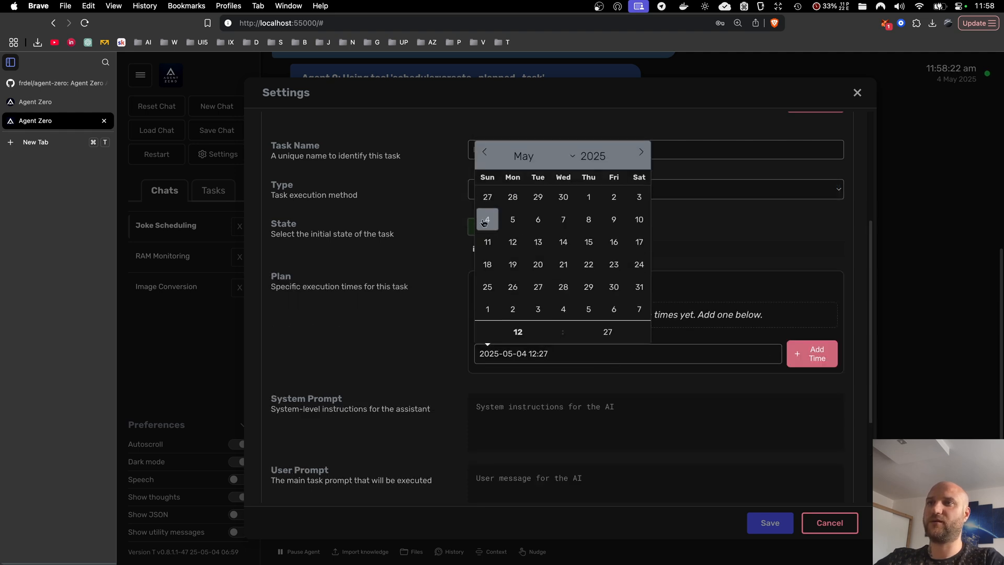
left_click(562, 219)
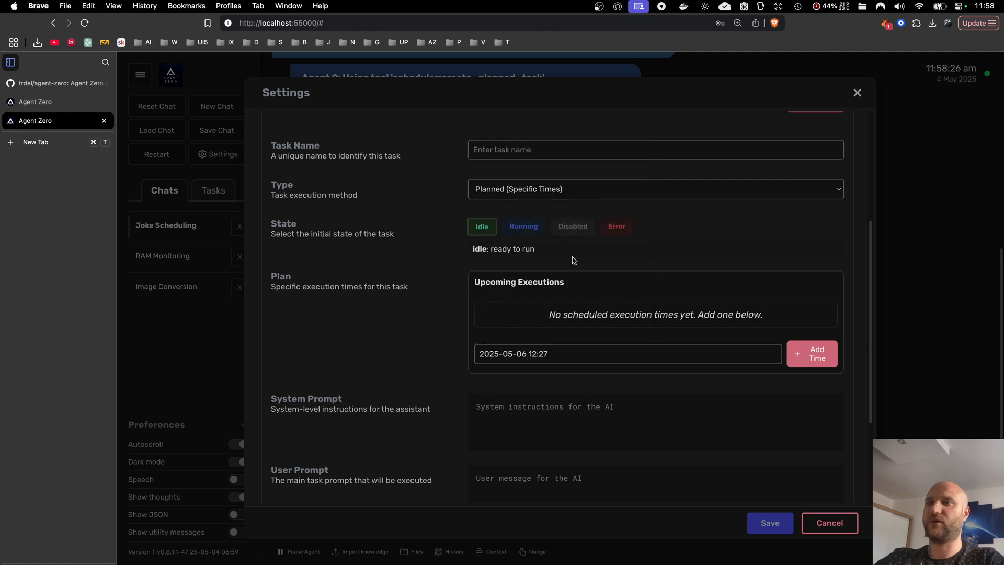
mouse_move(440, 258)
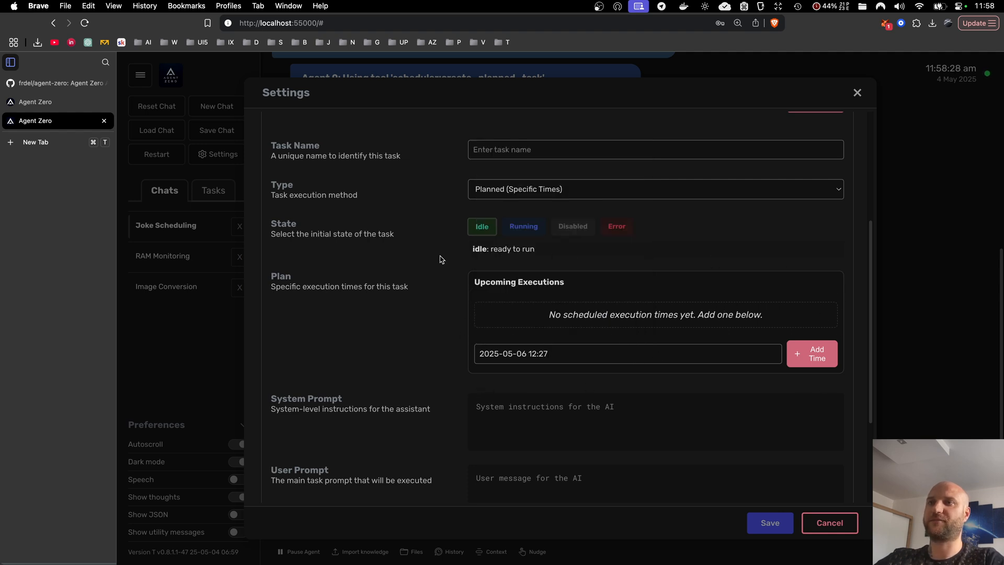
left_click(654, 188)
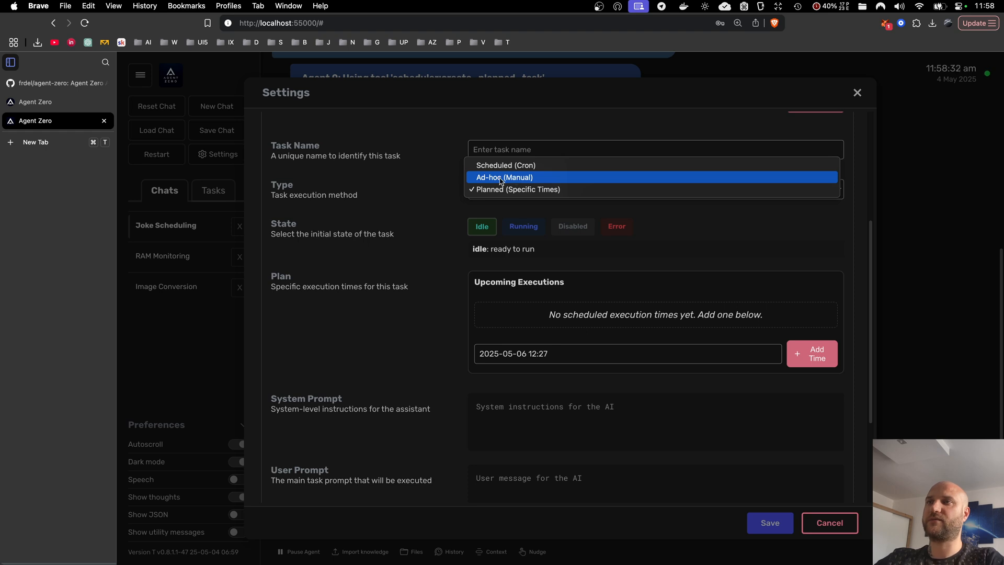
Make the task Ad-hoc (Manual) and name it 'Name1'
left_click(504, 177)
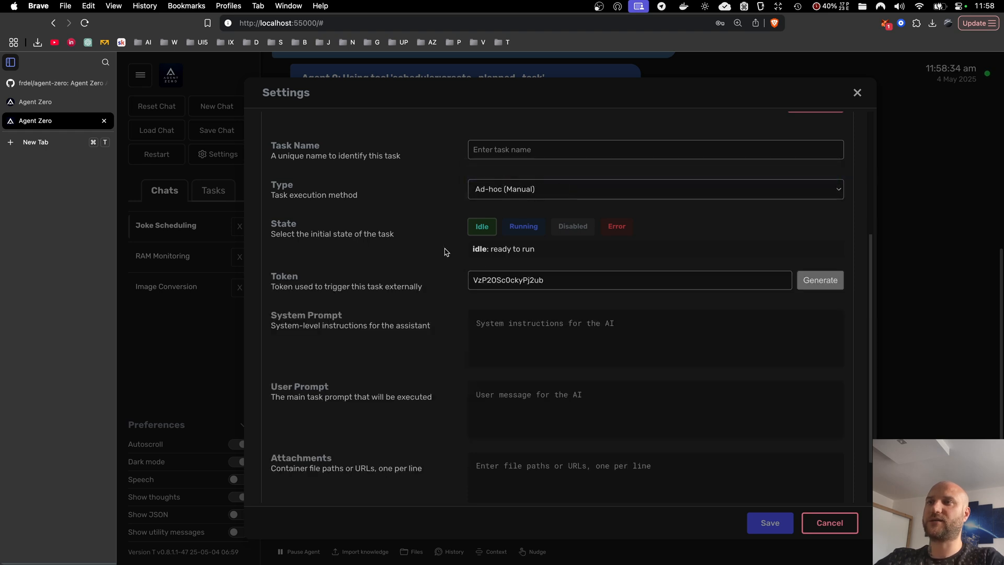
scroll("down", 3)
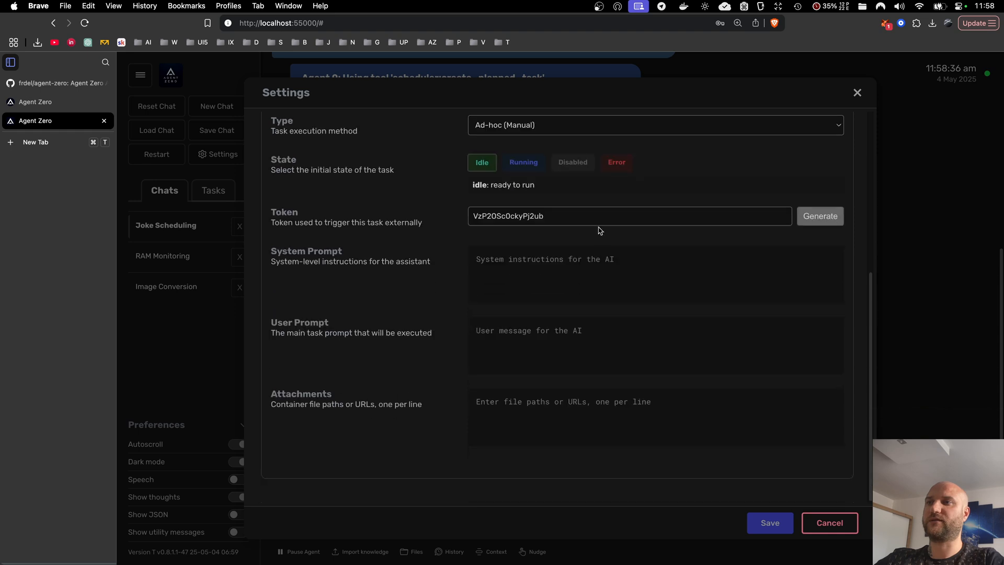
scroll("up", 3)
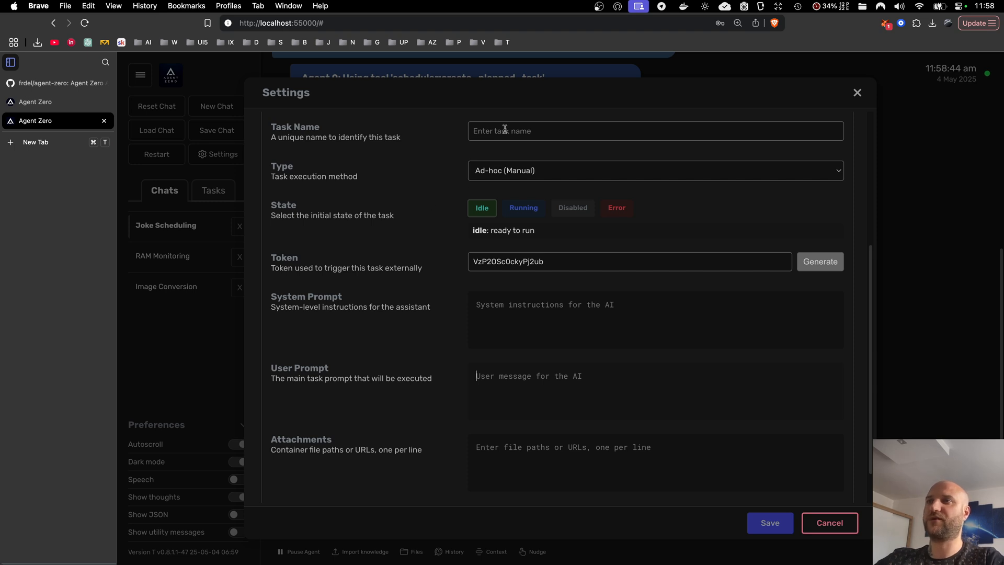
type("Name")
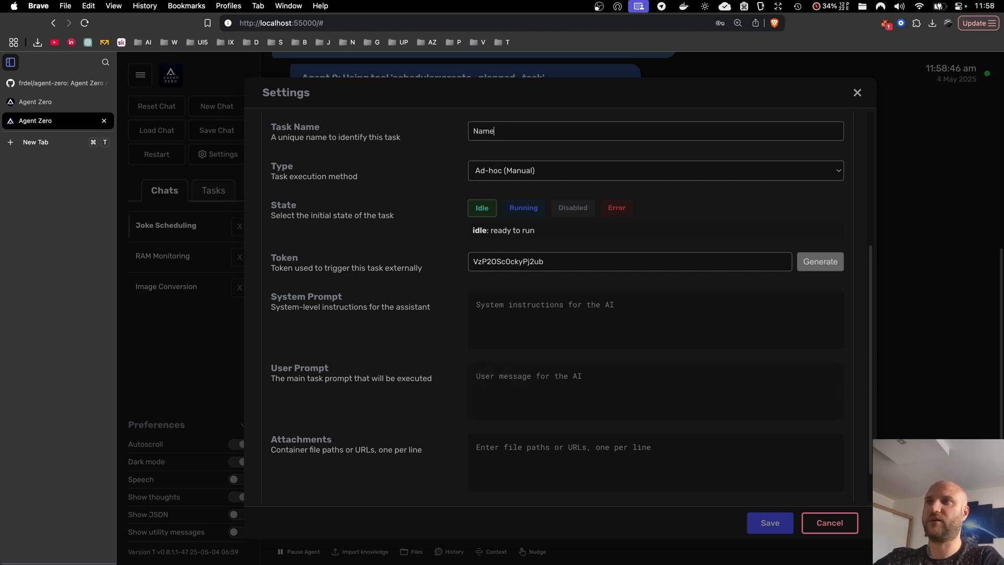
type("1")
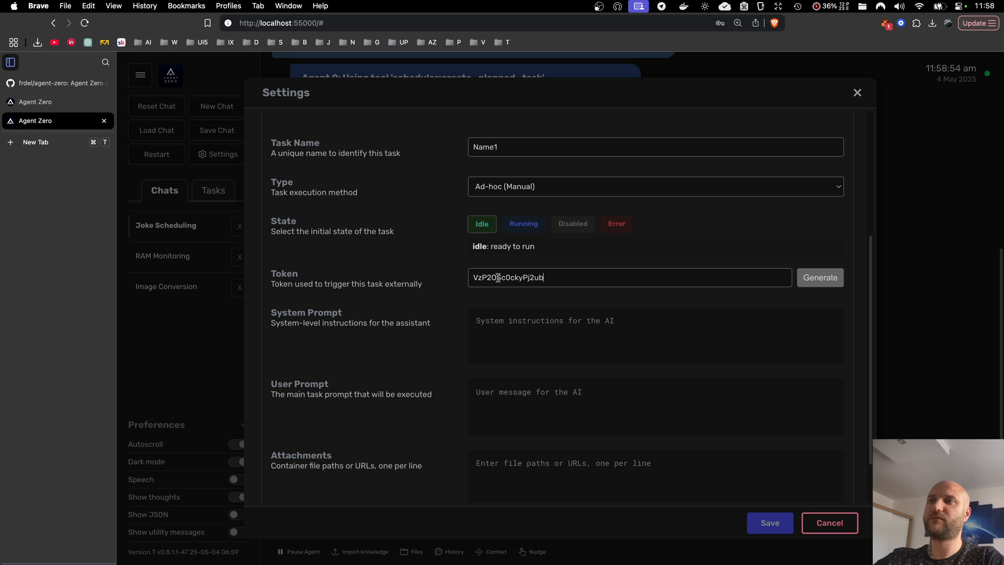
Inspect the external trigger token and the System and User Prompt fields without saving
triple_click(507, 277)
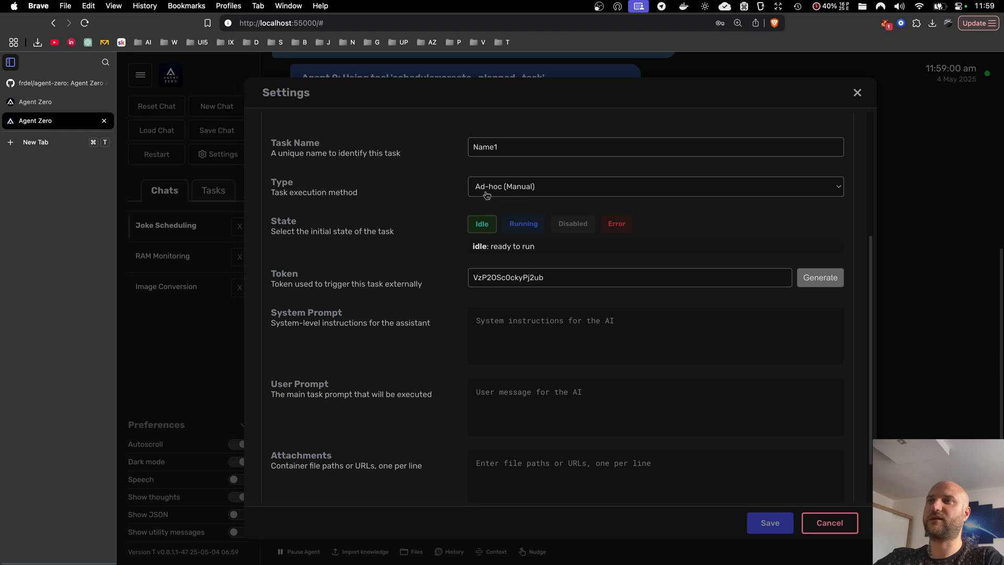
mouse_move(446, 187)
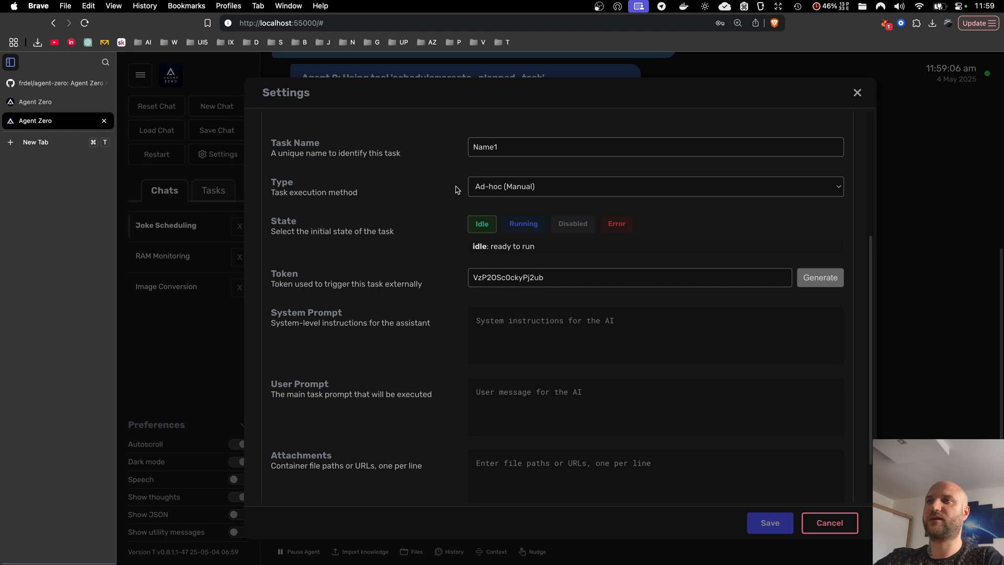
scroll("up", 3)
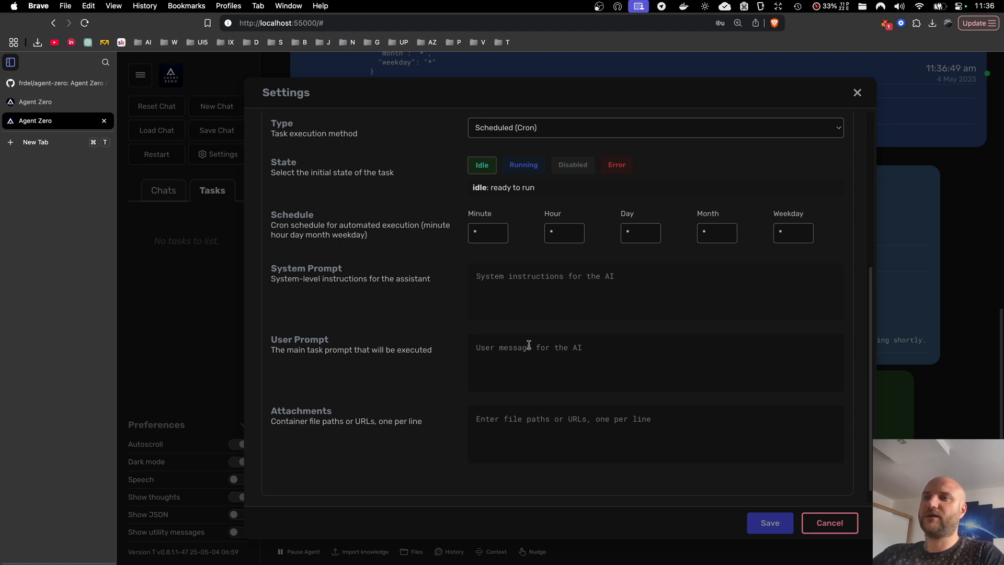
left_click(528, 347)
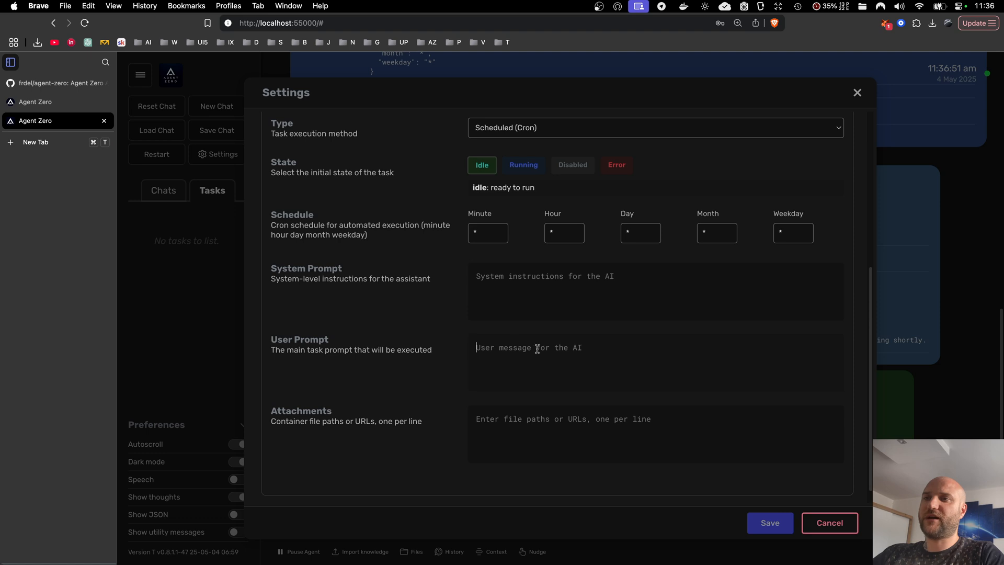
mouse_move(585, 346)
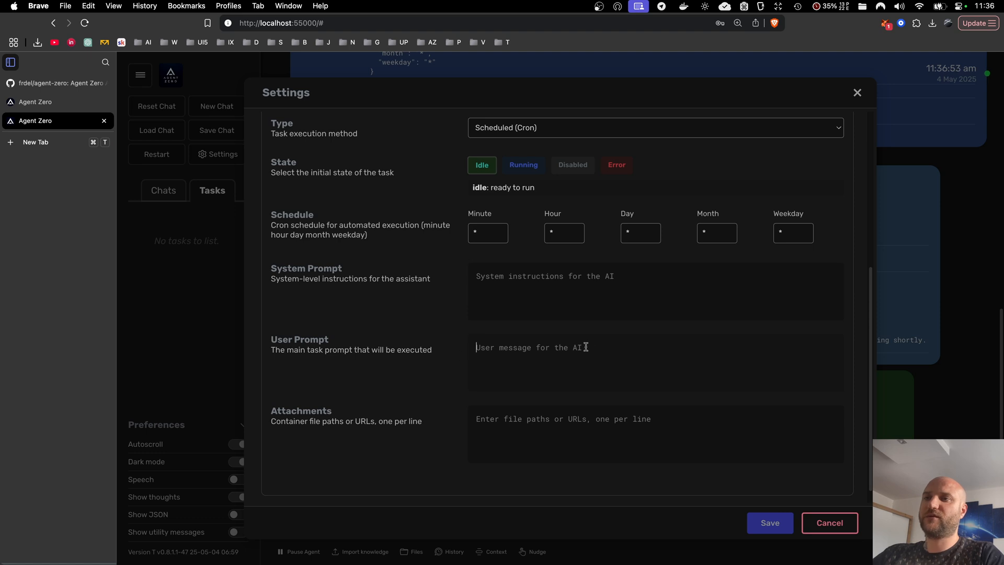
mouse_move(539, 285)
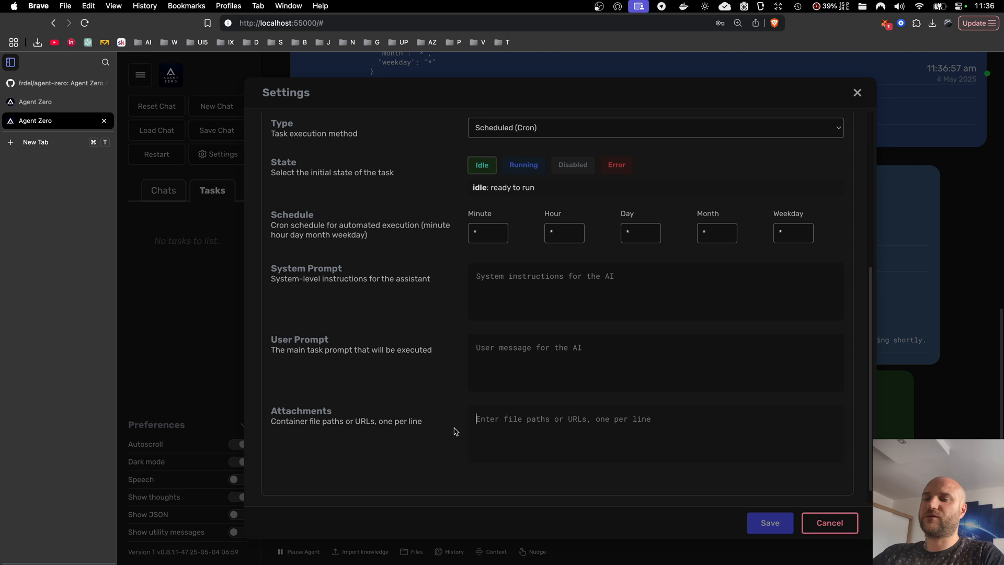
mouse_move(656, 422)
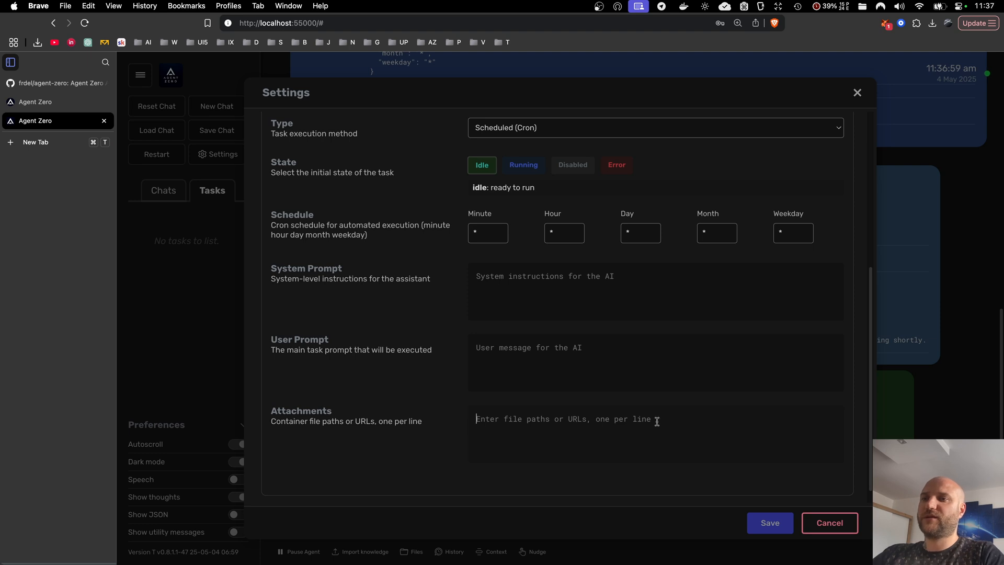
mouse_move(419, 398)
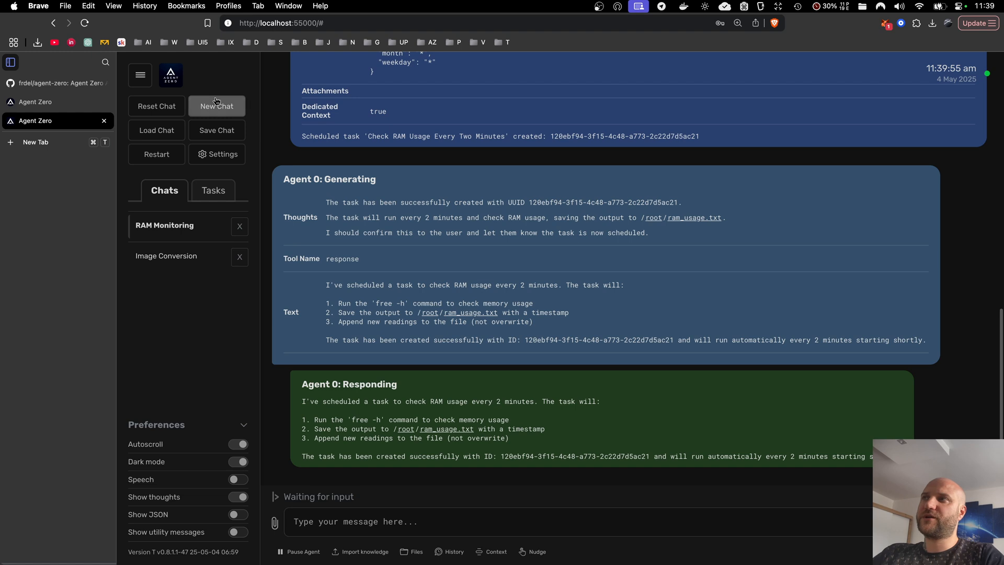
In a fresh chat, ask the agent 'tell me a joke in 5 minutes' so it schedules a planned joke task
left_click(216, 106)
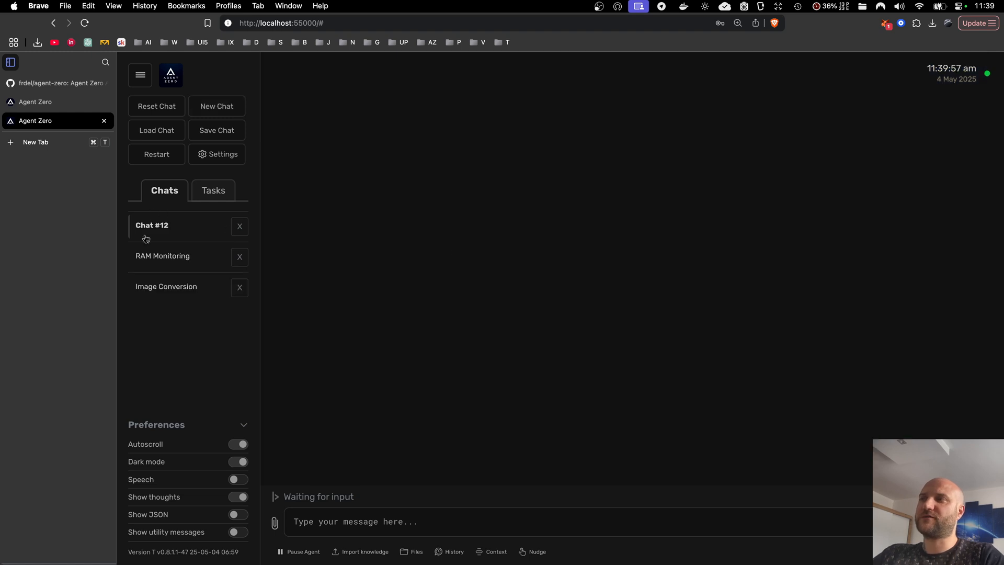
mouse_move(601, 473)
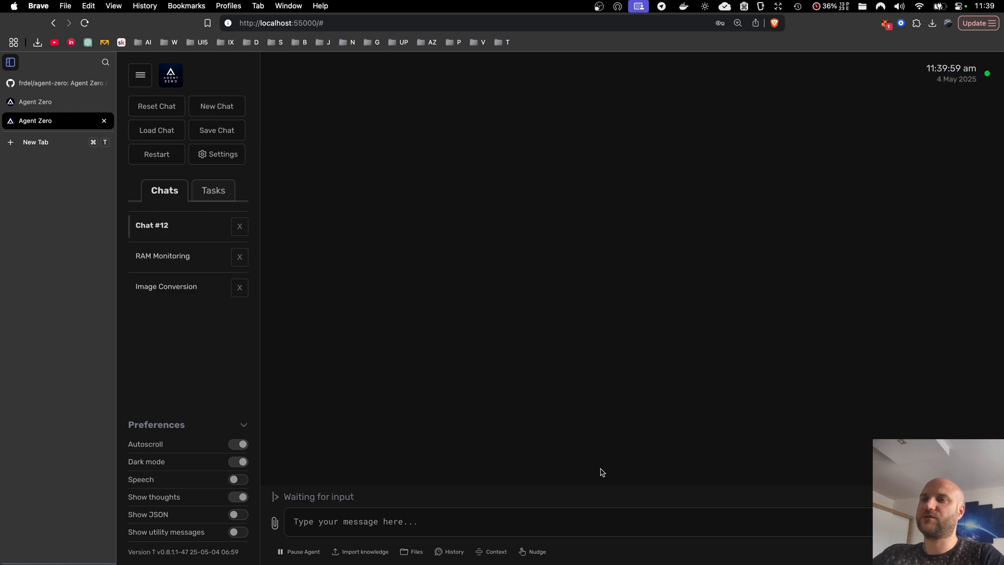
mouse_move(403, 309)
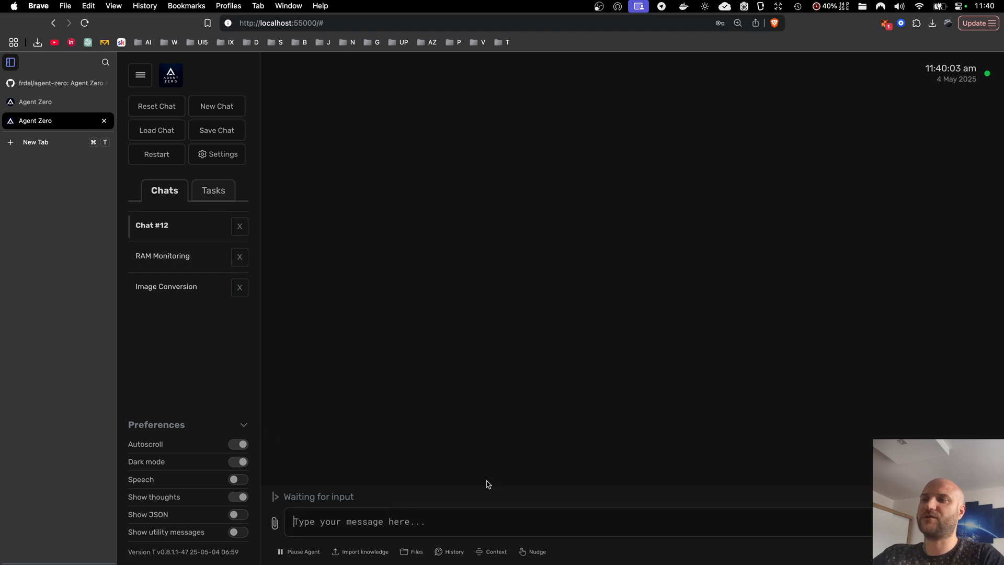
mouse_move(494, 475)
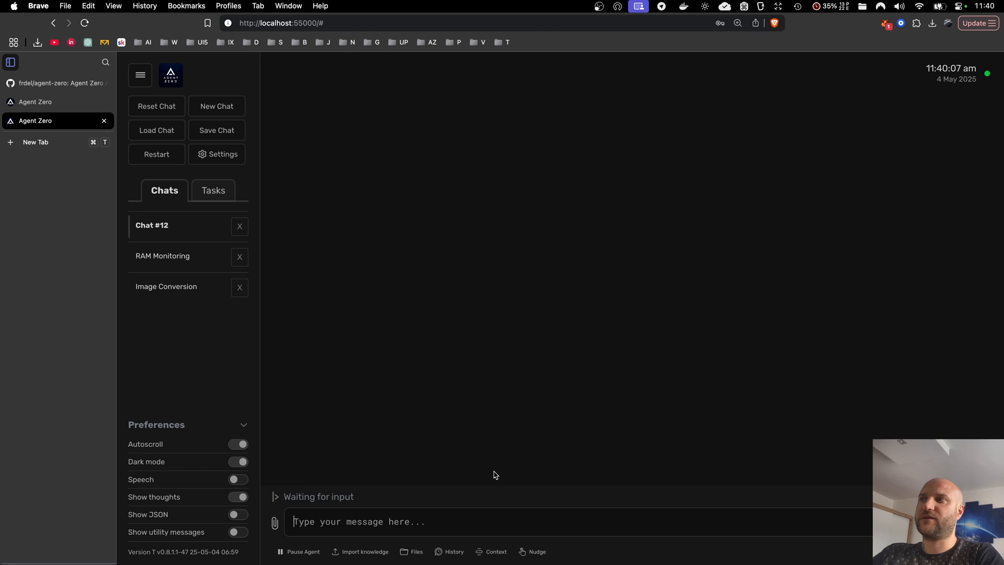
mouse_move(410, 416)
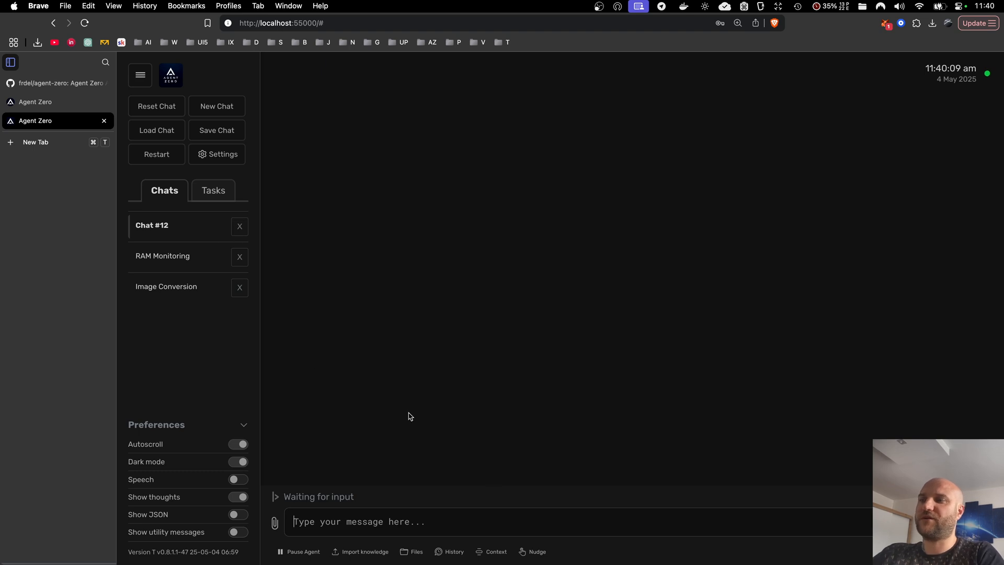
mouse_move(440, 520)
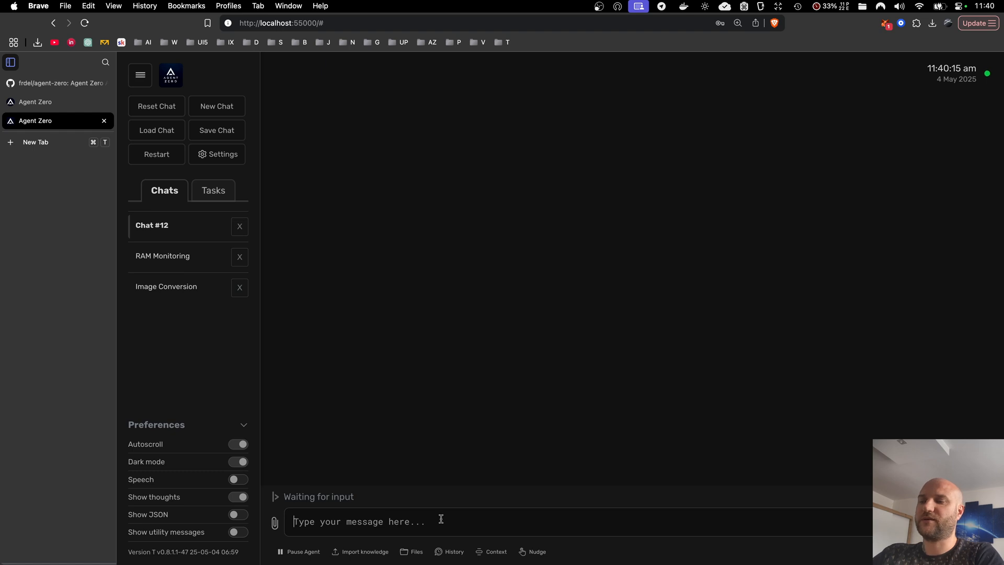
type("tell")
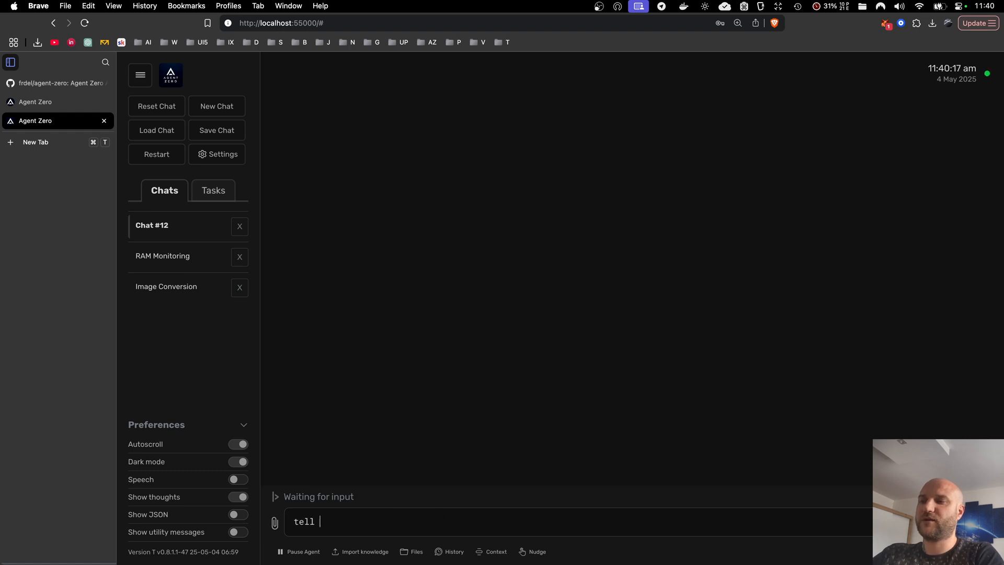
type("me a joke in 5")
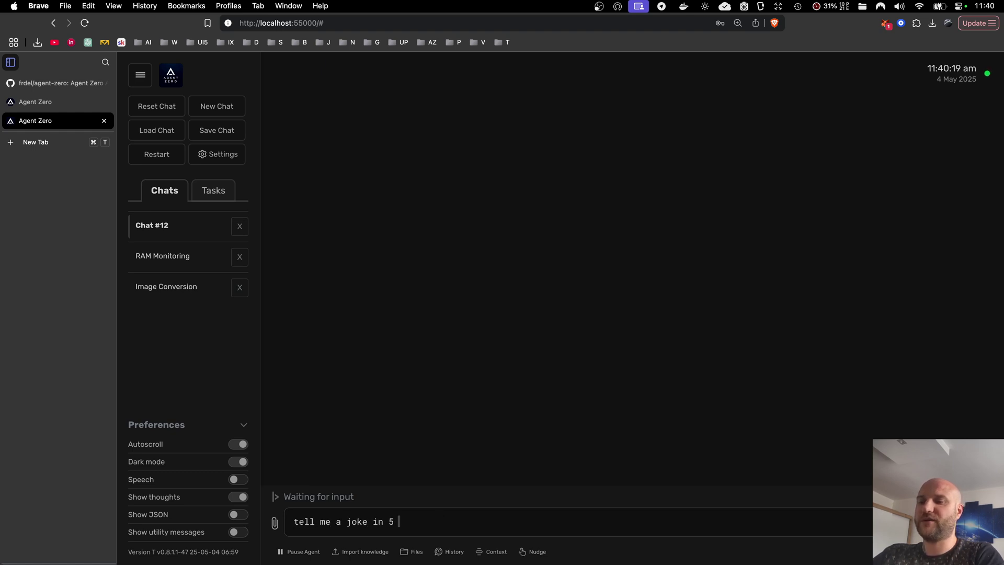
key("Return")
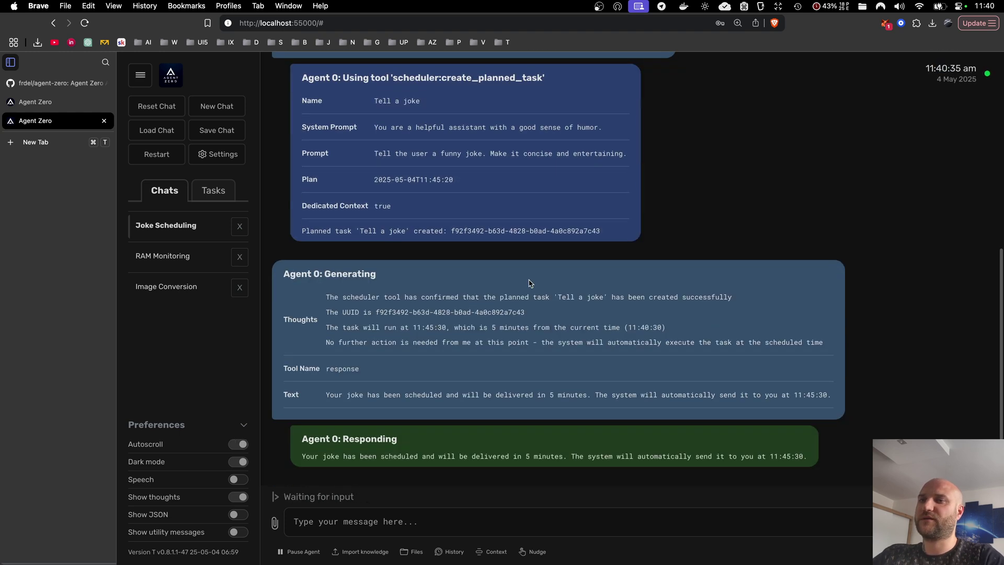
Show the Tasks list with the idle 'Tell a joke' task awaiting its 11:45:30 run
left_click(213, 190)
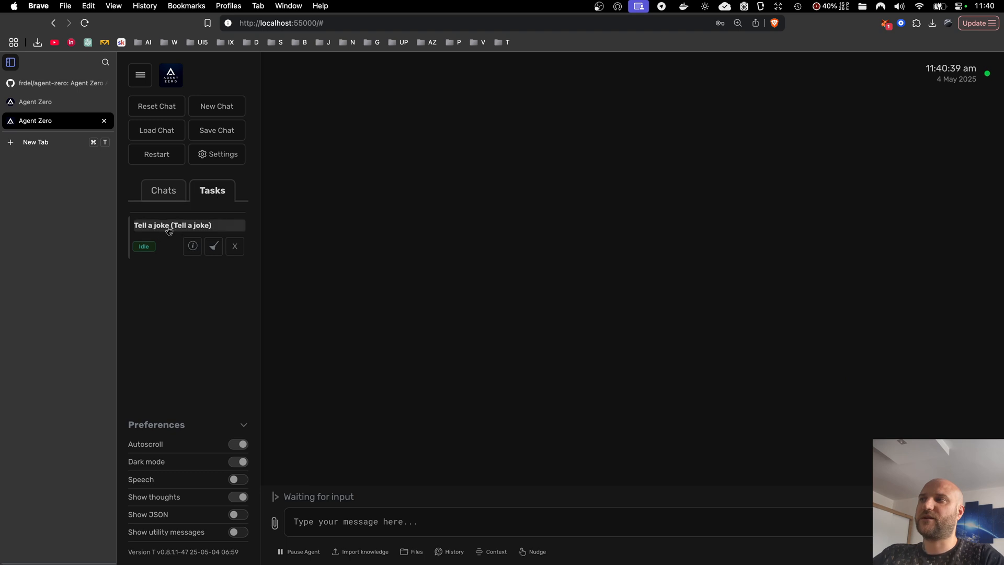
mouse_move(466, 386)
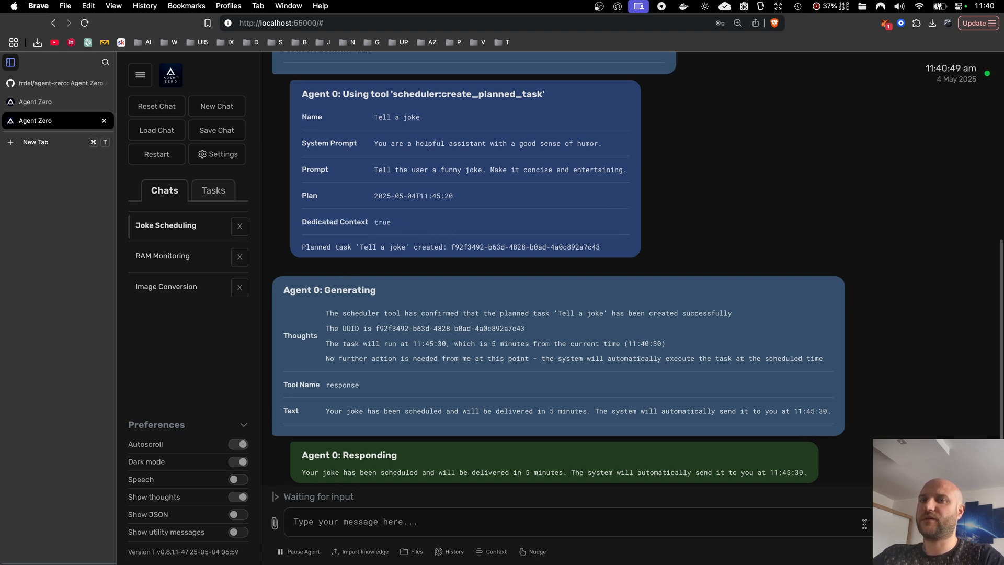
scroll("up", 3)
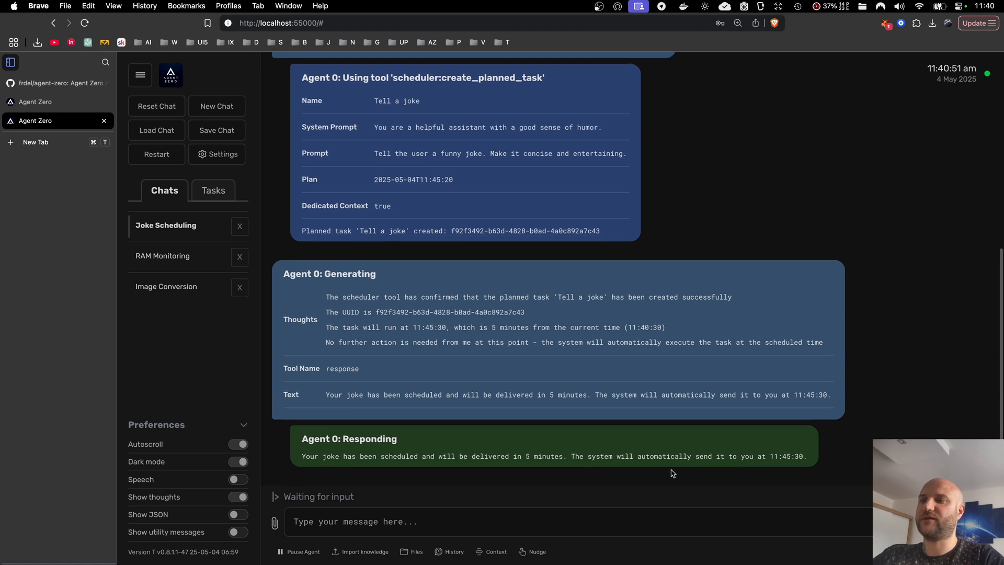
left_click(212, 190)
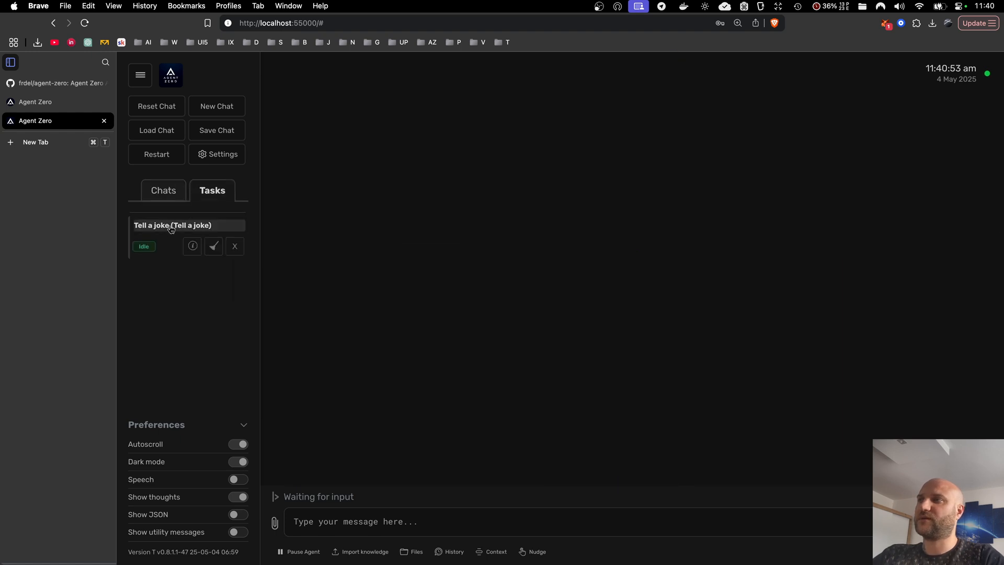
mouse_move(641, 289)
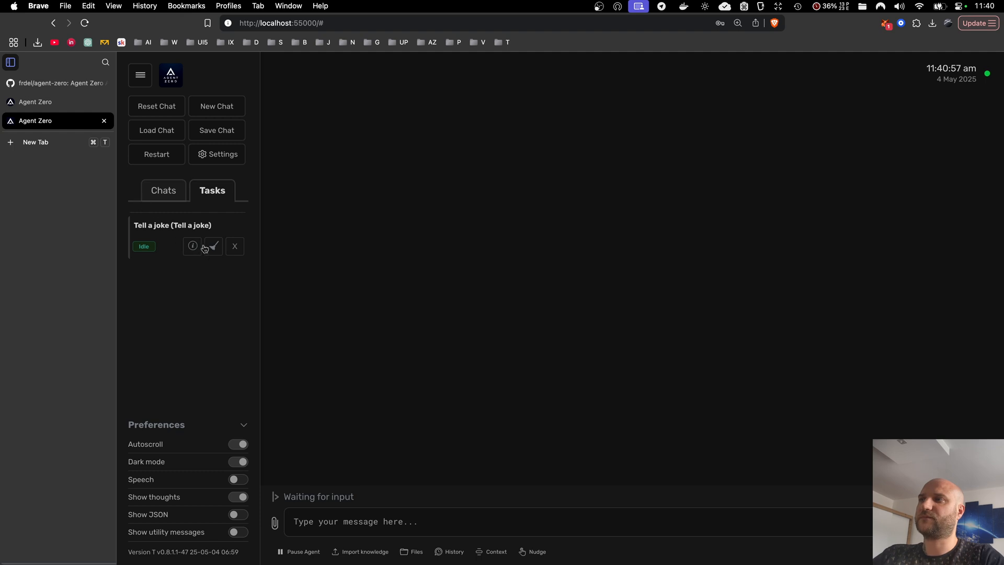
Review the 'Tell a joke' task's details, then close them to see the scheduler's full task table
left_click(192, 246)
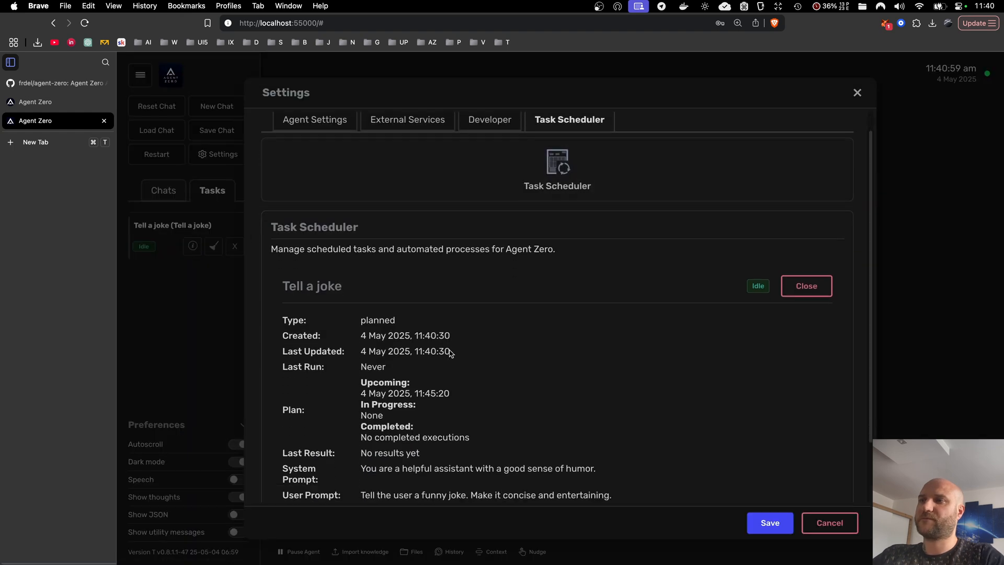
scroll("down", 3)
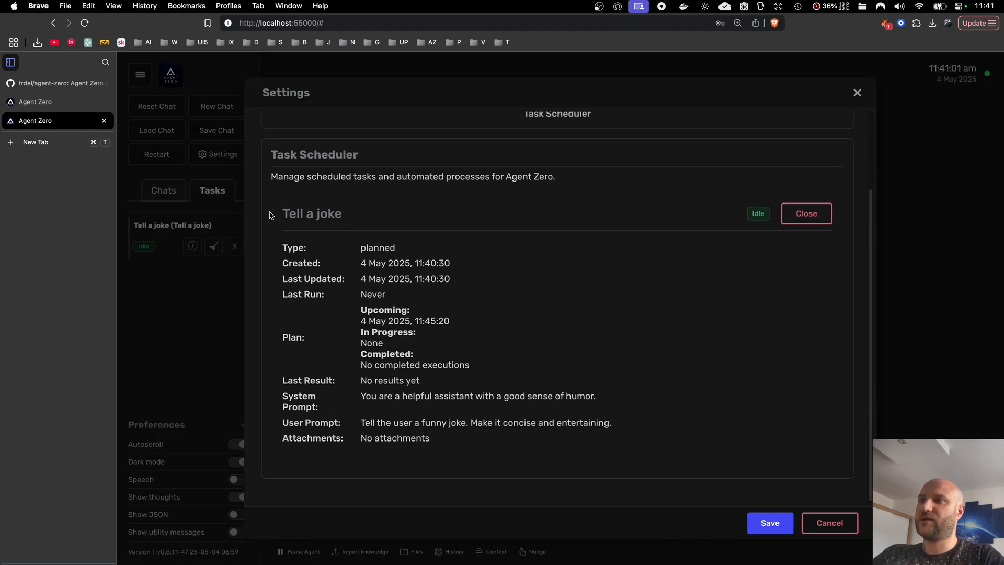
mouse_move(400, 345)
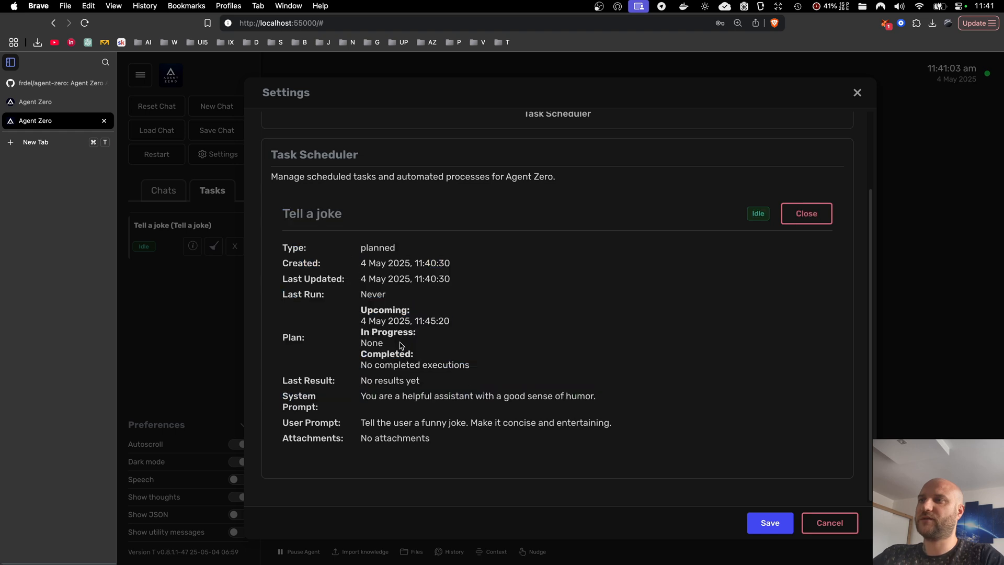
double_click(385, 310)
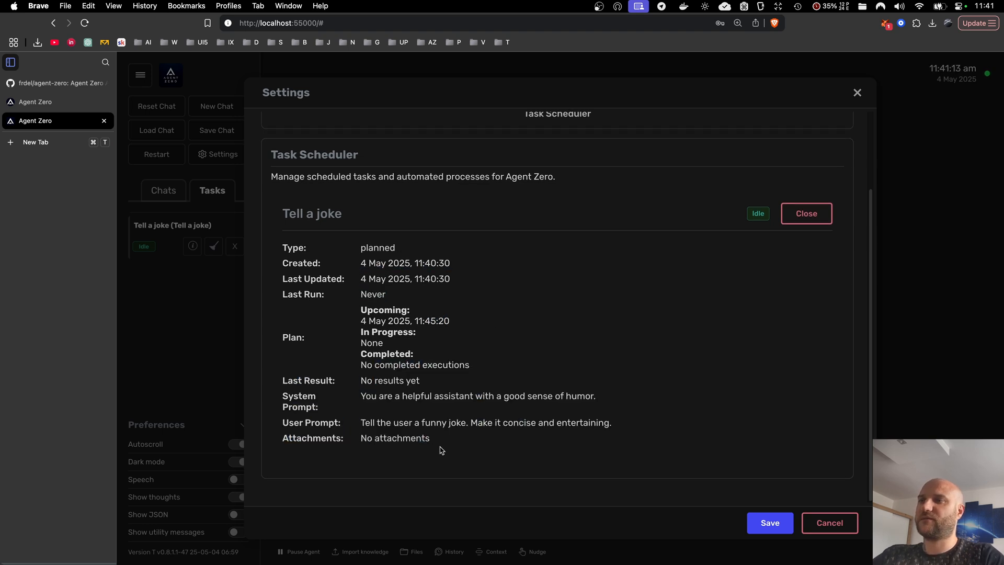
left_click(805, 213)
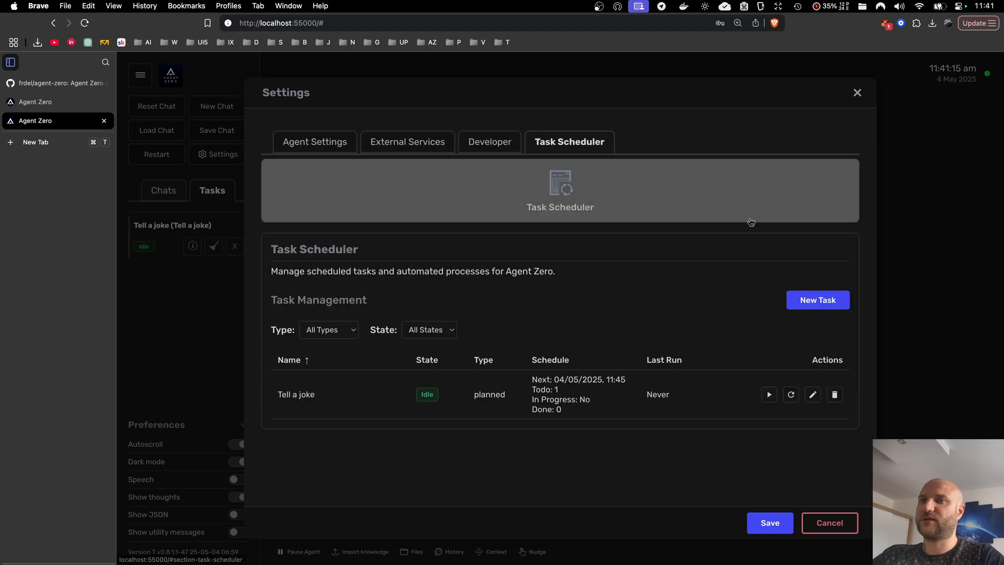
left_click(812, 394)
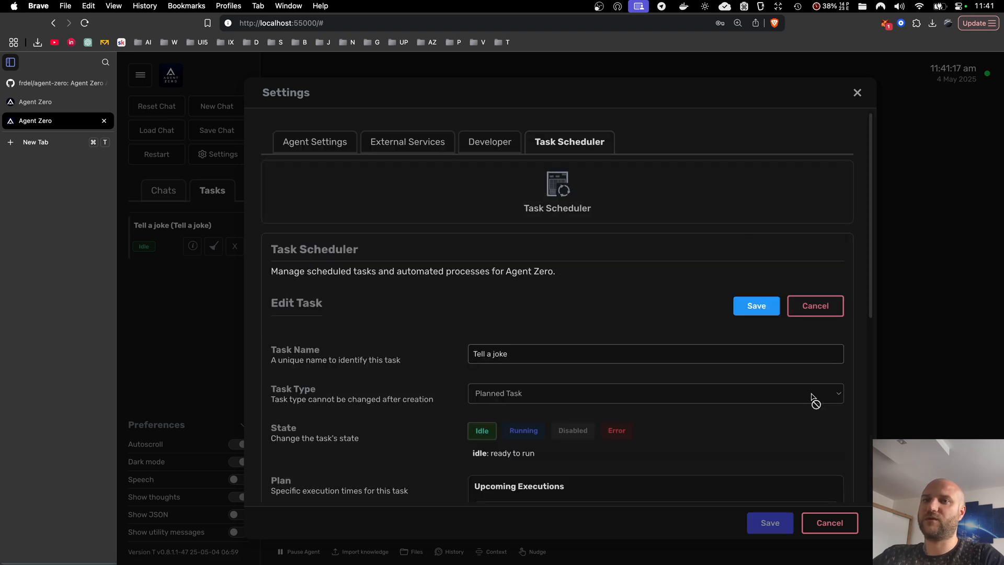
scroll("down", 3)
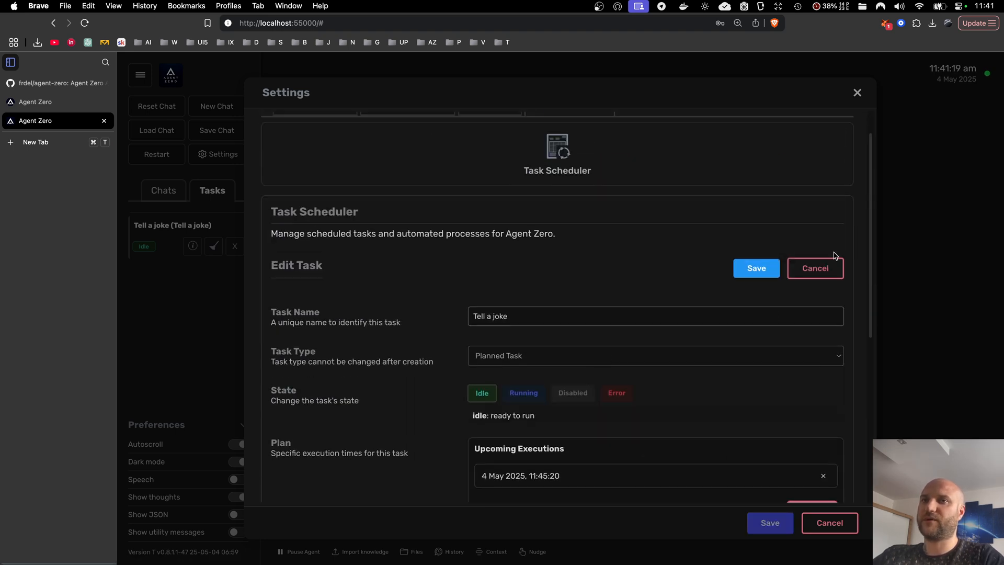
left_click(815, 267)
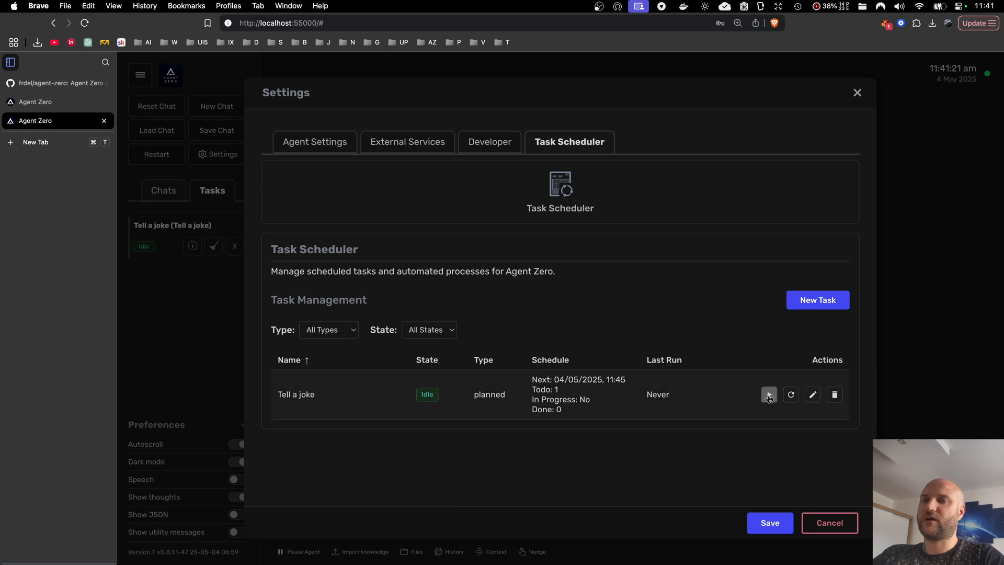
left_click(768, 394)
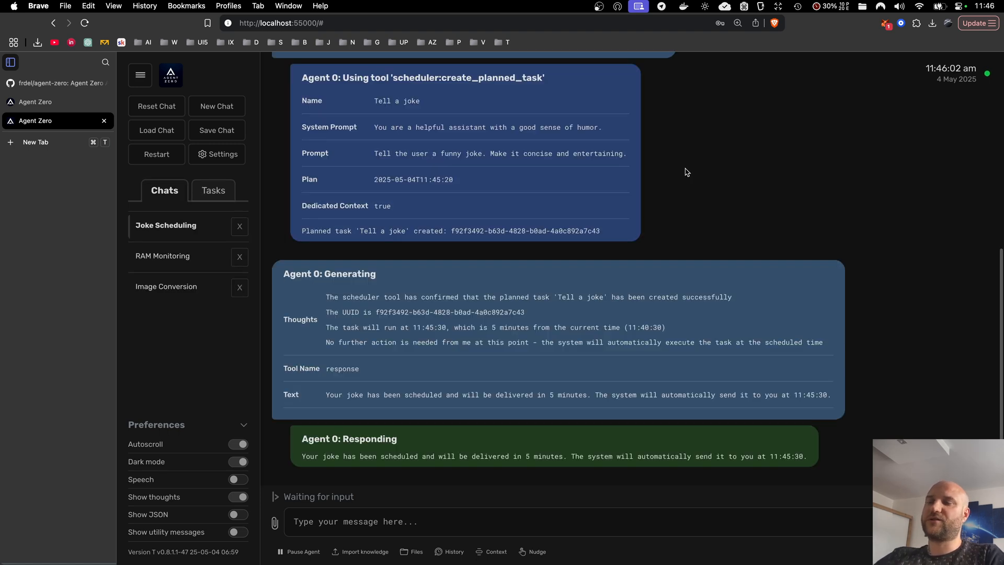
mouse_move(661, 236)
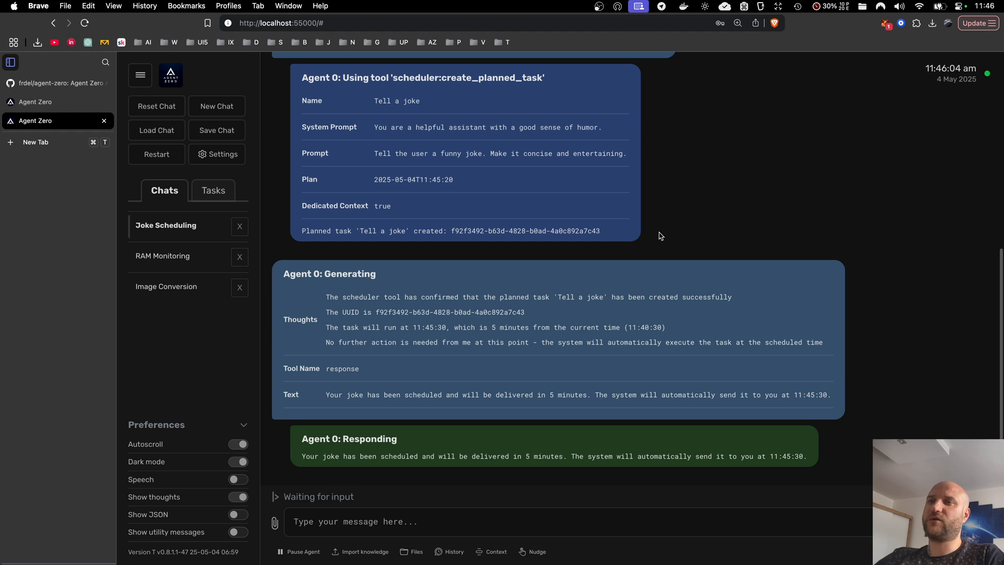
mouse_move(651, 252)
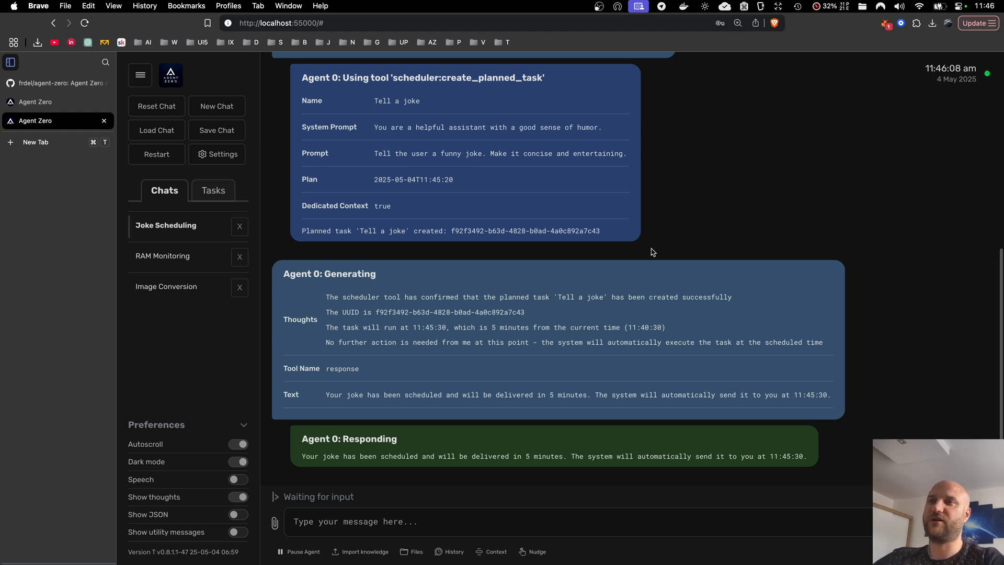
mouse_move(745, 192)
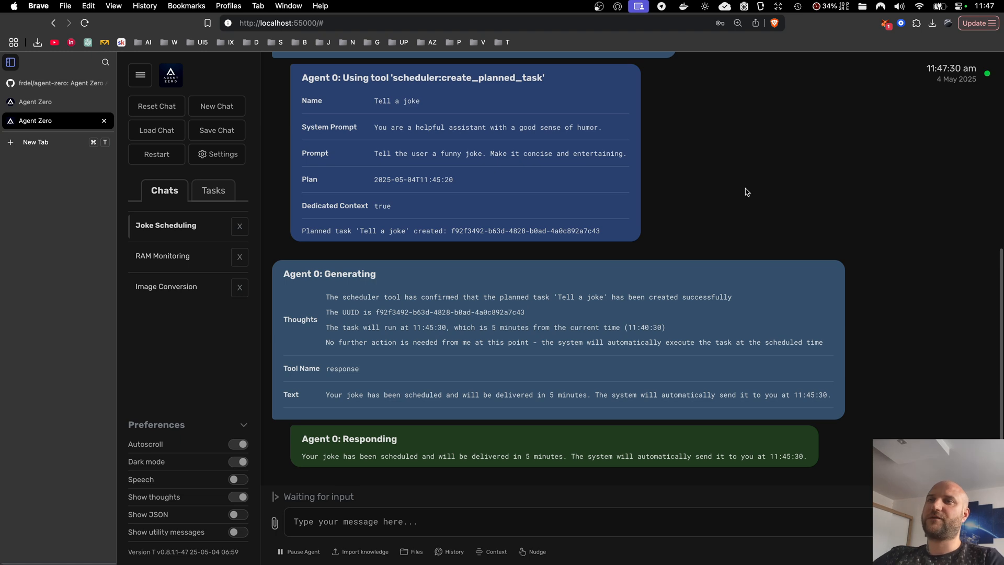
mouse_move(742, 196)
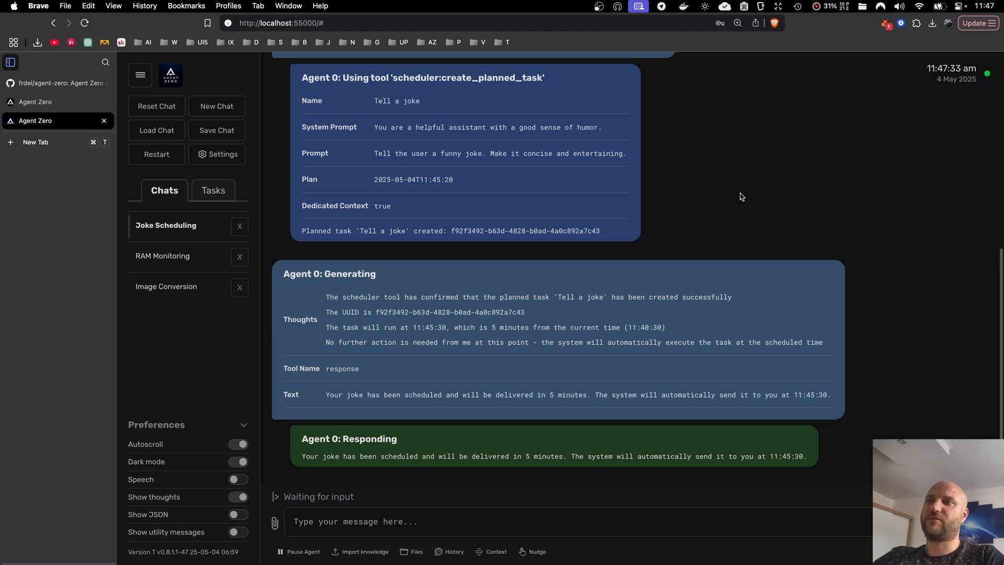
mouse_move(653, 250)
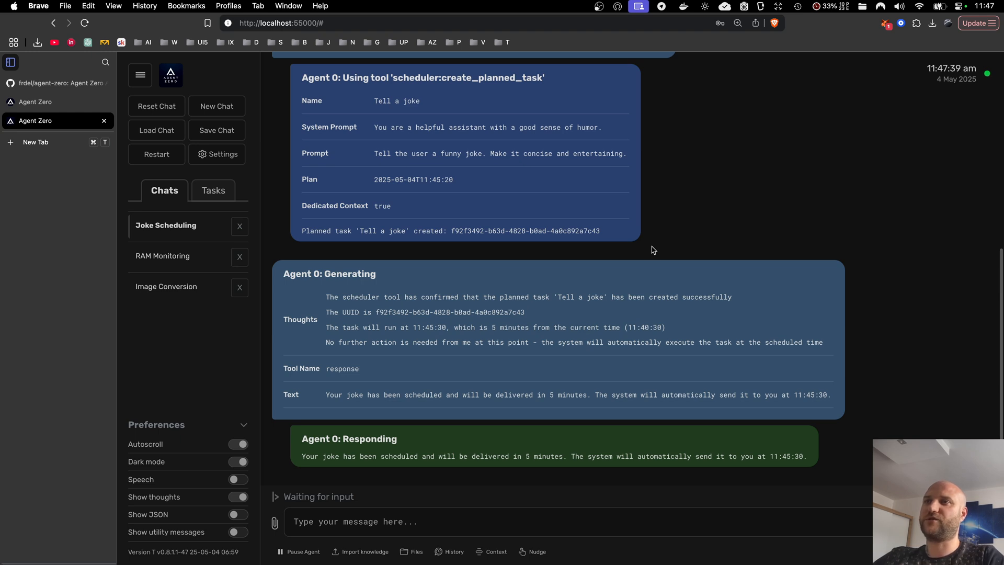
mouse_move(104, 83)
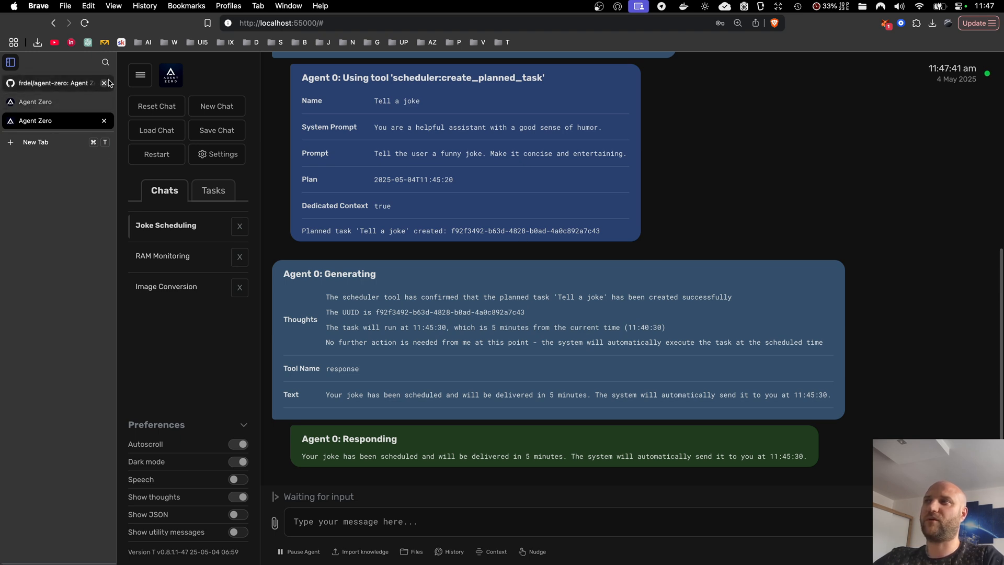
mouse_move(695, 177)
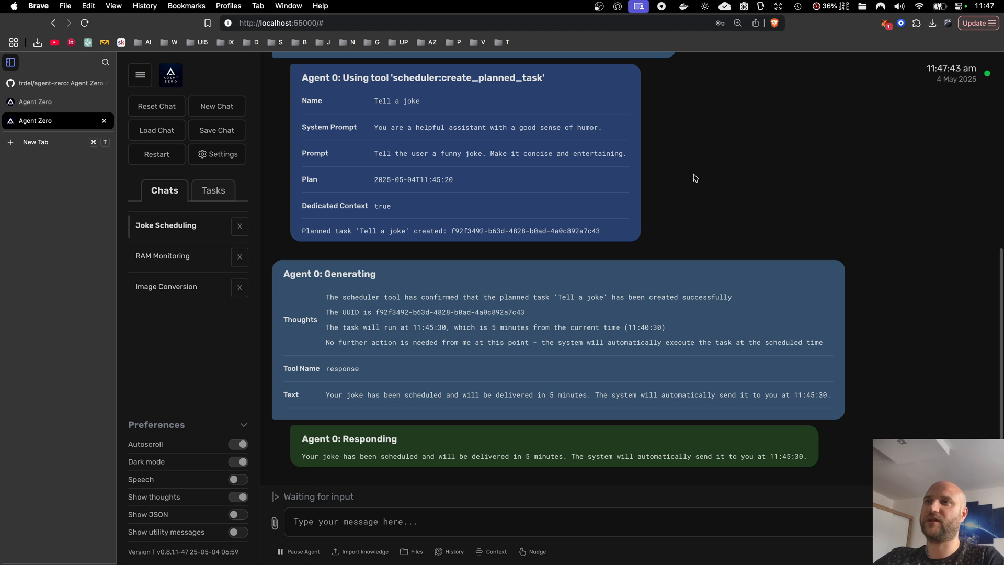